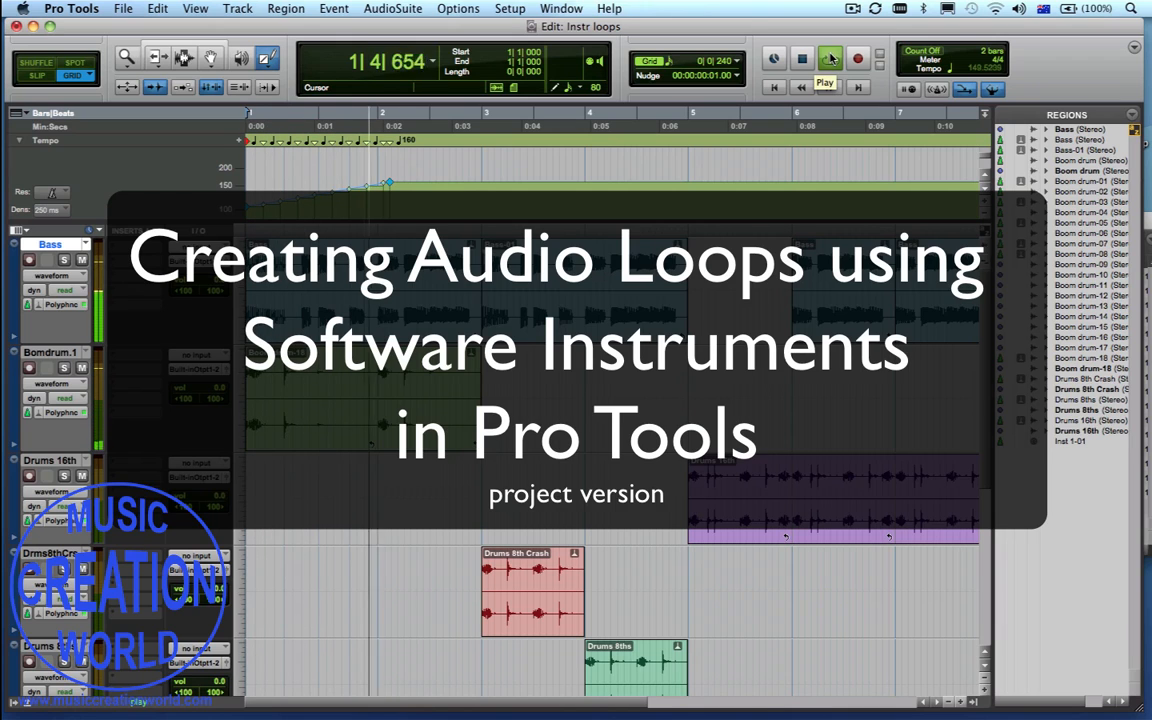
Show the Transport and tempo controls in the Edit window toolbar
left_click(830, 60)
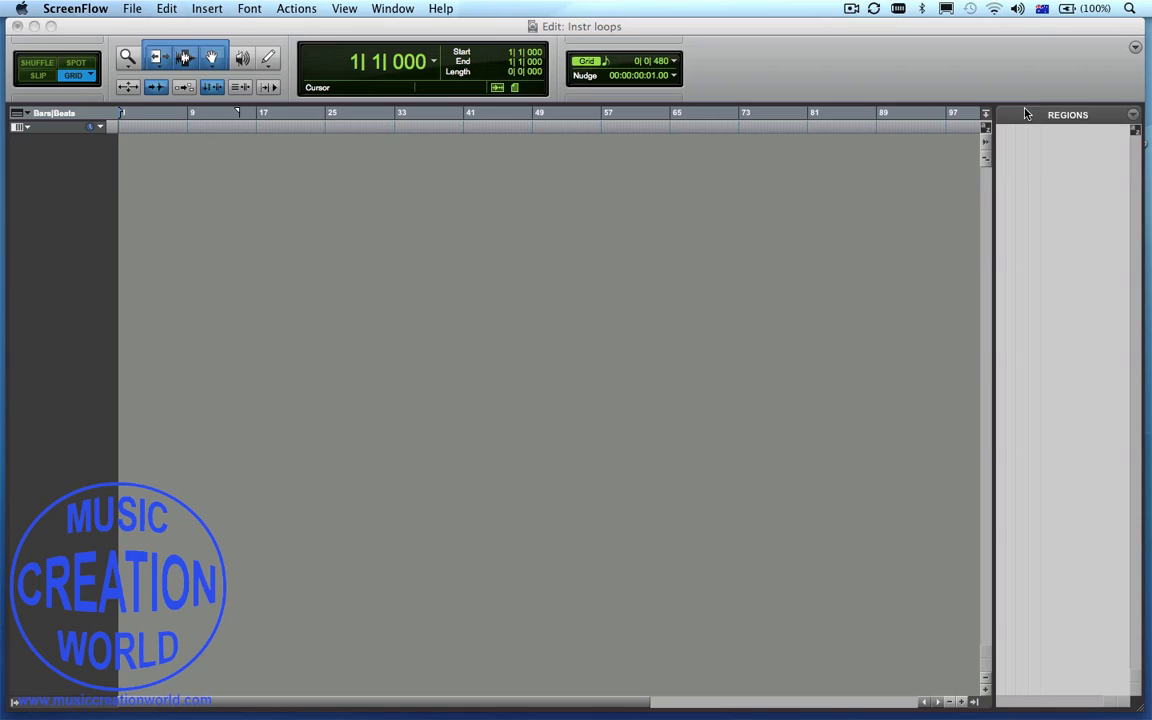
left_click(1136, 48)
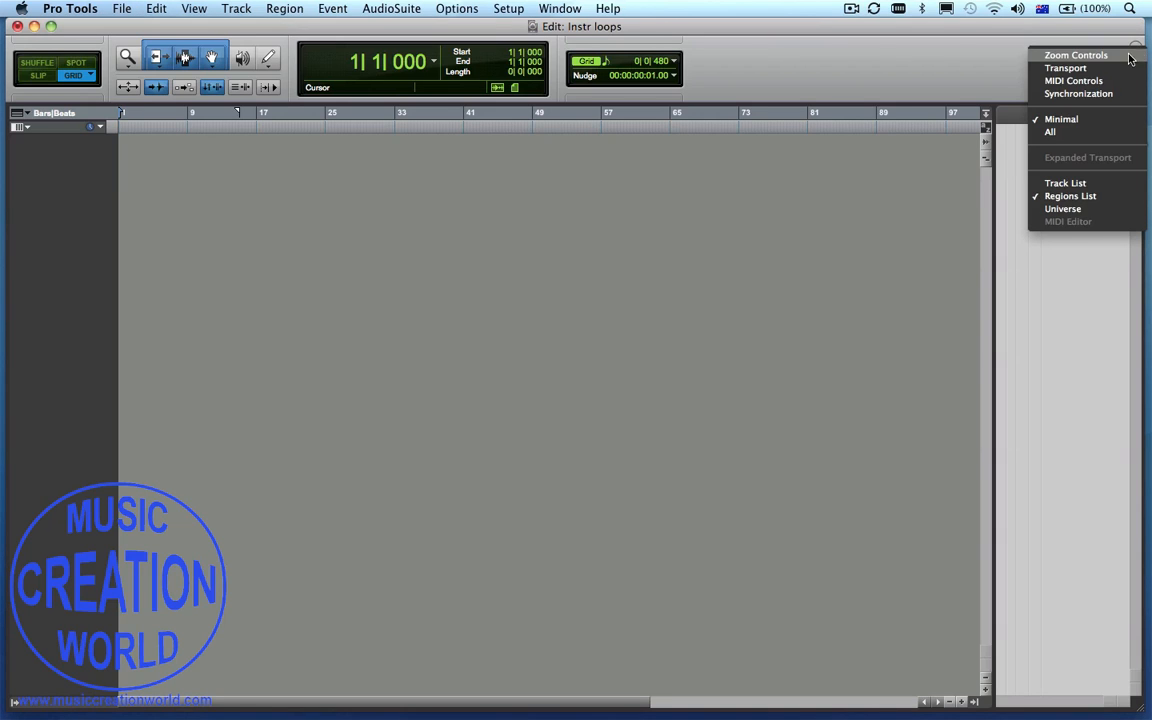
mouse_move(1072, 80)
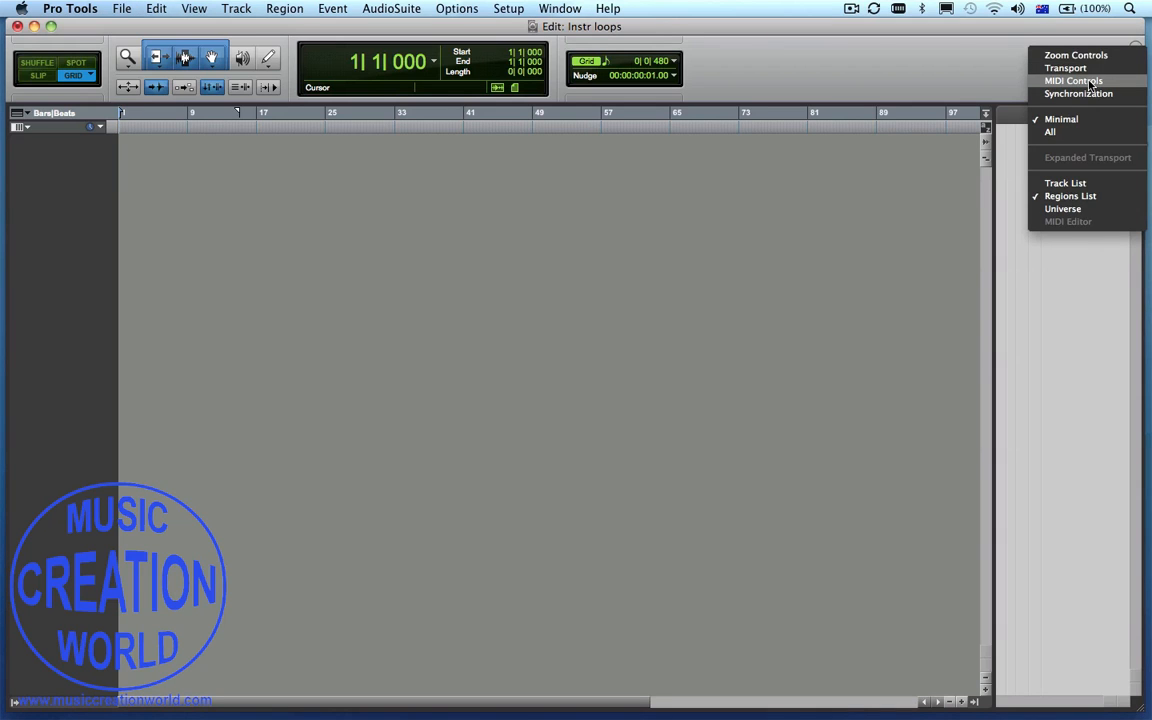
left_click(1064, 64)
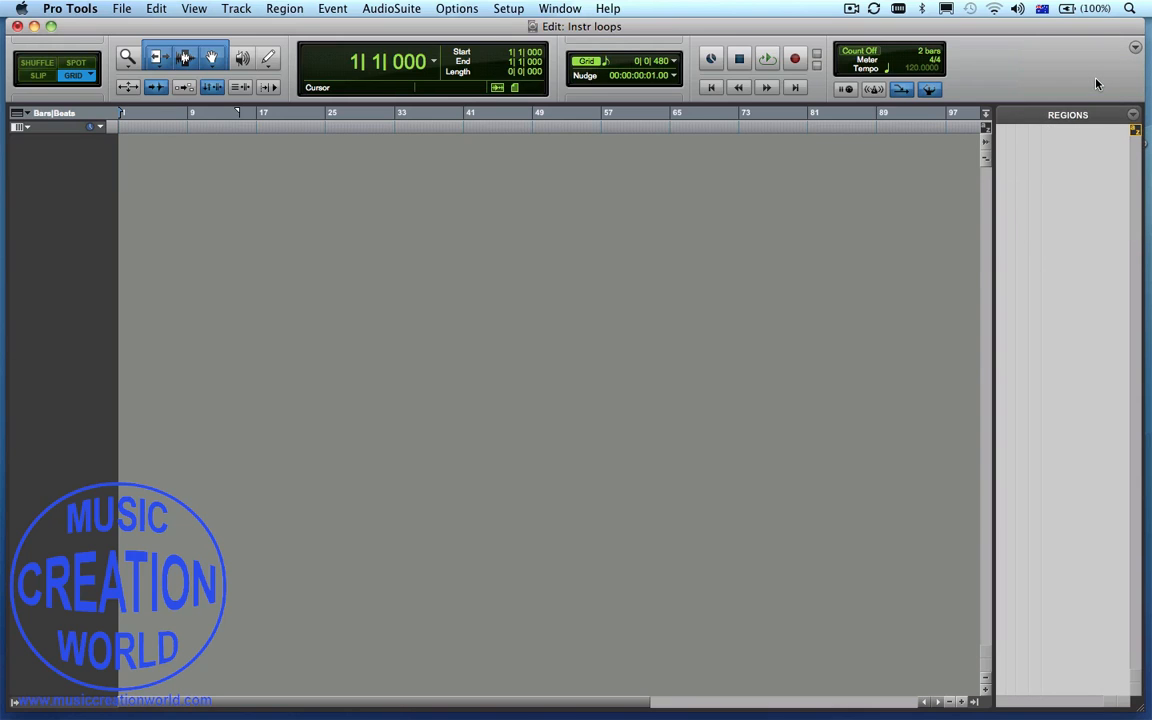
mouse_move(38, 114)
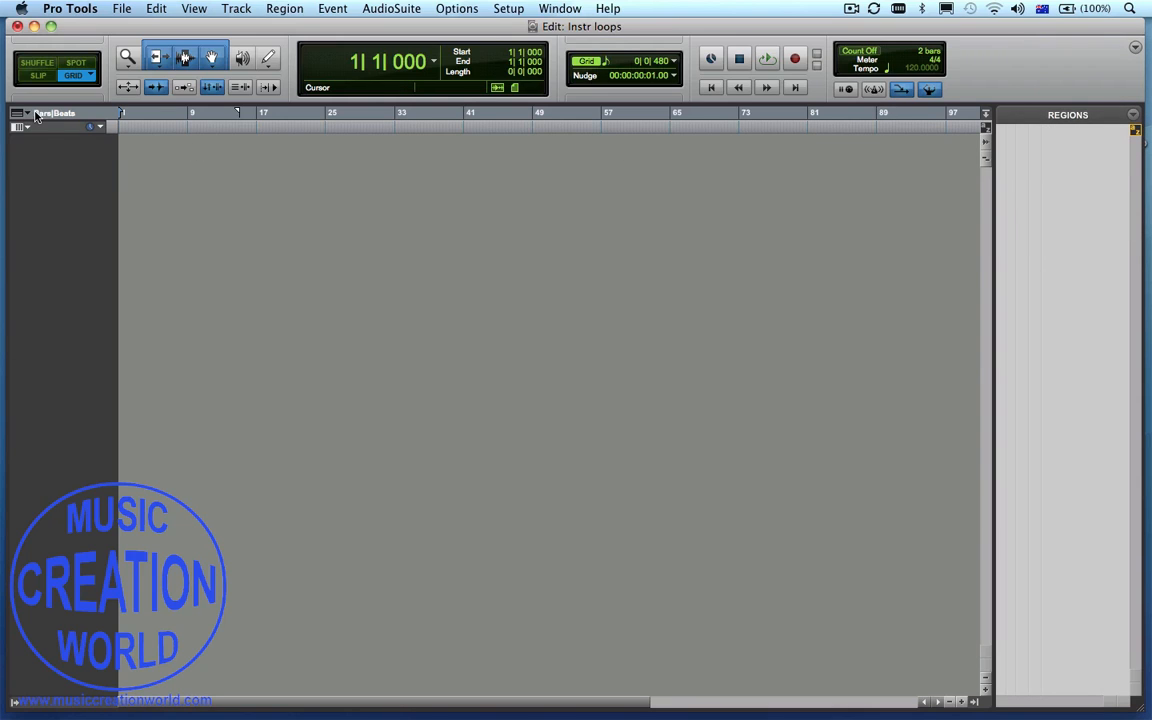
Add the Min:Secs and Tempo rulers to the timeline
left_click(56, 112)
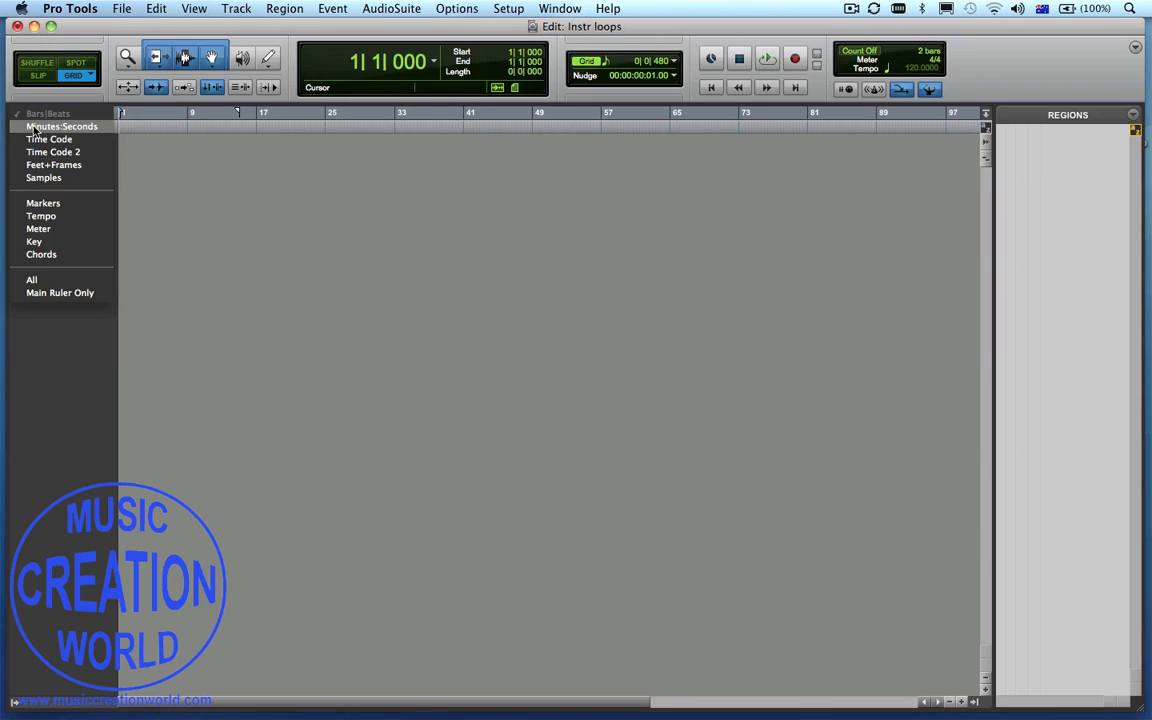
left_click(62, 126)
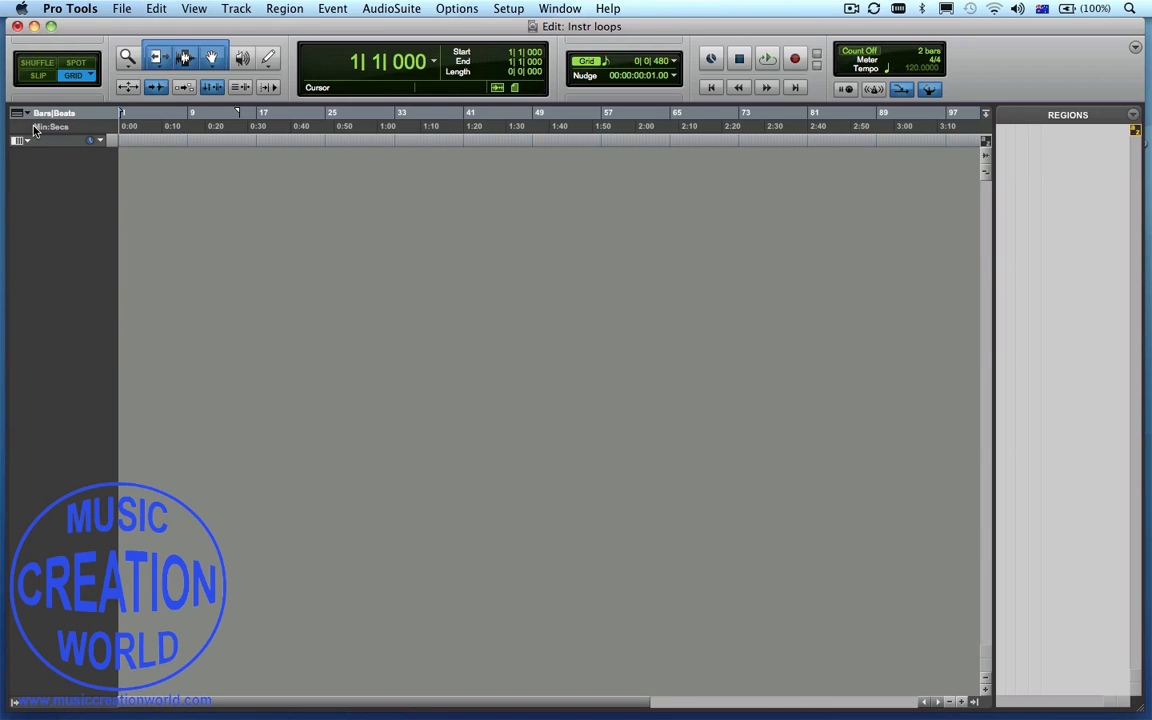
left_click(48, 128)
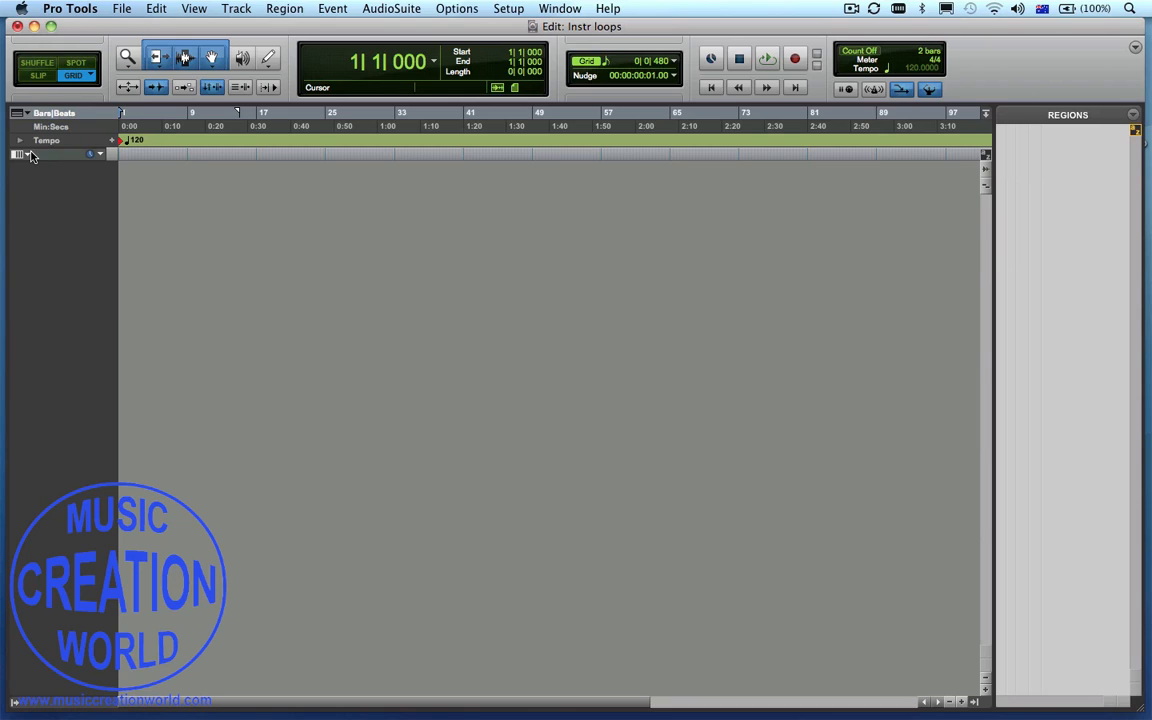
Show the Inserts column on tracks and toggle timeline/edit selection linking
left_click(28, 154)
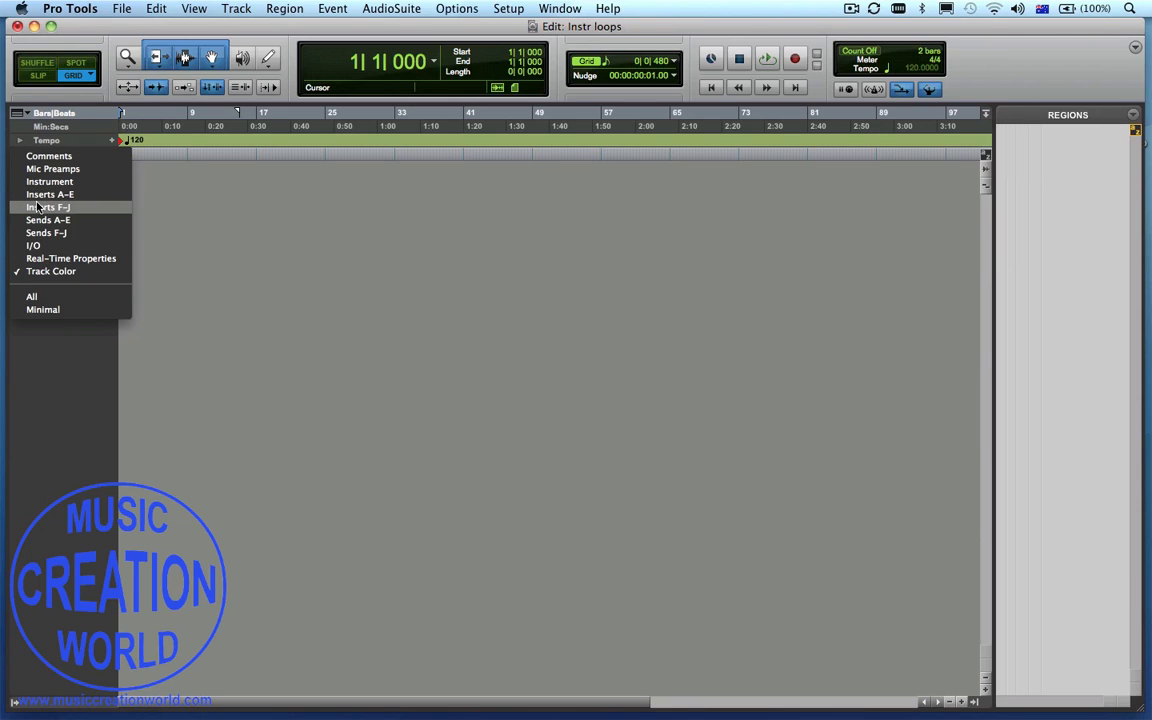
left_click(50, 194)
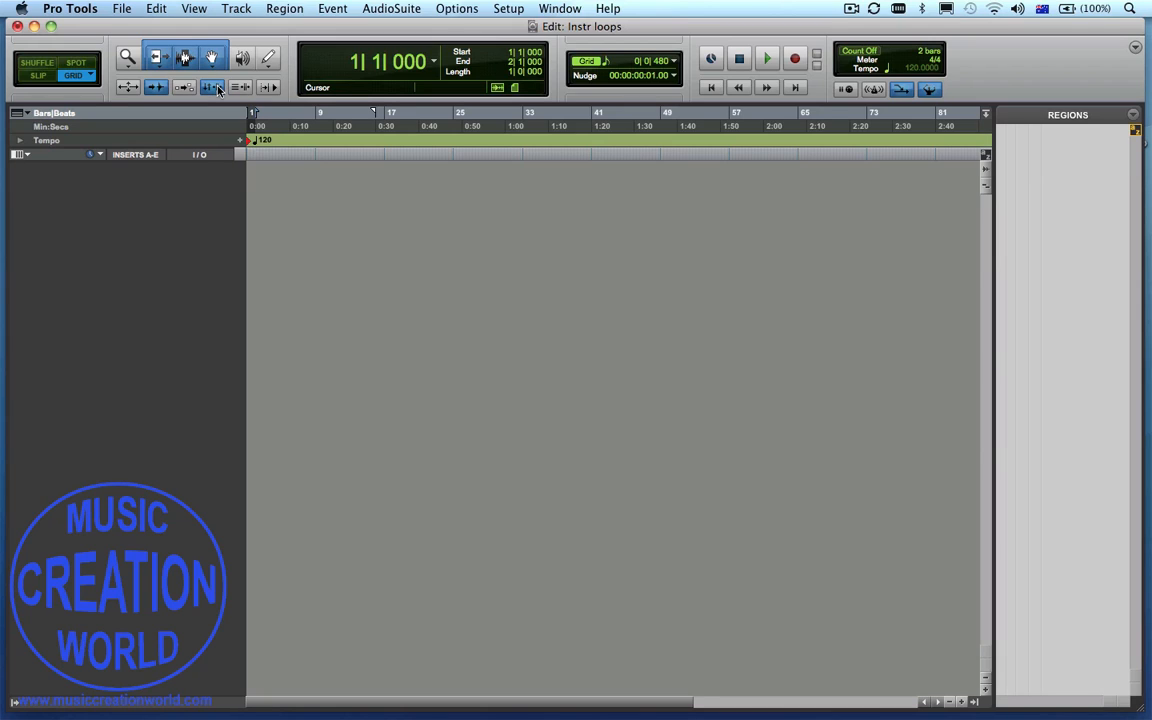
mouse_move(212, 88)
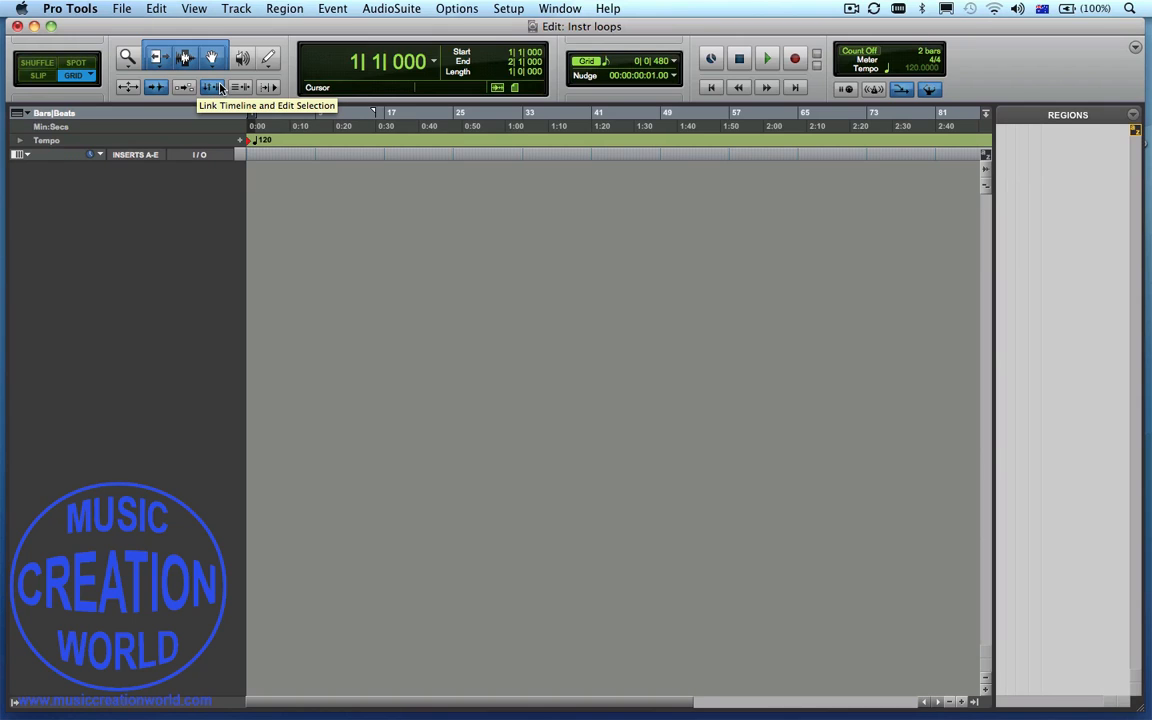
left_click(236, 8)
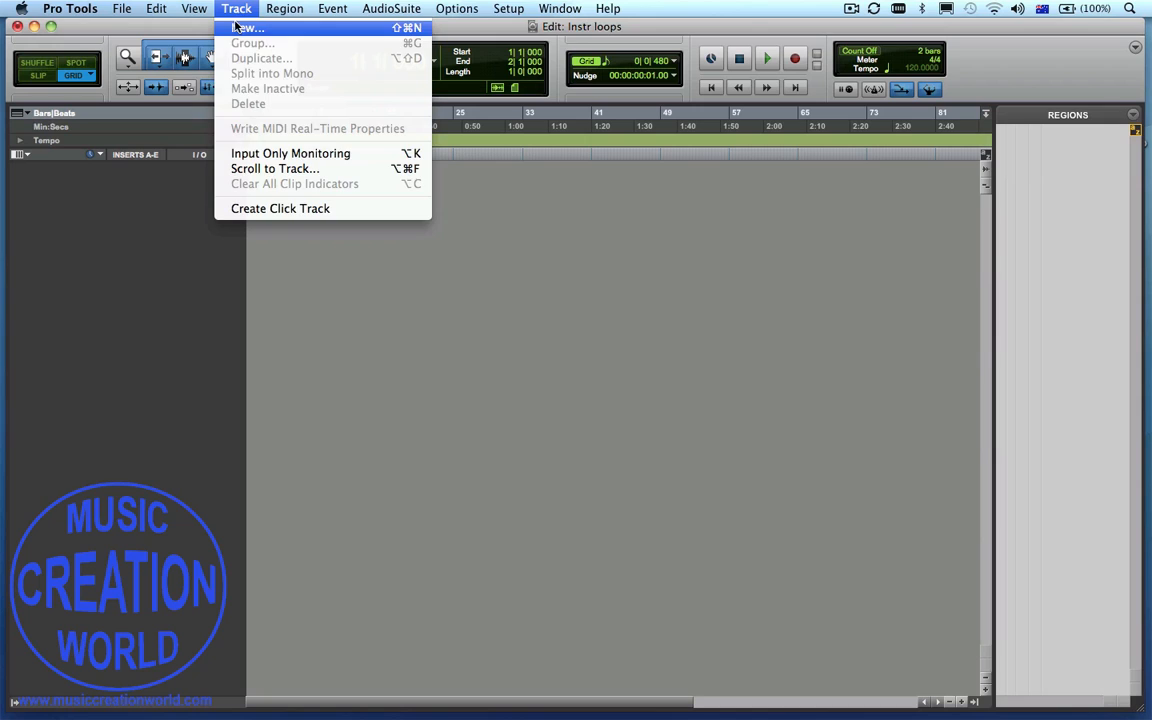
Create one new stereo instrument track, Inst 1, in Ticks timebase
left_click(248, 28)
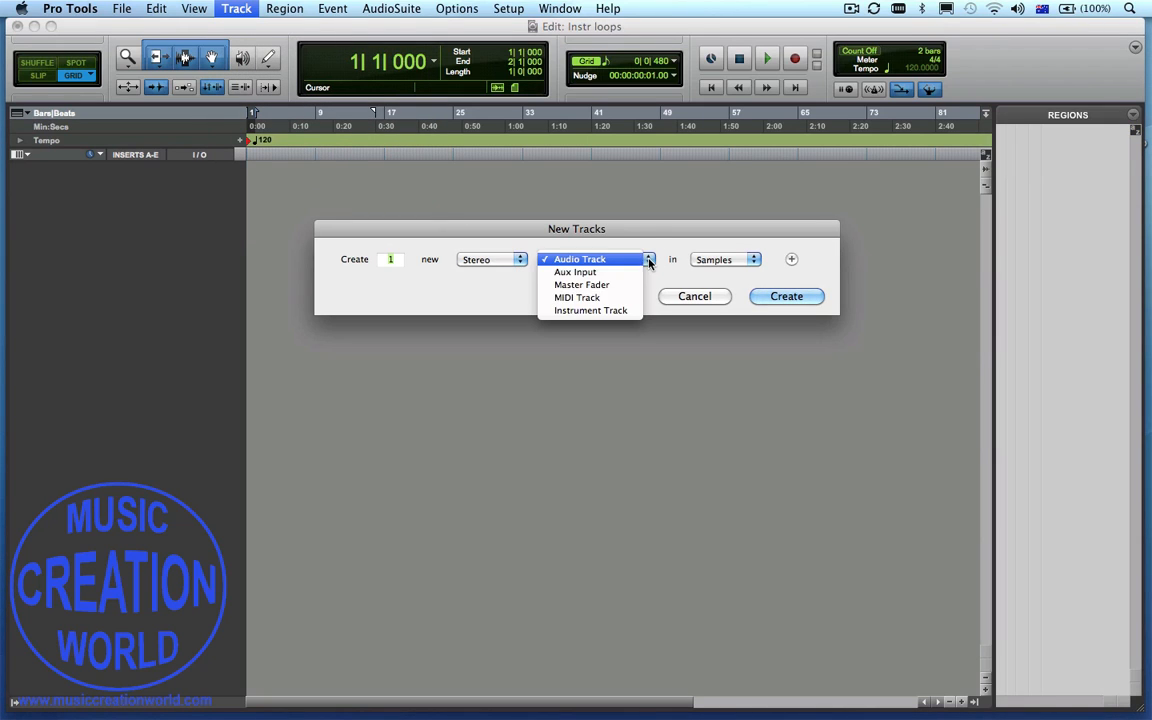
left_click(590, 310)
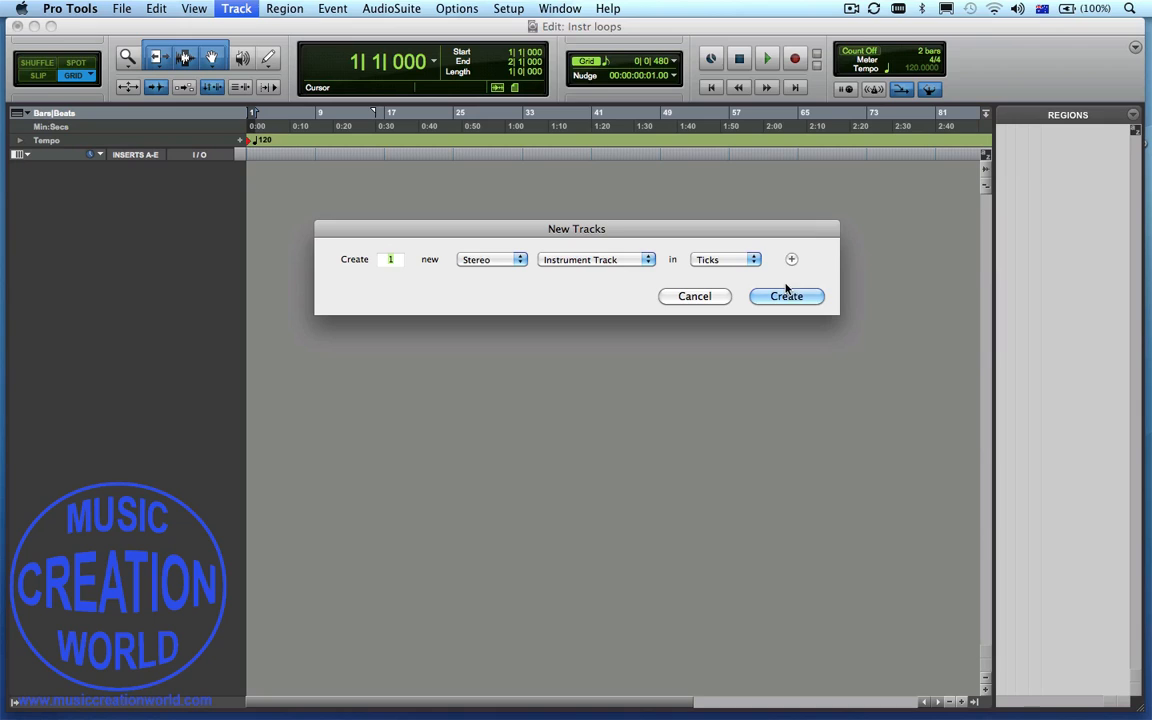
left_click(786, 296)
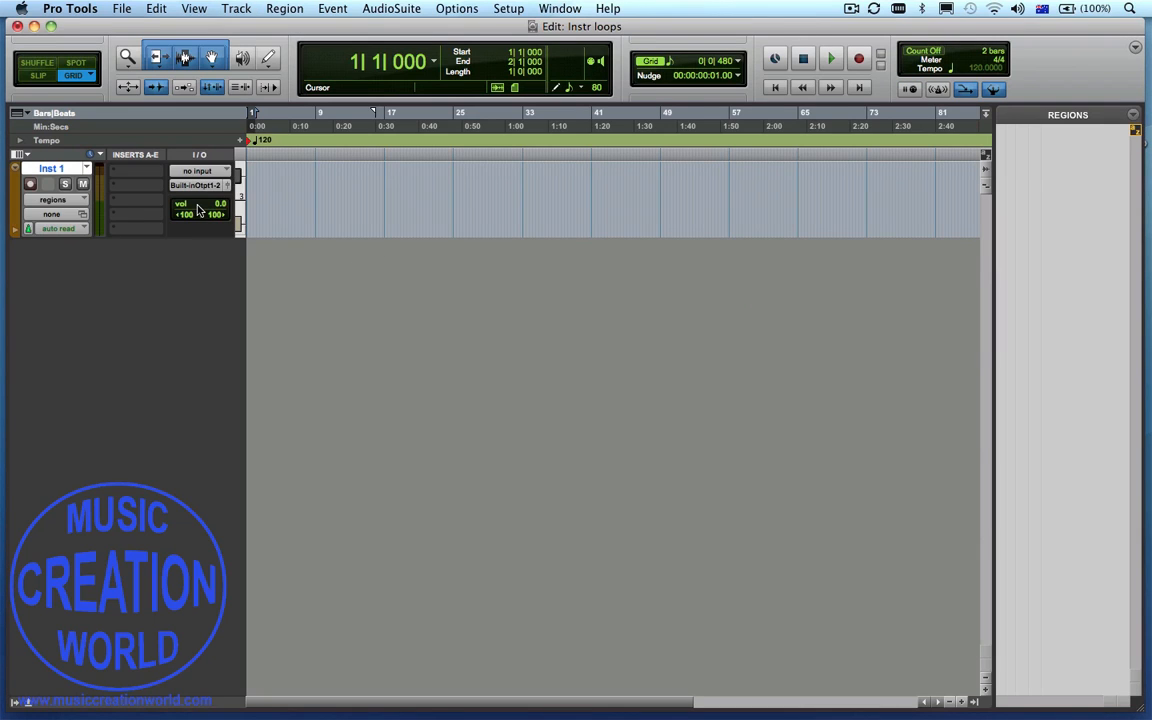
left_click(198, 184)
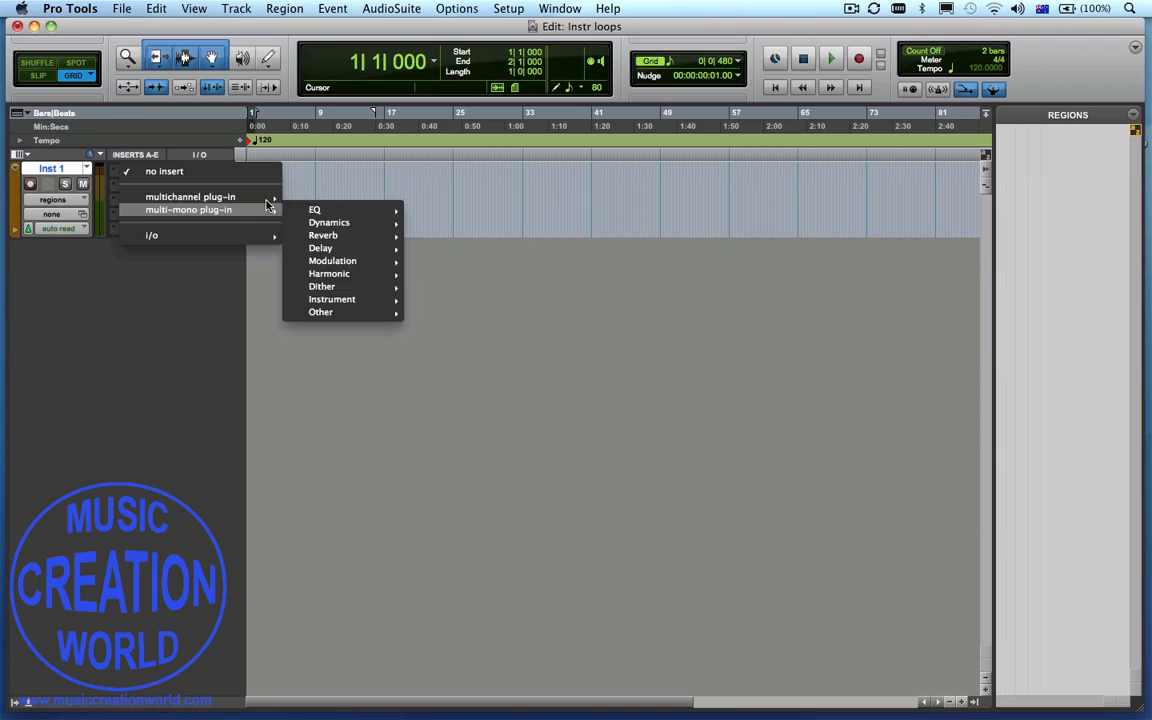
mouse_move(332, 312)
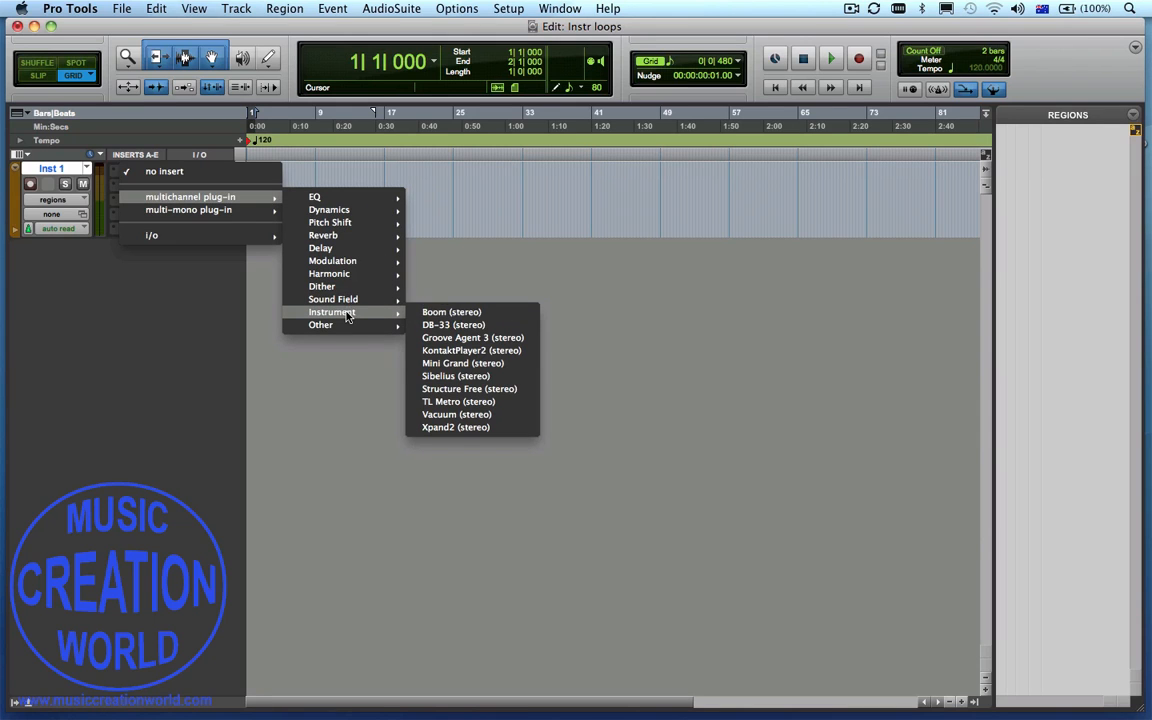
Insert the Boom drum machine on Inst 1 and load the 8 Dotted Bassdrum 112 preset
left_click(452, 312)
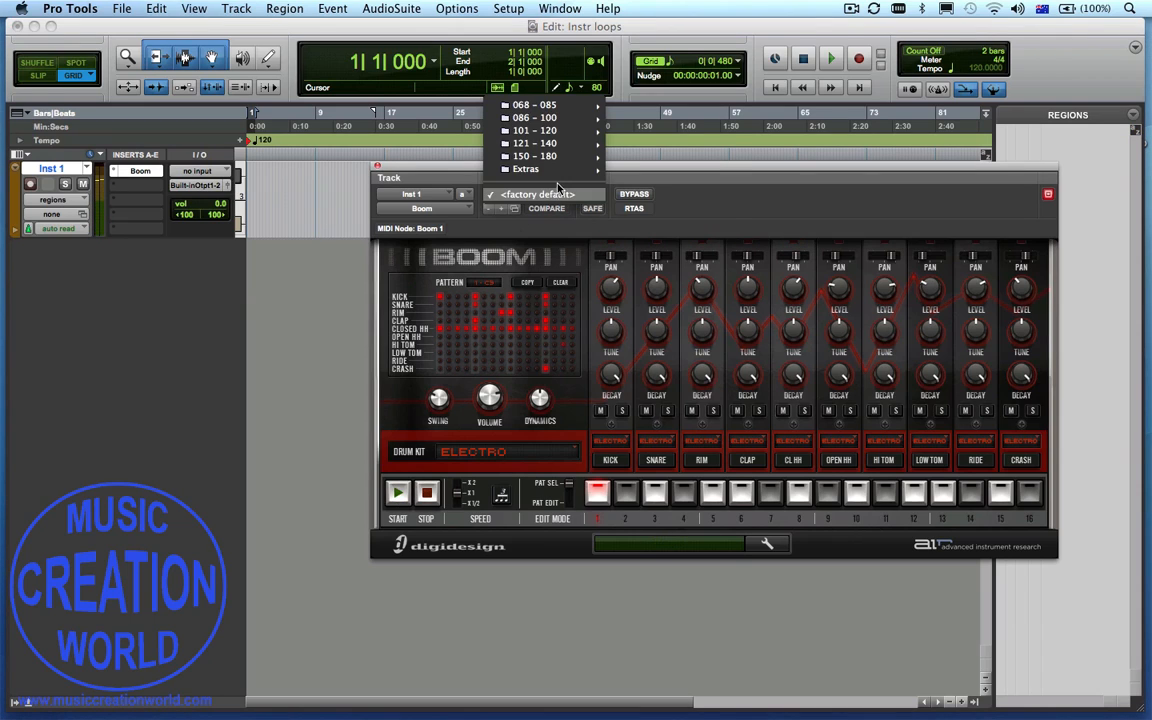
mouse_move(536, 130)
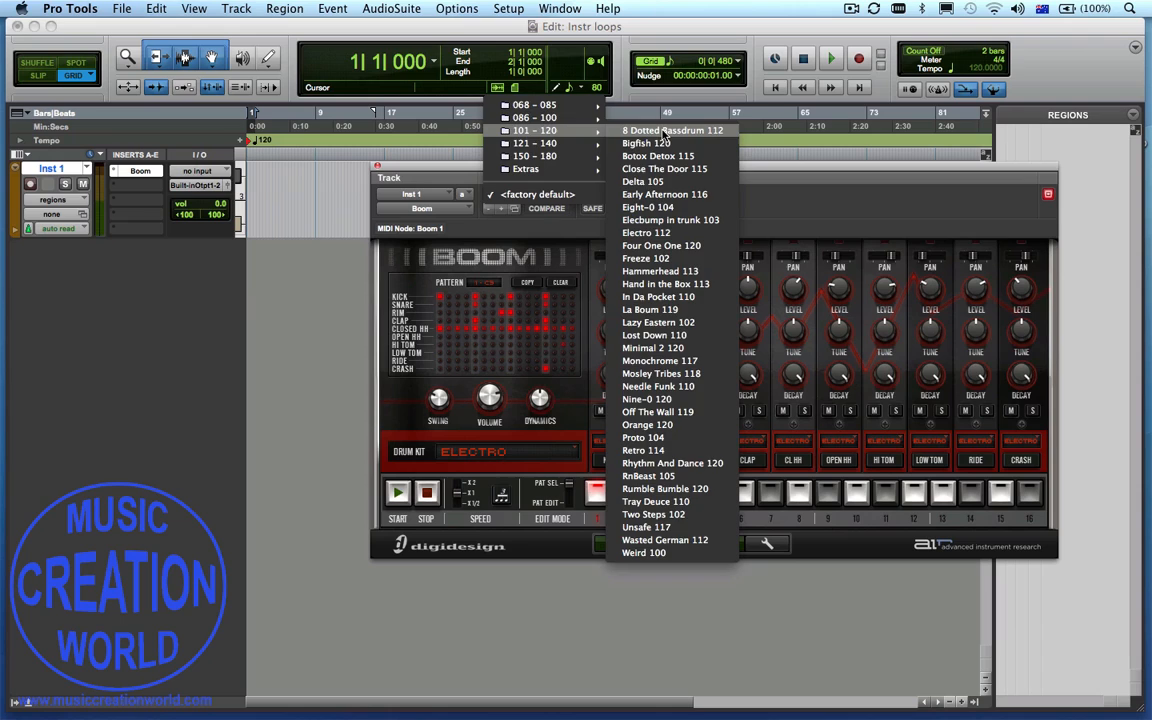
left_click(672, 130)
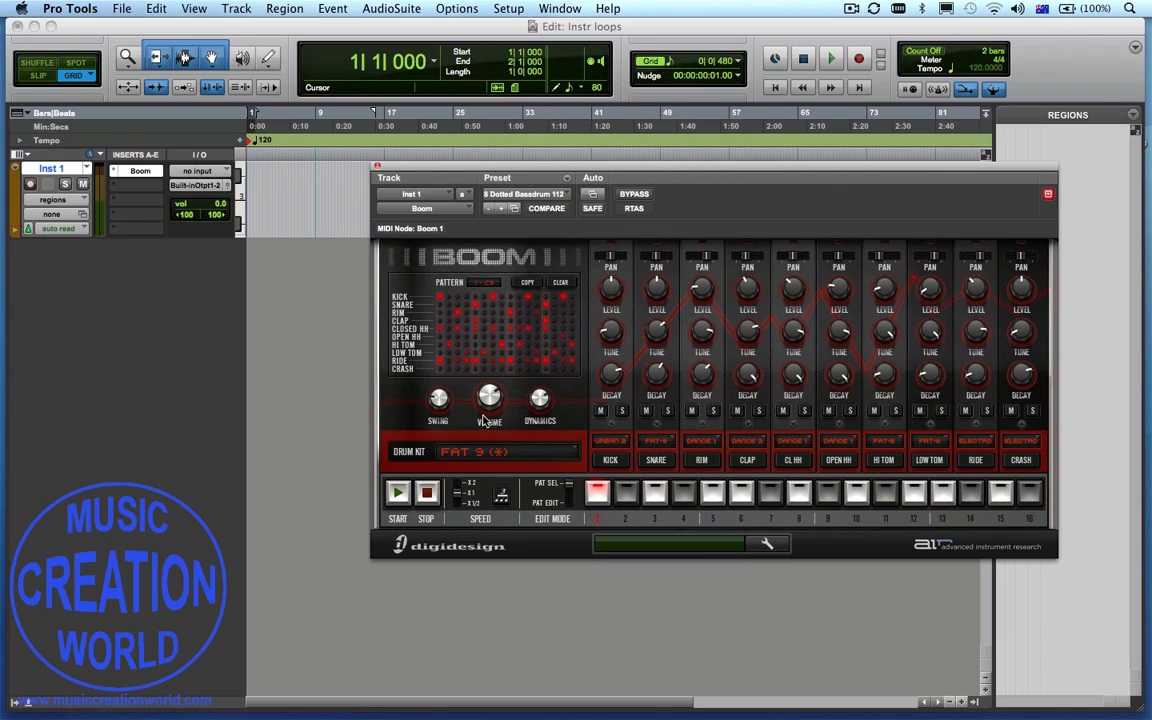
left_click(396, 492)
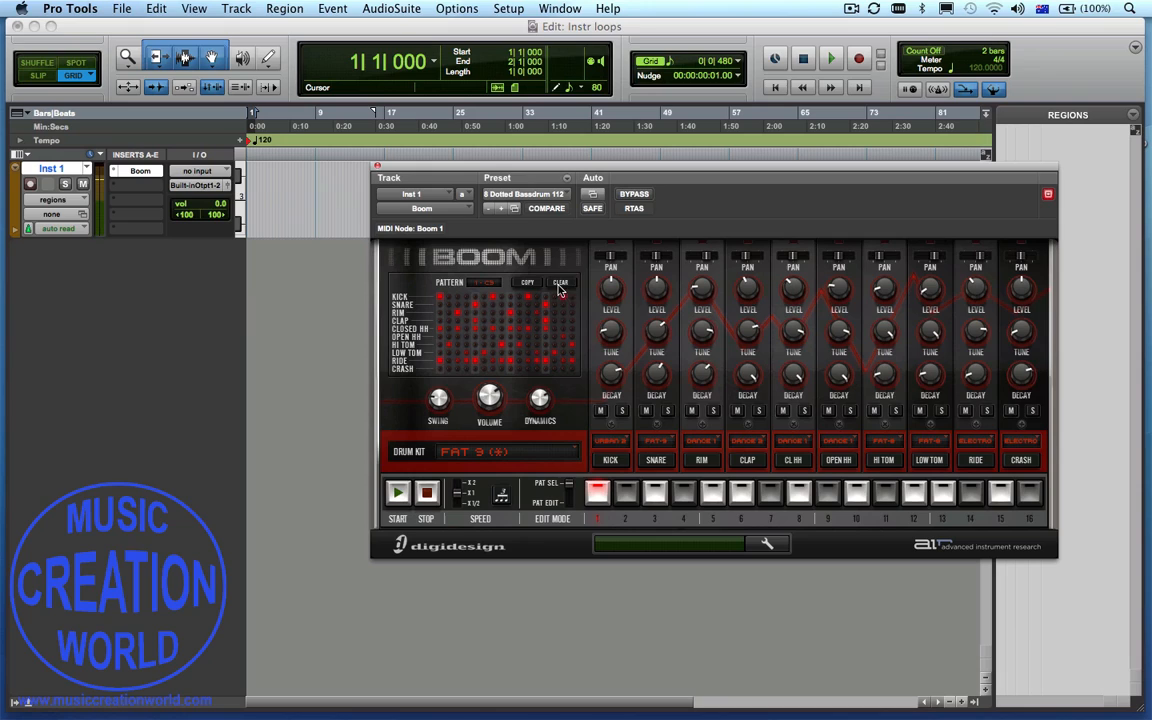
left_click(560, 282)
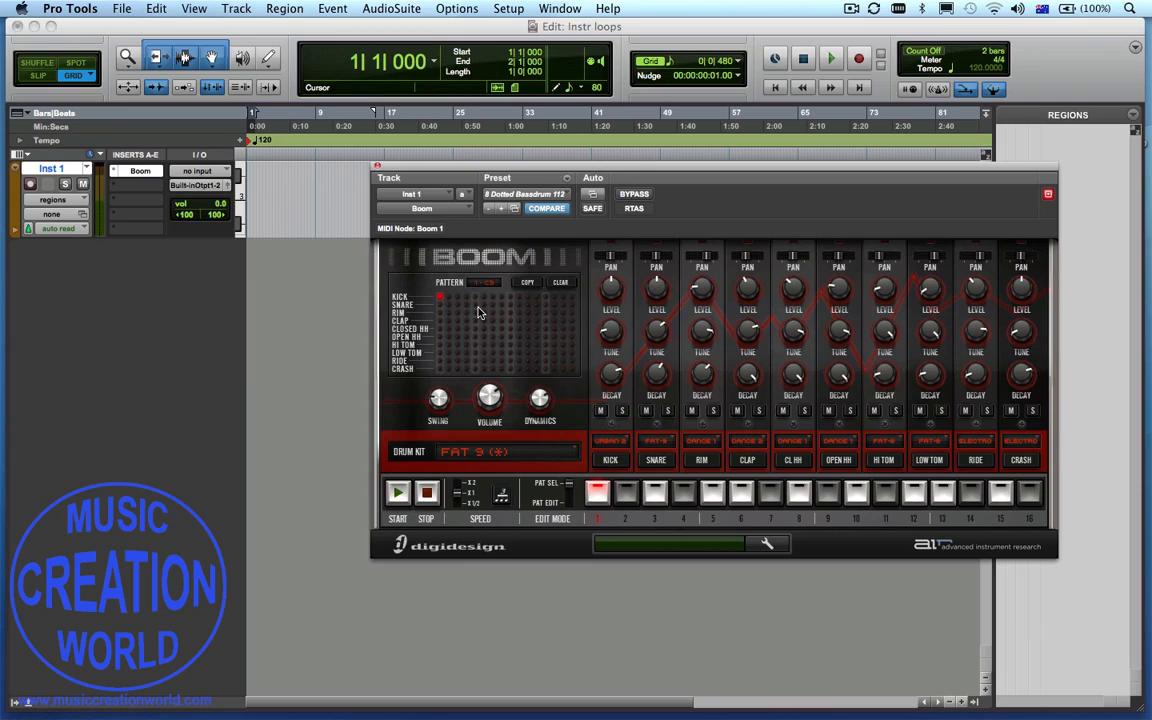
left_click(476, 304)
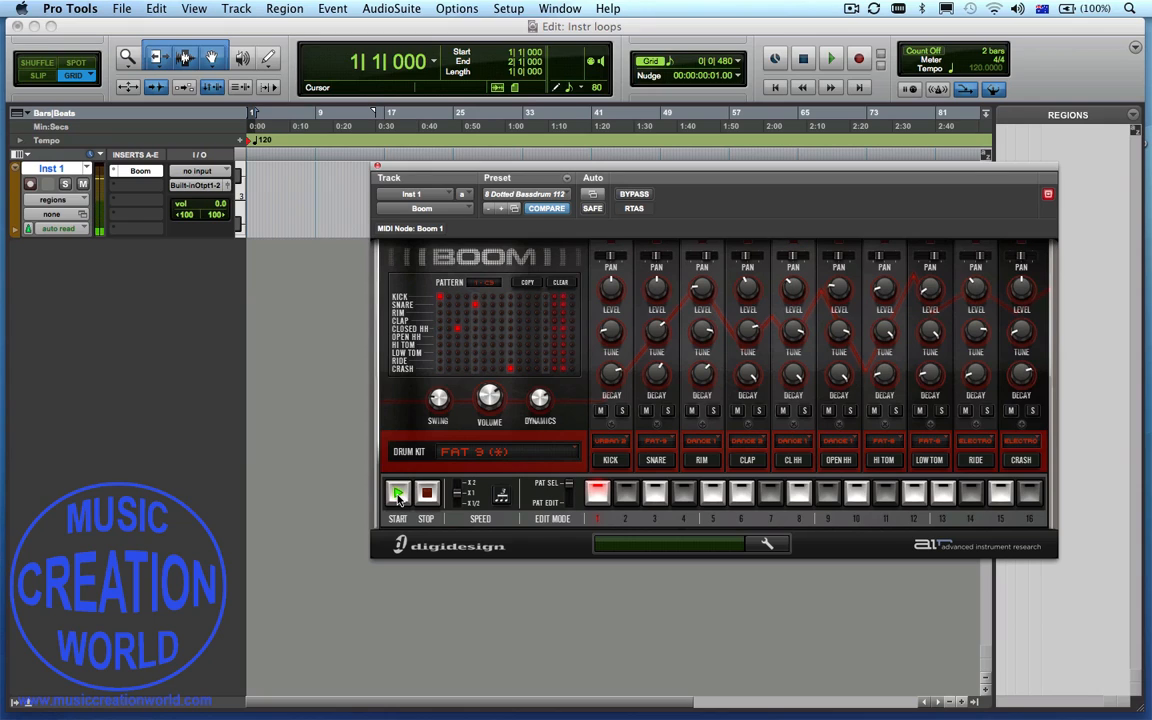
left_click(398, 492)
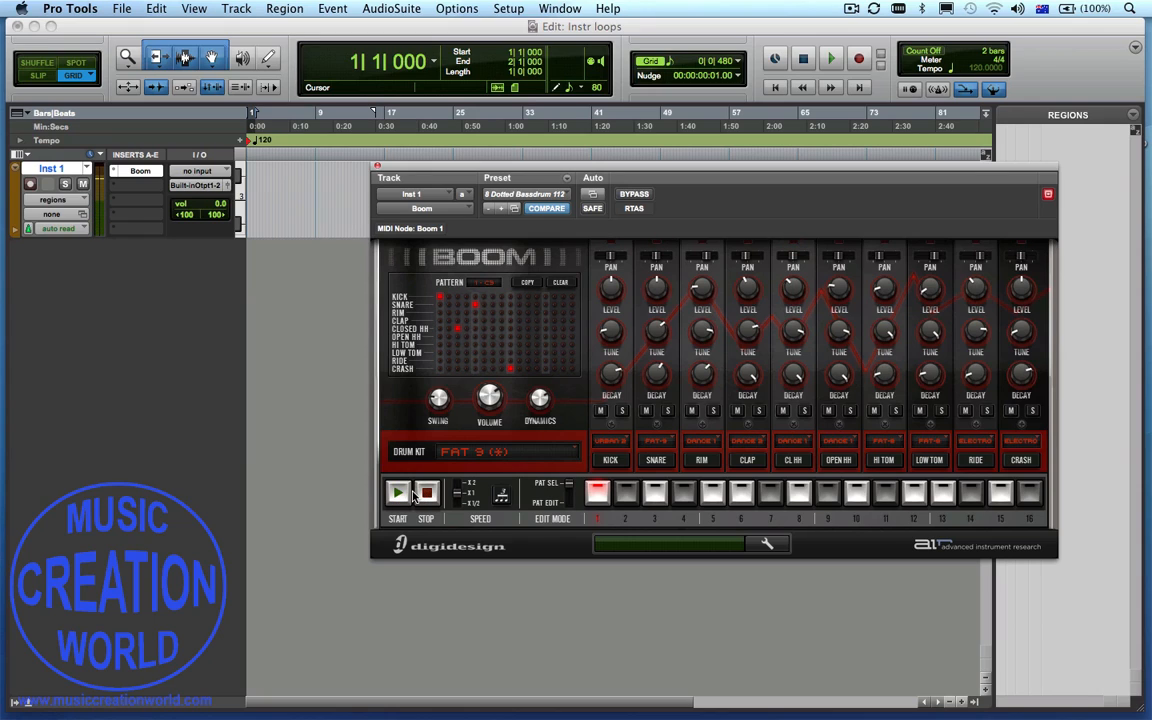
left_click(398, 492)
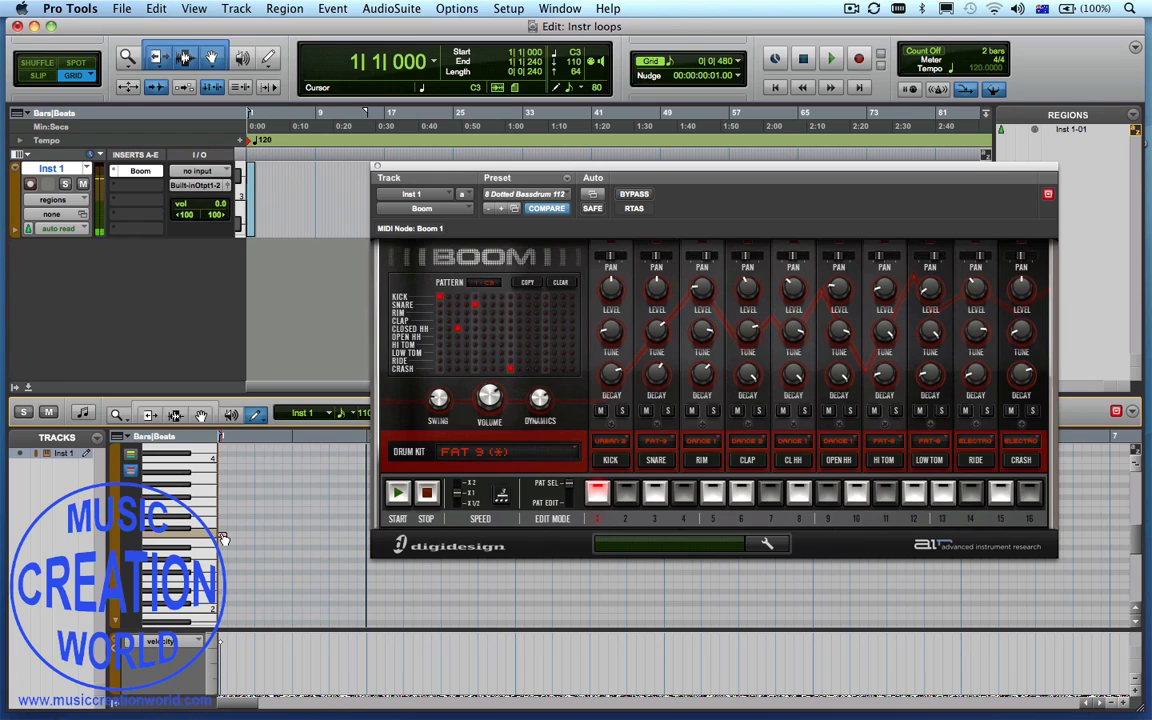
Add a single long note at the start of Inst 1 and play it back
left_click(832, 58)
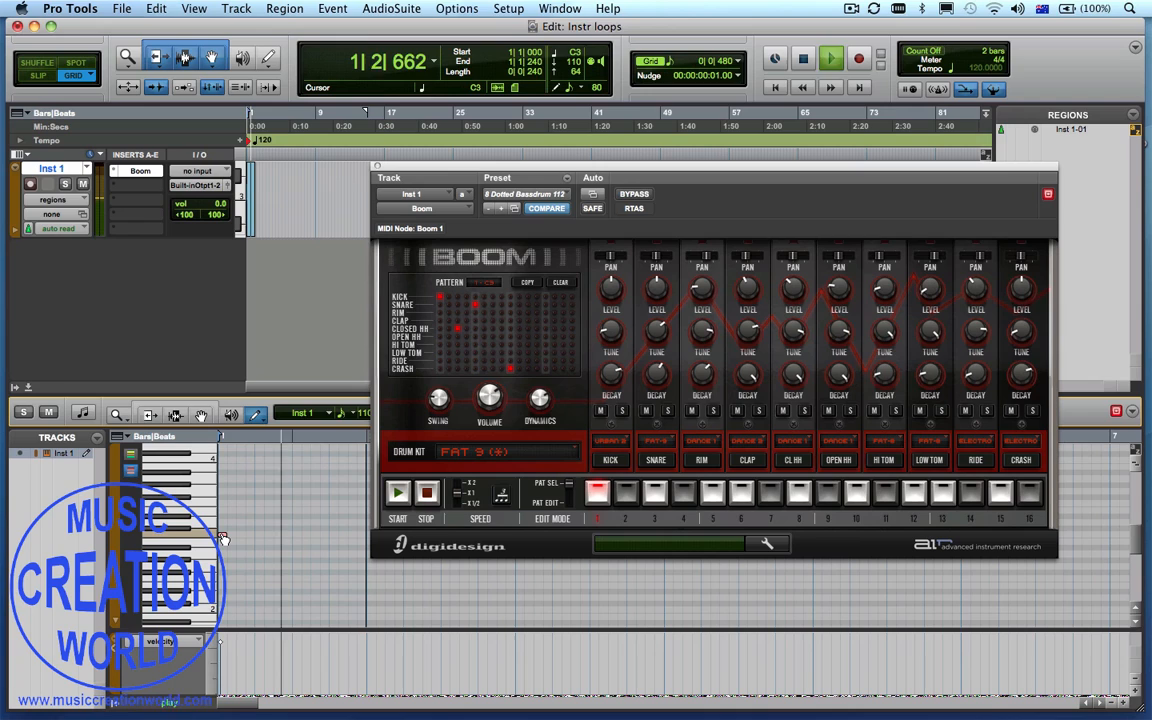
left_click(832, 58)
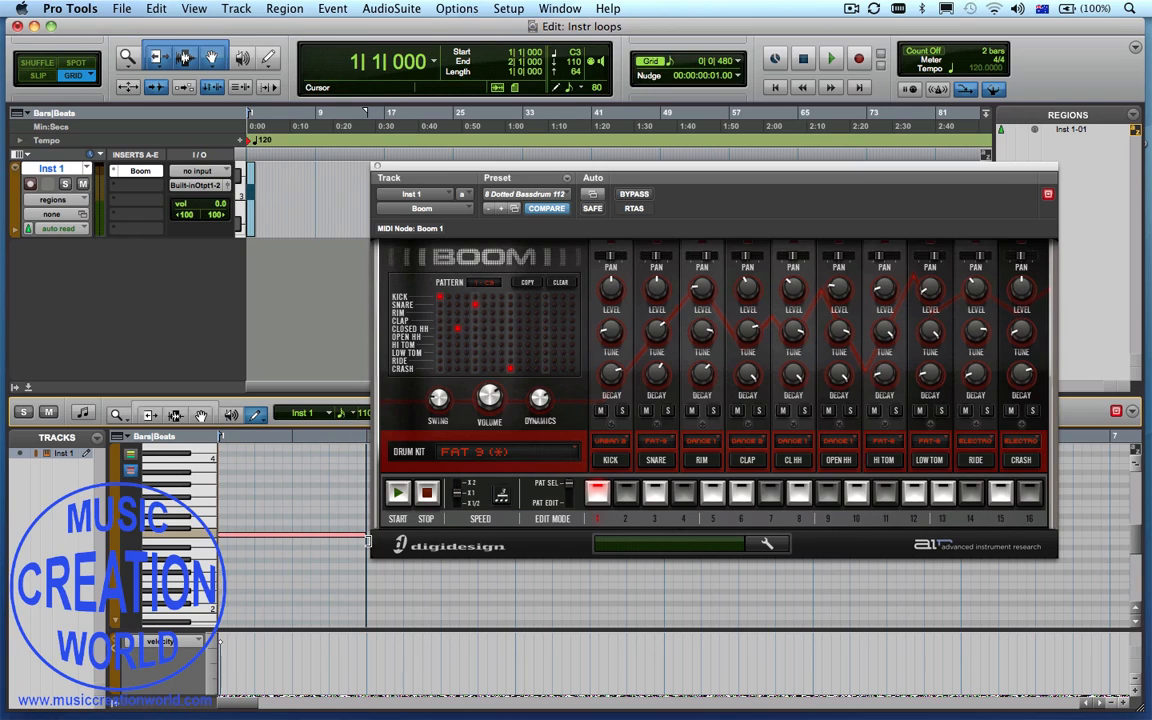
left_click(832, 58)
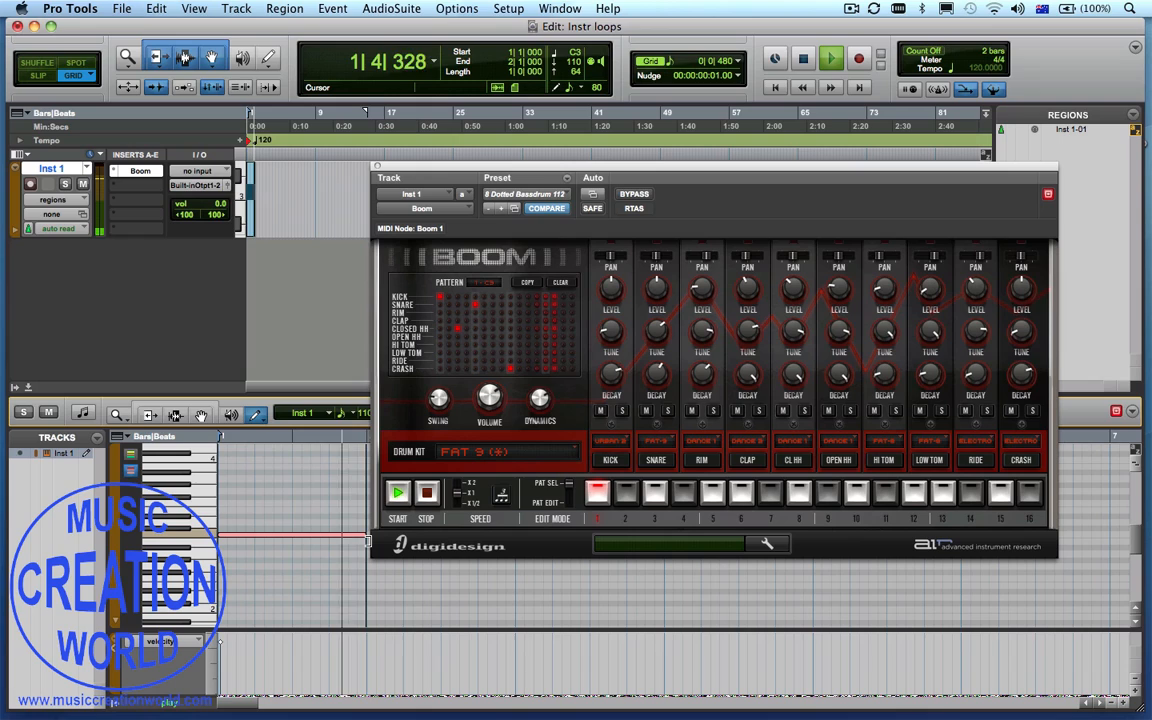
left_click(804, 56)
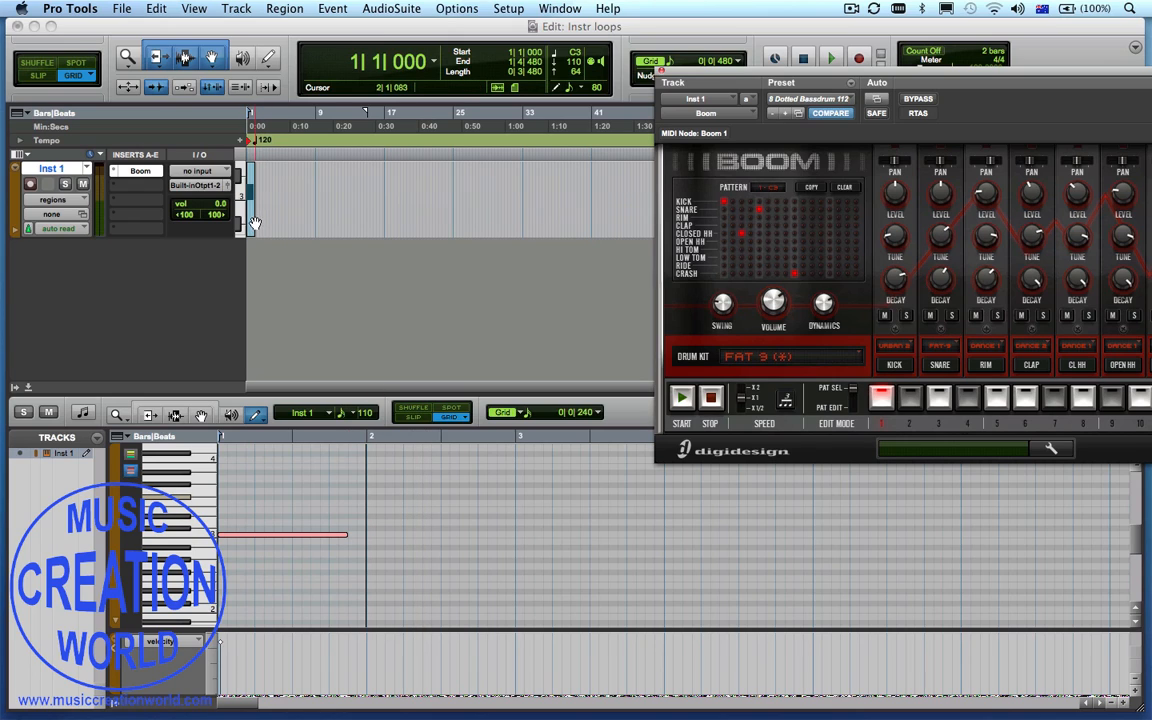
left_click(804, 56)
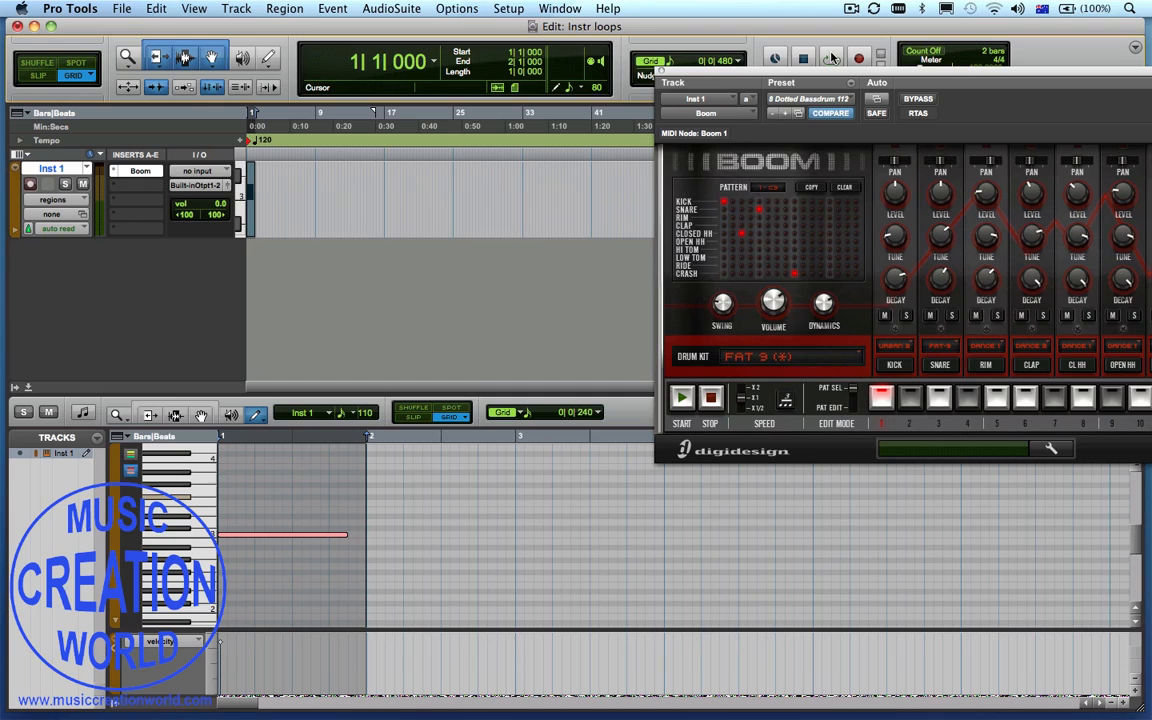
left_click(832, 56)
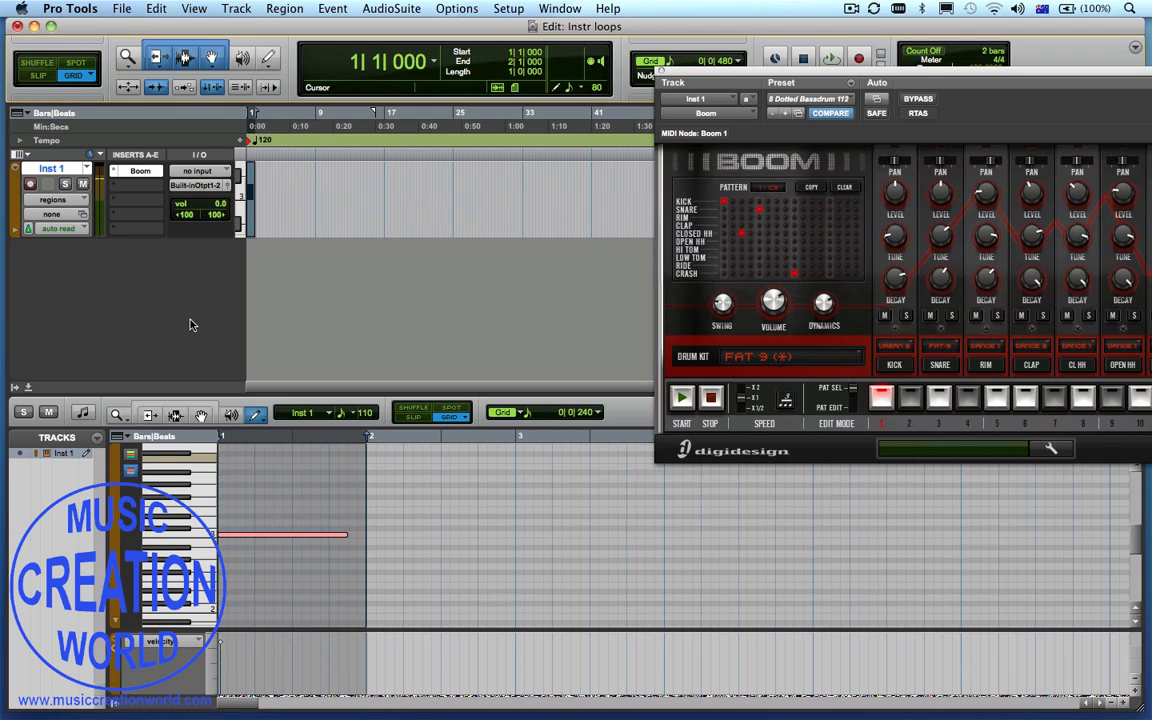
Bounce the session to disk as a 16-bit, 44.1 kHz WAV file
left_click(122, 8)
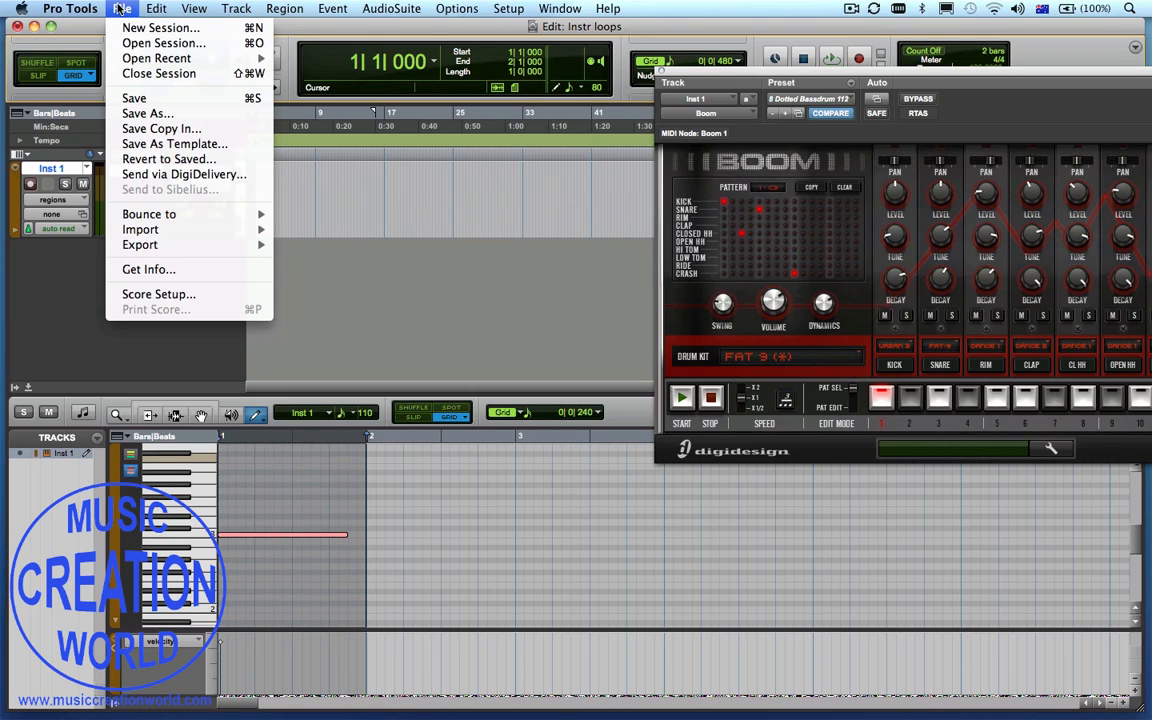
left_click(148, 214)
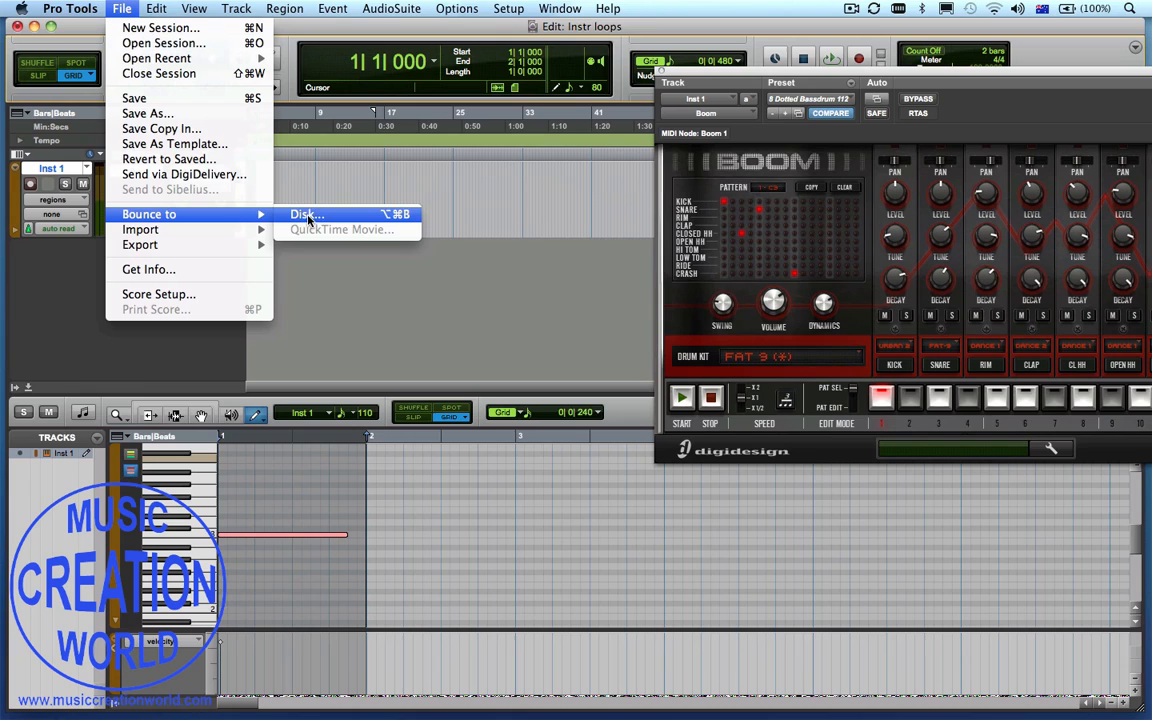
left_click(304, 214)
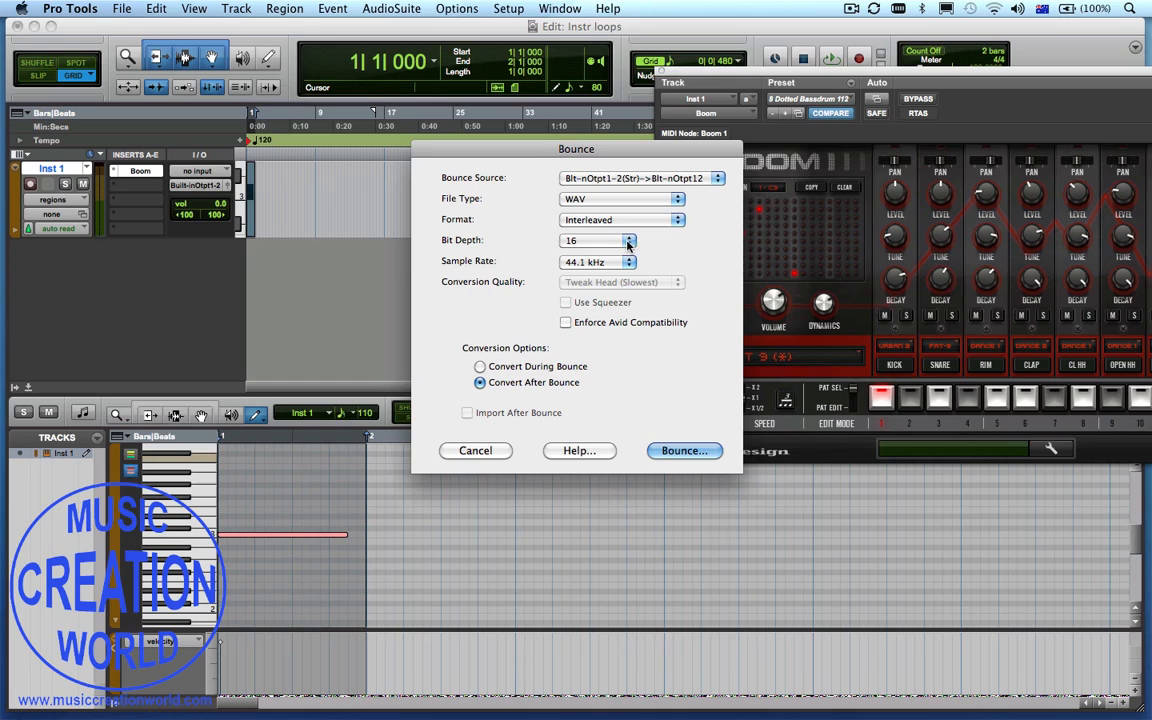
mouse_move(684, 450)
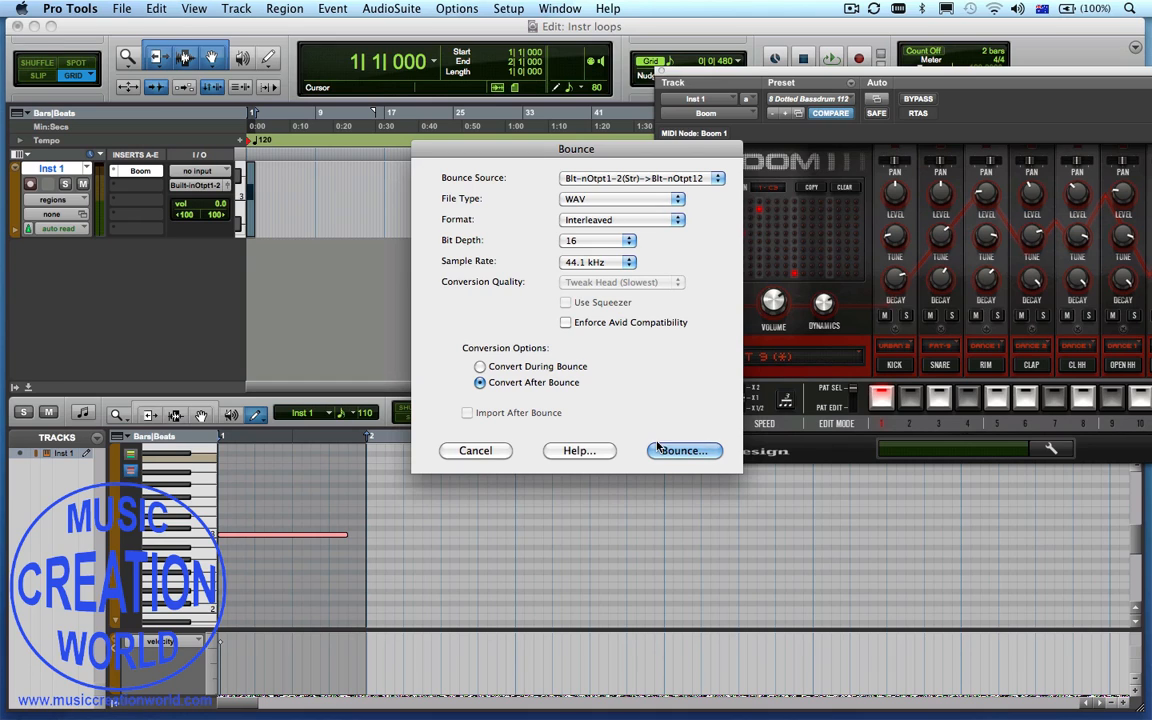
left_click(684, 450)
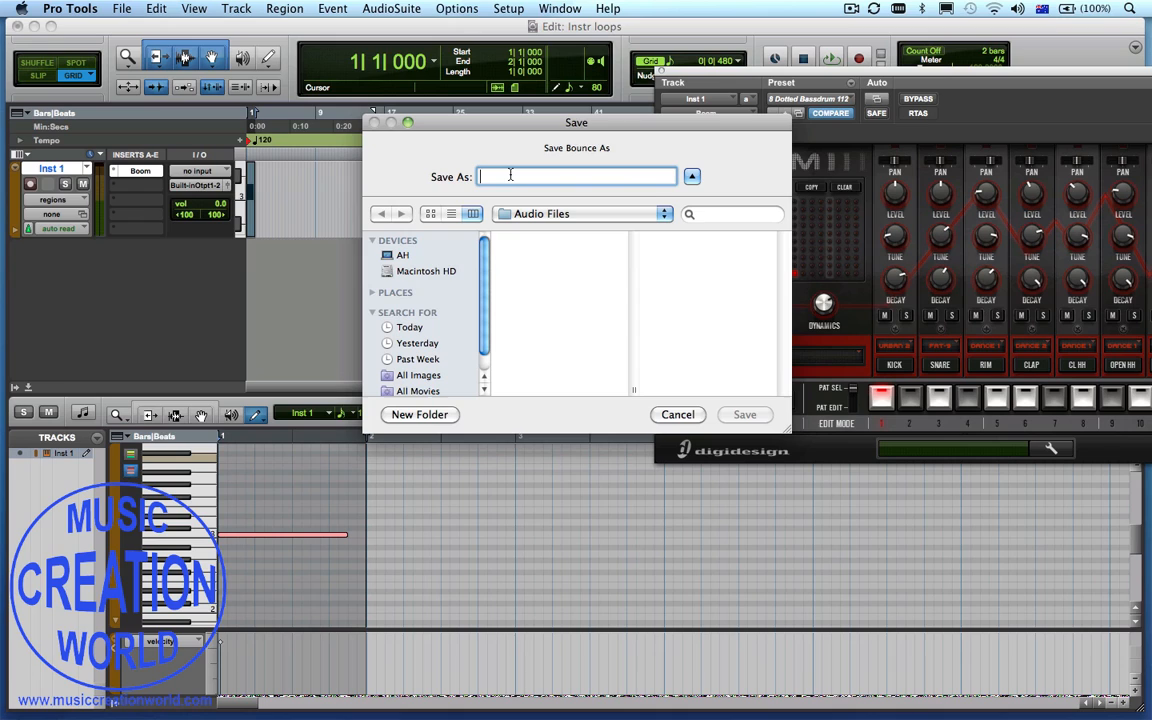
Name the bounce 'Boom drum', save it and return to the Edit window
type("Boom")
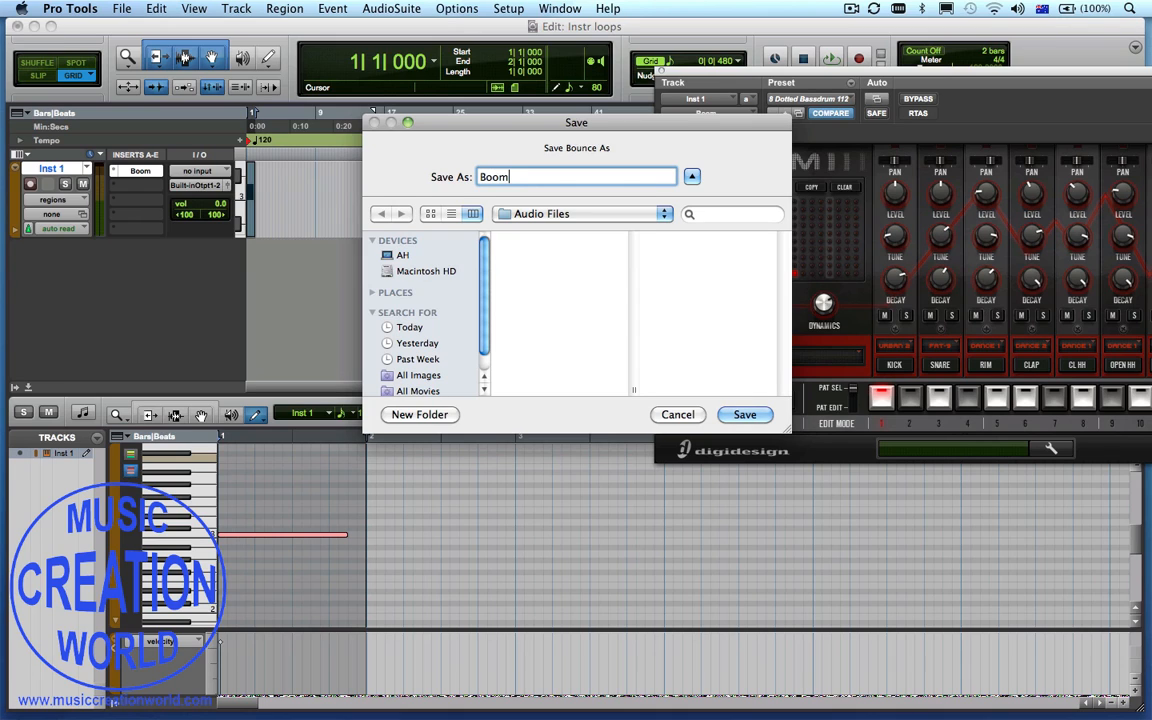
type("drum")
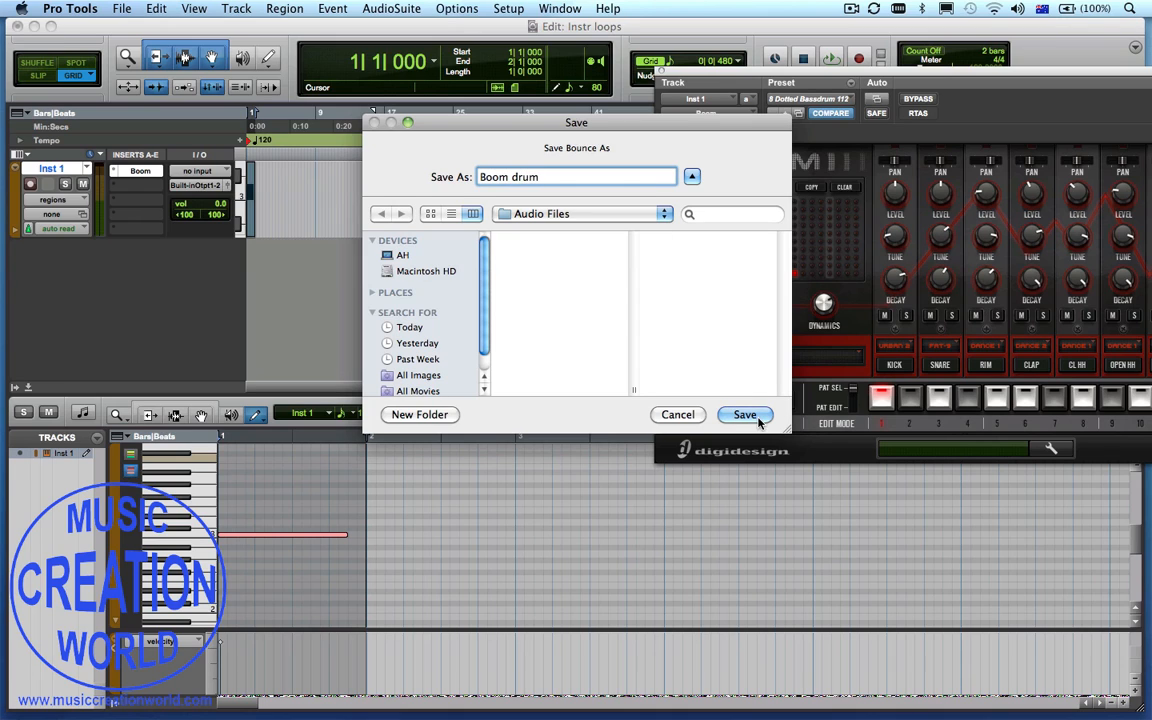
left_click(744, 414)
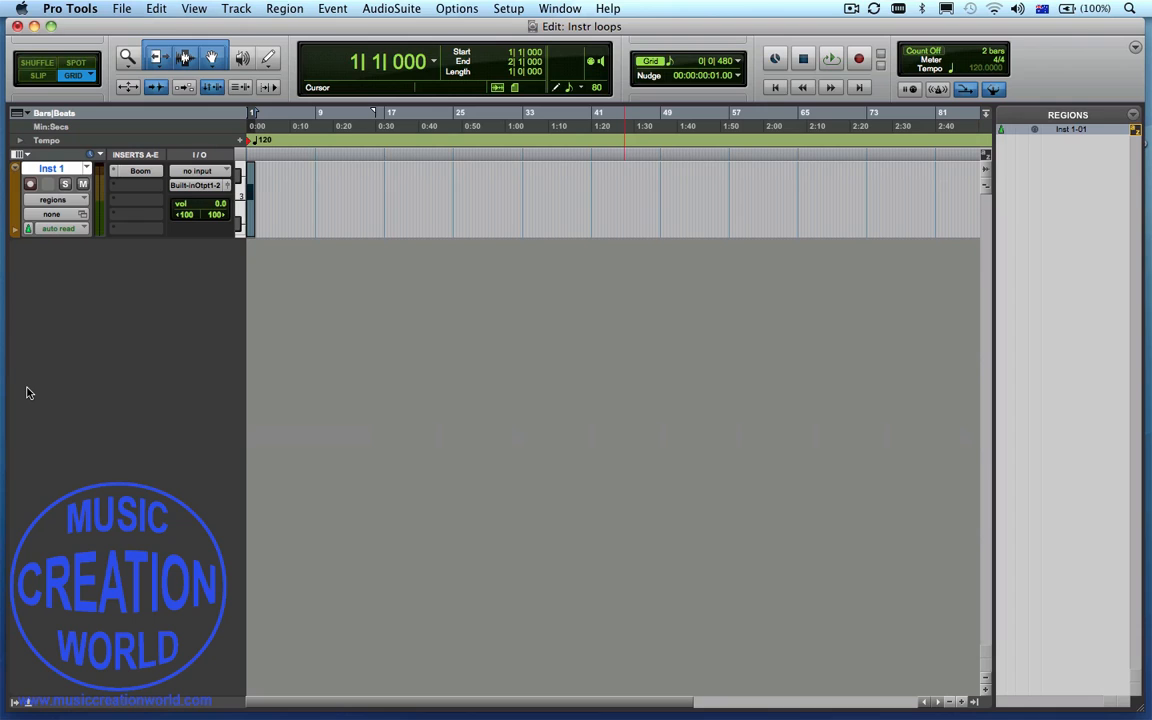
mouse_move(292, 256)
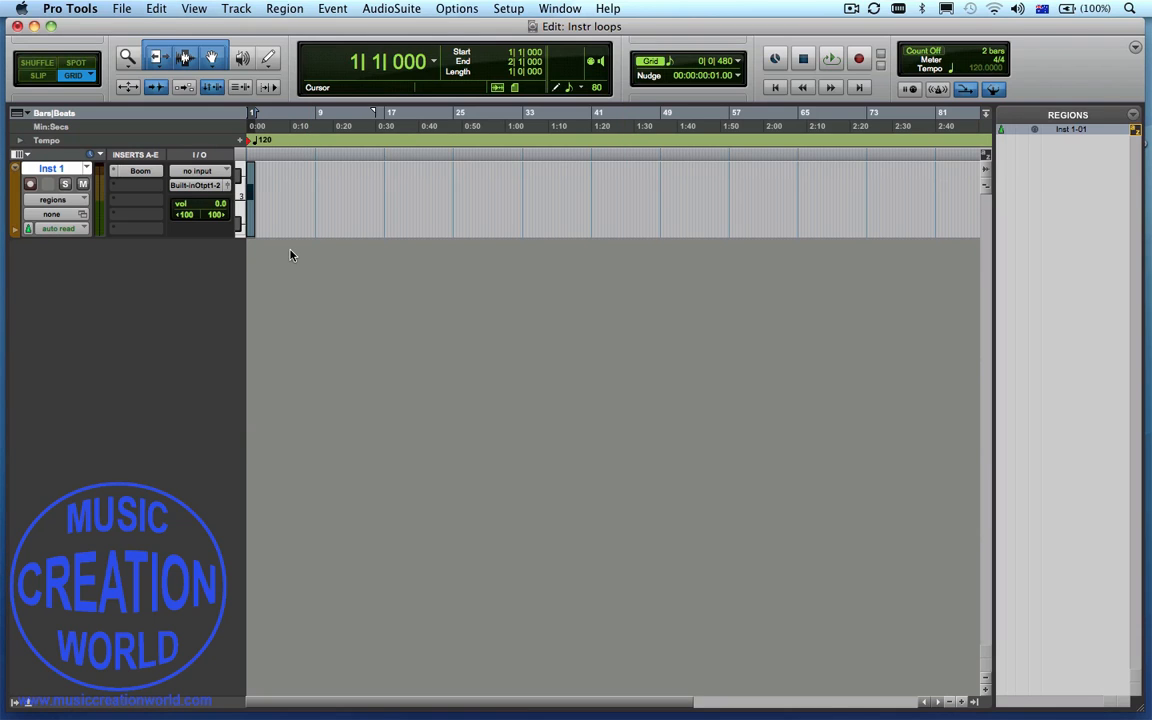
left_click(288, 148)
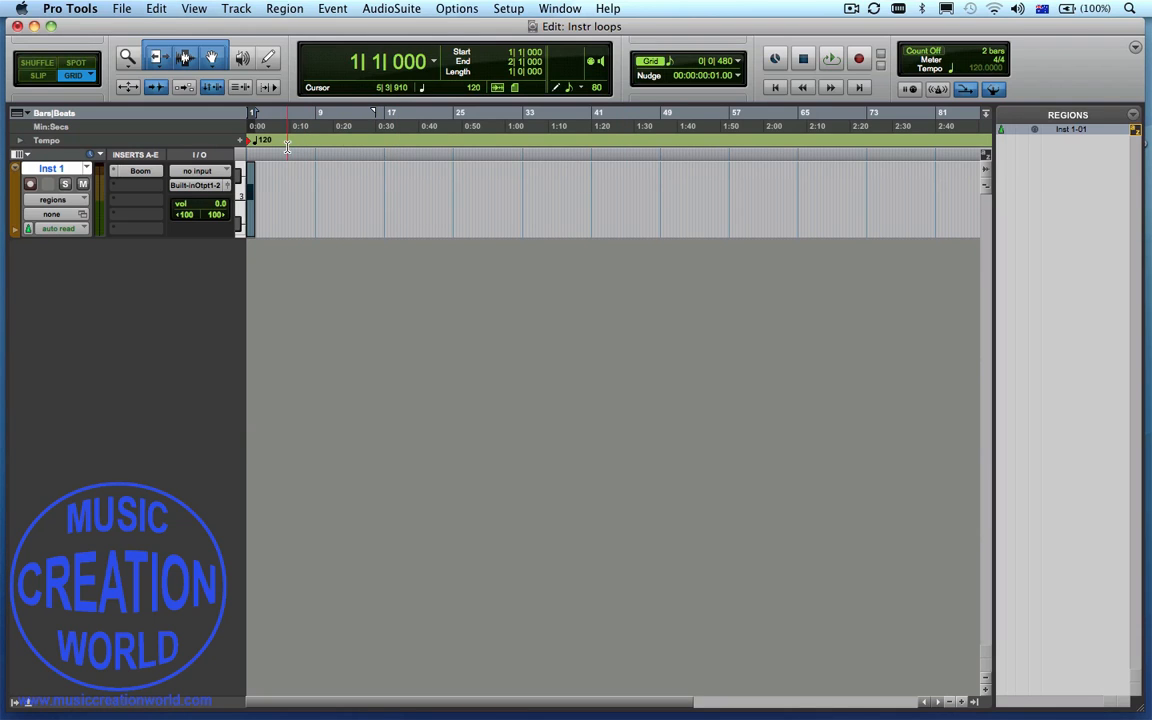
left_click(560, 8)
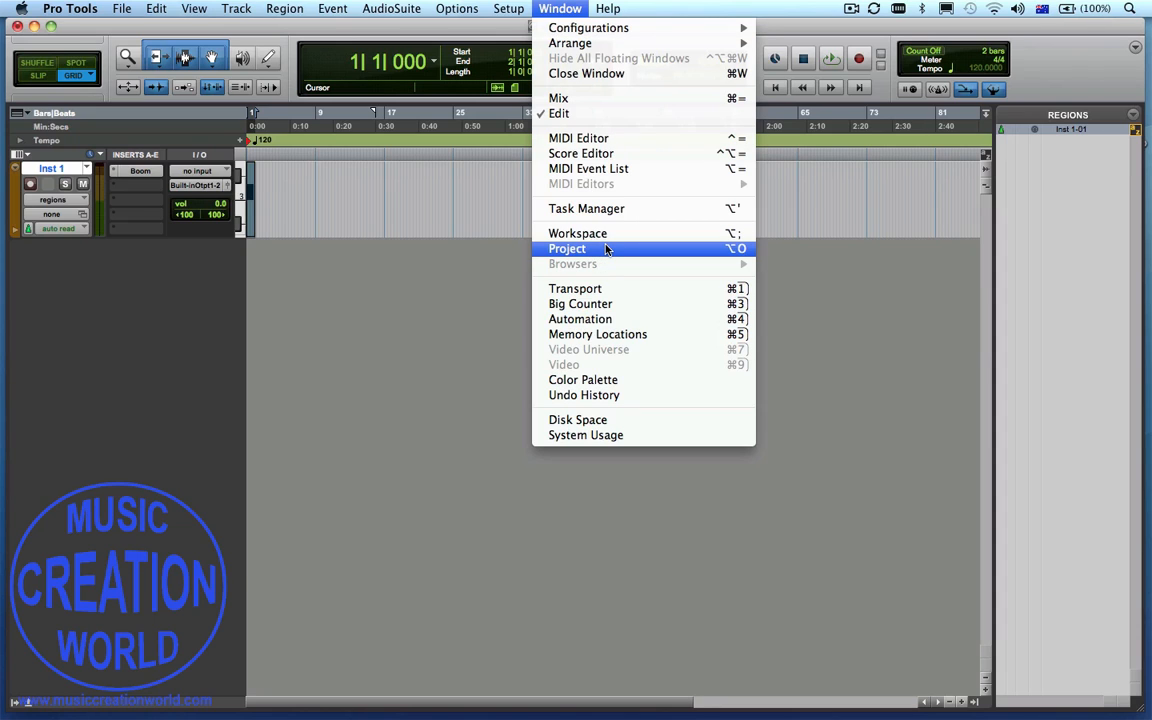
Browse the Workspace into Loop Projects > Instr loops > Audio Files to find Boom drum.wav
left_click(568, 248)
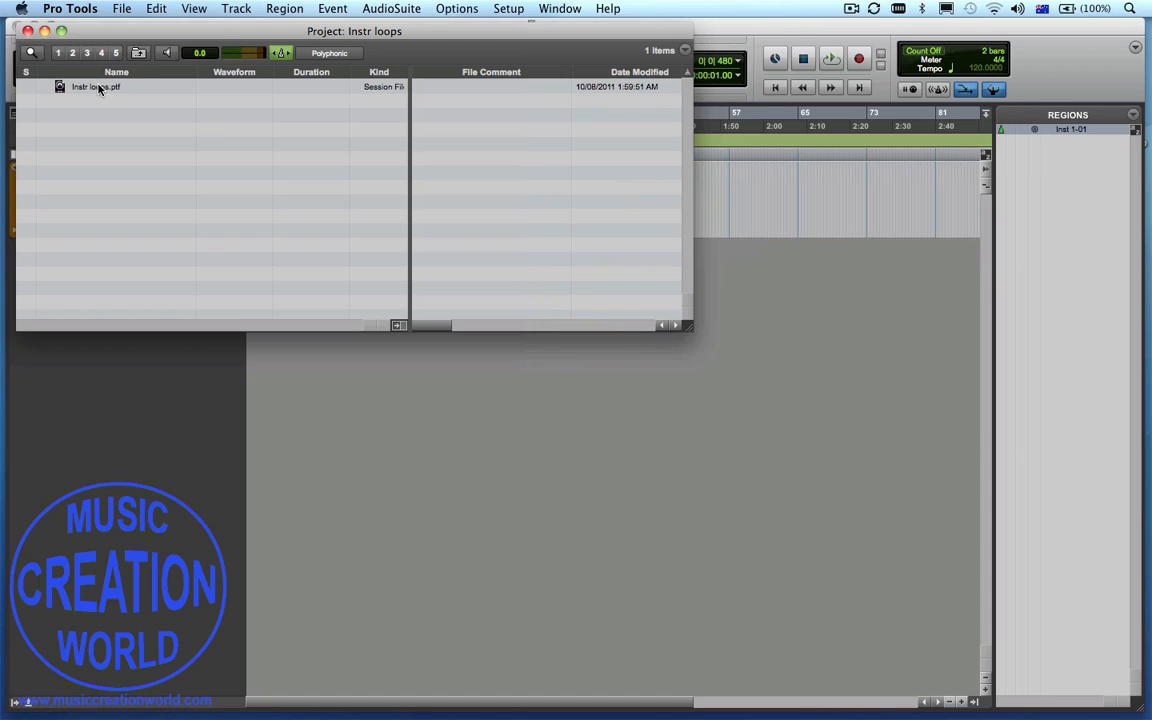
left_click(140, 52)
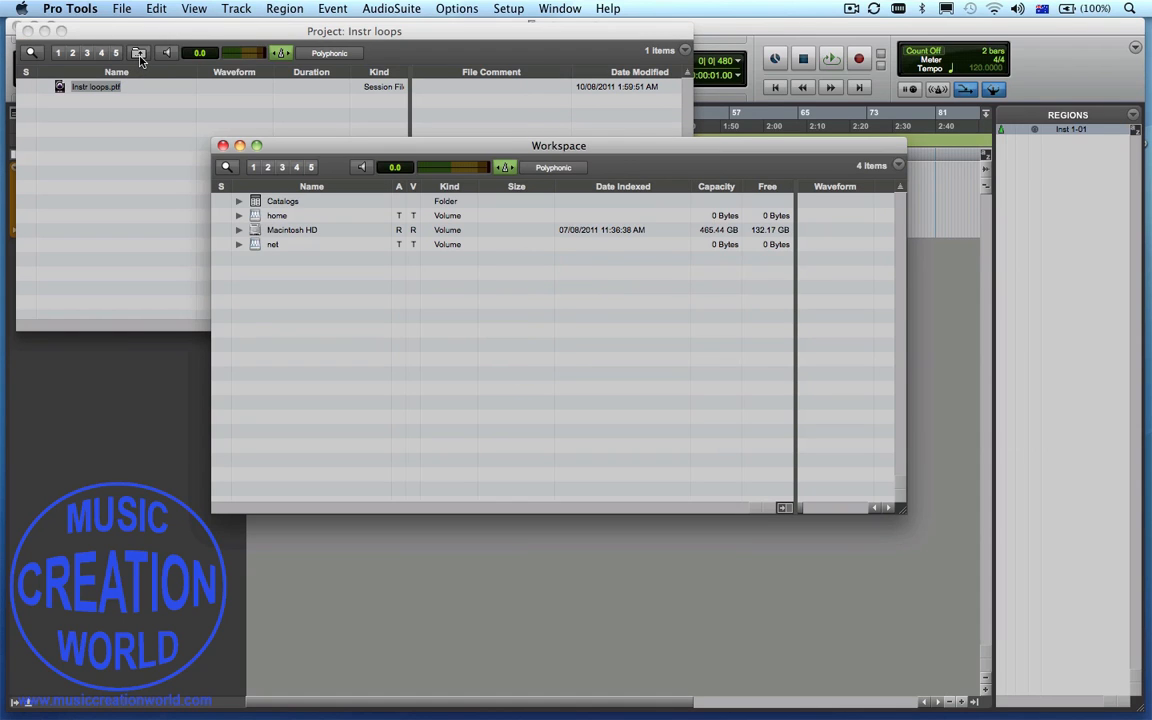
mouse_move(284, 230)
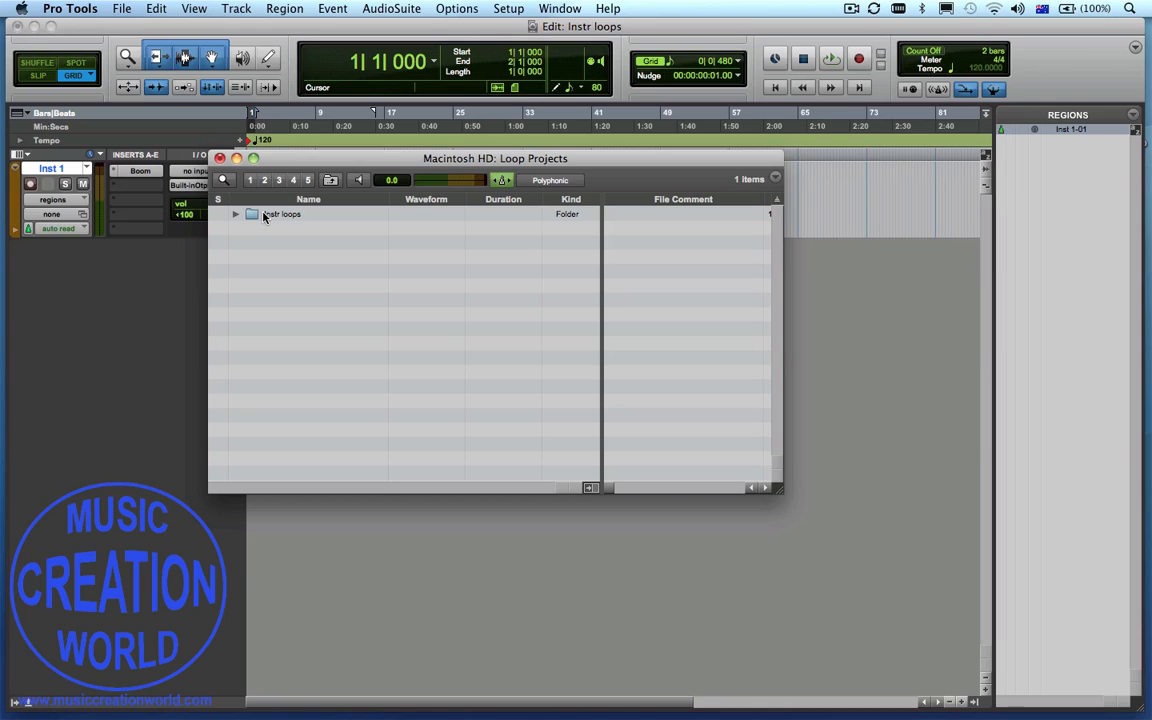
double_click(282, 214)
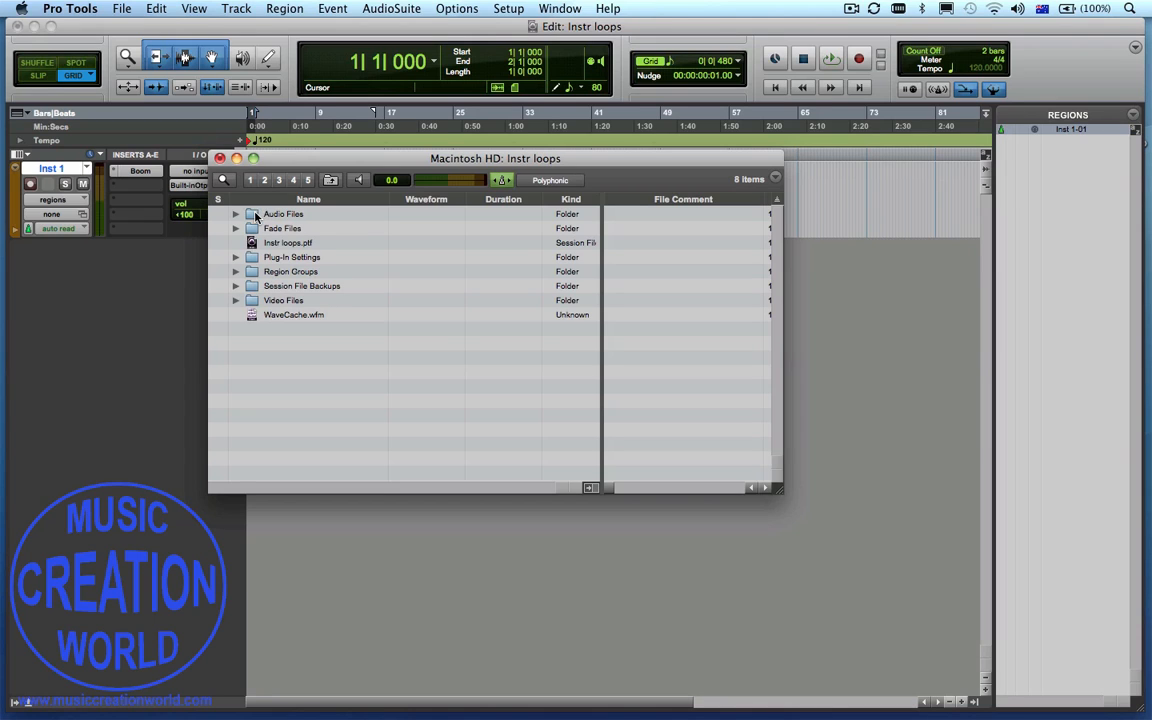
mouse_move(252, 218)
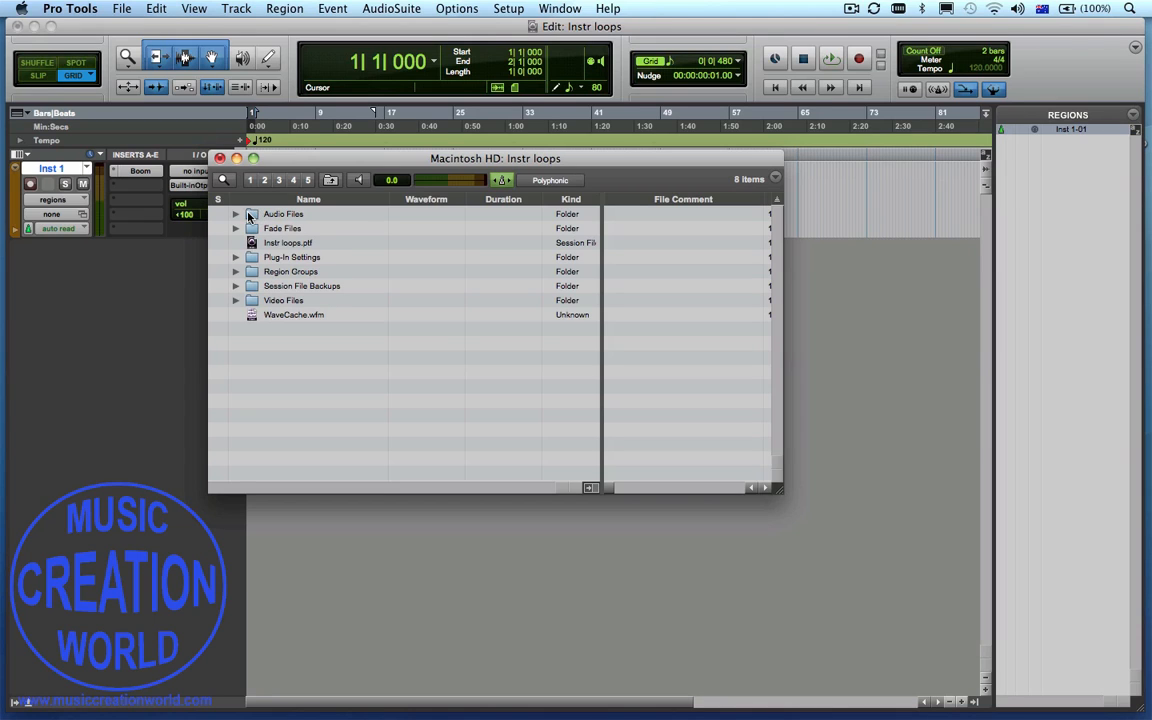
double_click(284, 214)
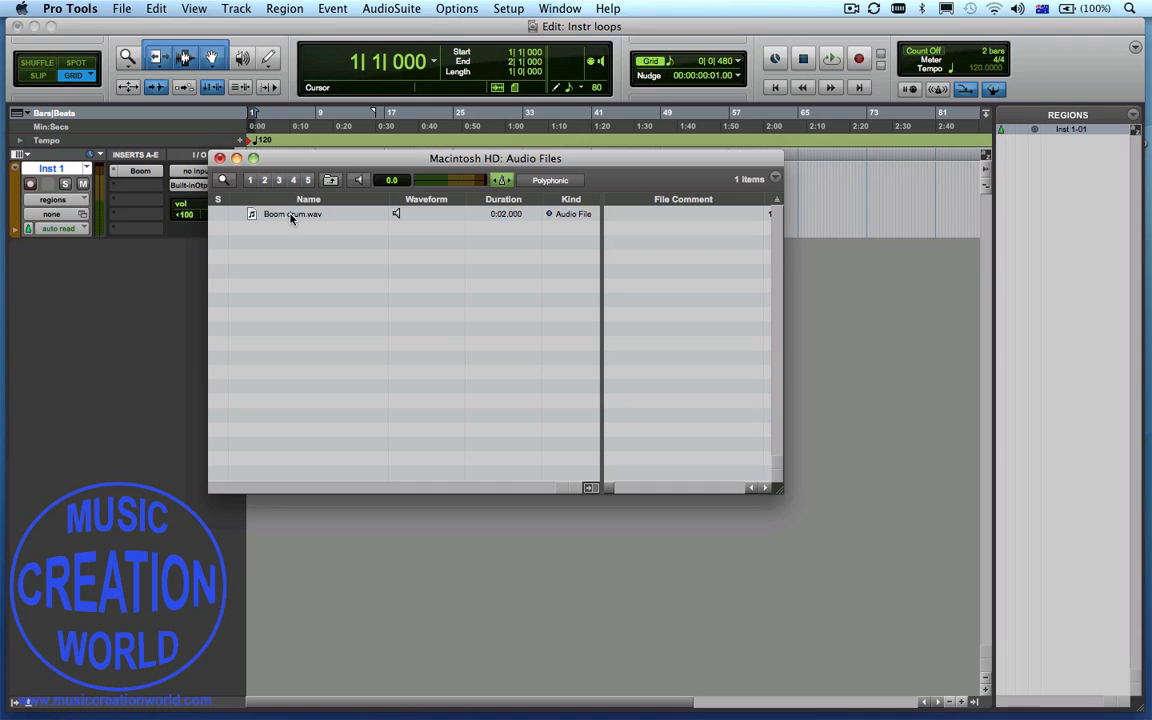
mouse_move(296, 218)
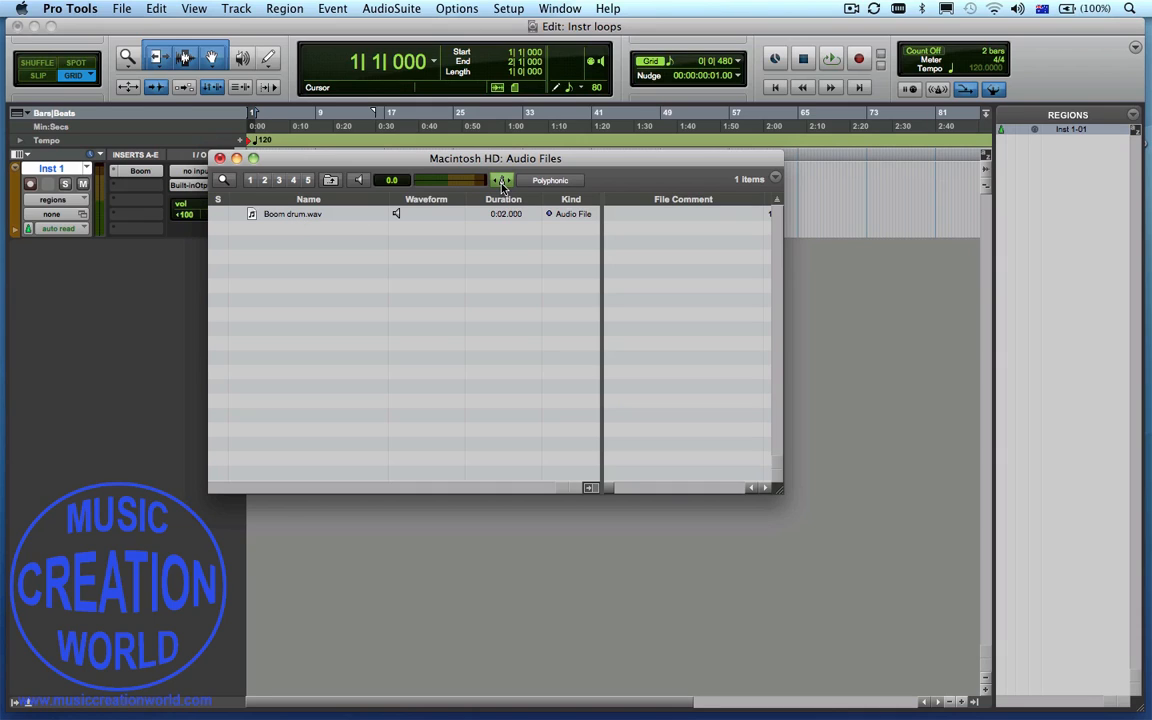
mouse_move(360, 180)
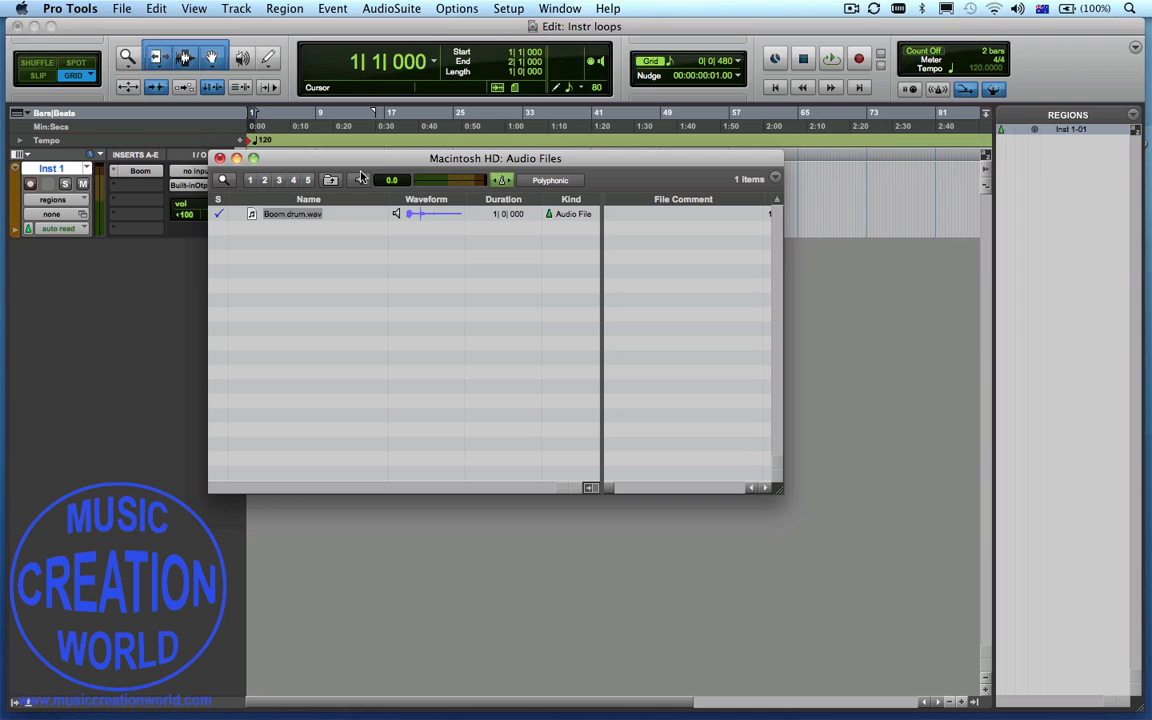
mouse_move(356, 164)
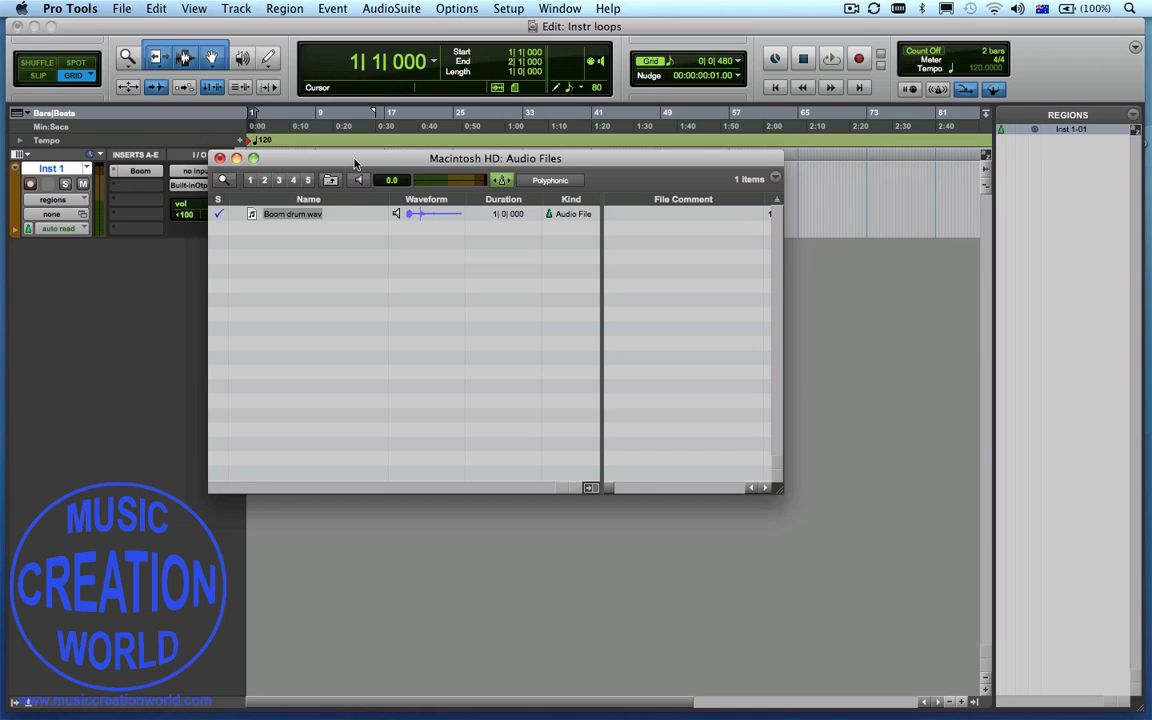
Import Boom drum.wav as a new audio track without its tempo and select the region
left_click_drag(496, 158, 782, 212)
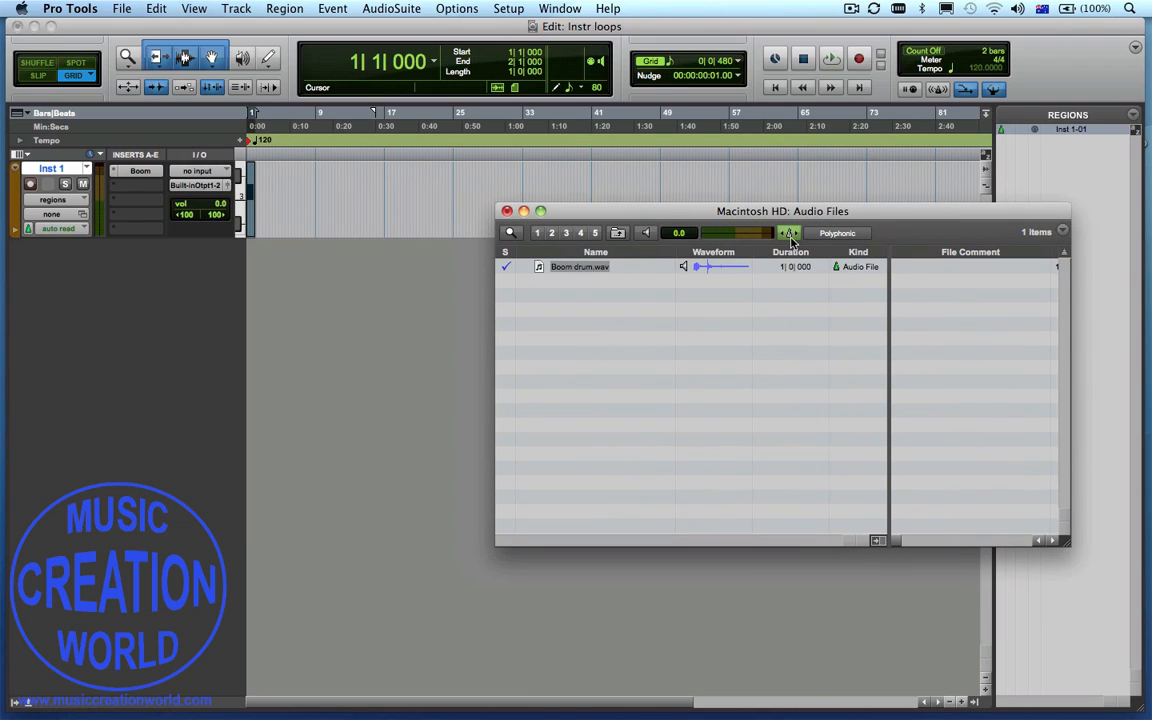
mouse_move(588, 268)
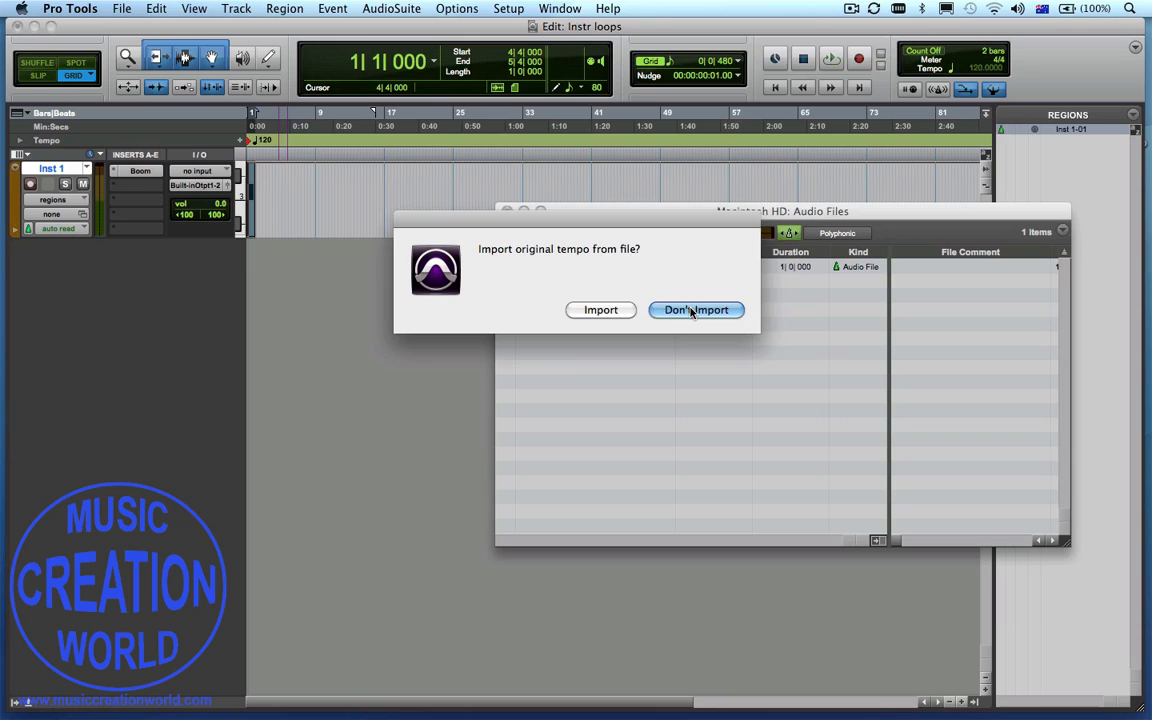
left_click(696, 310)
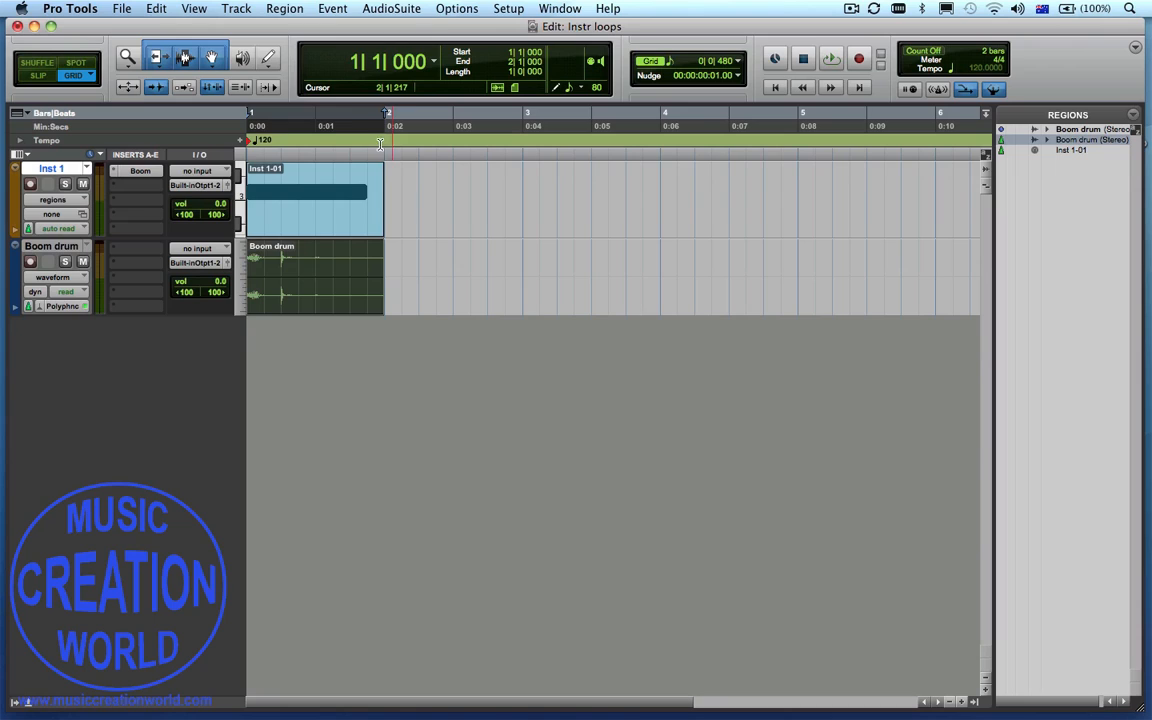
left_click(356, 268)
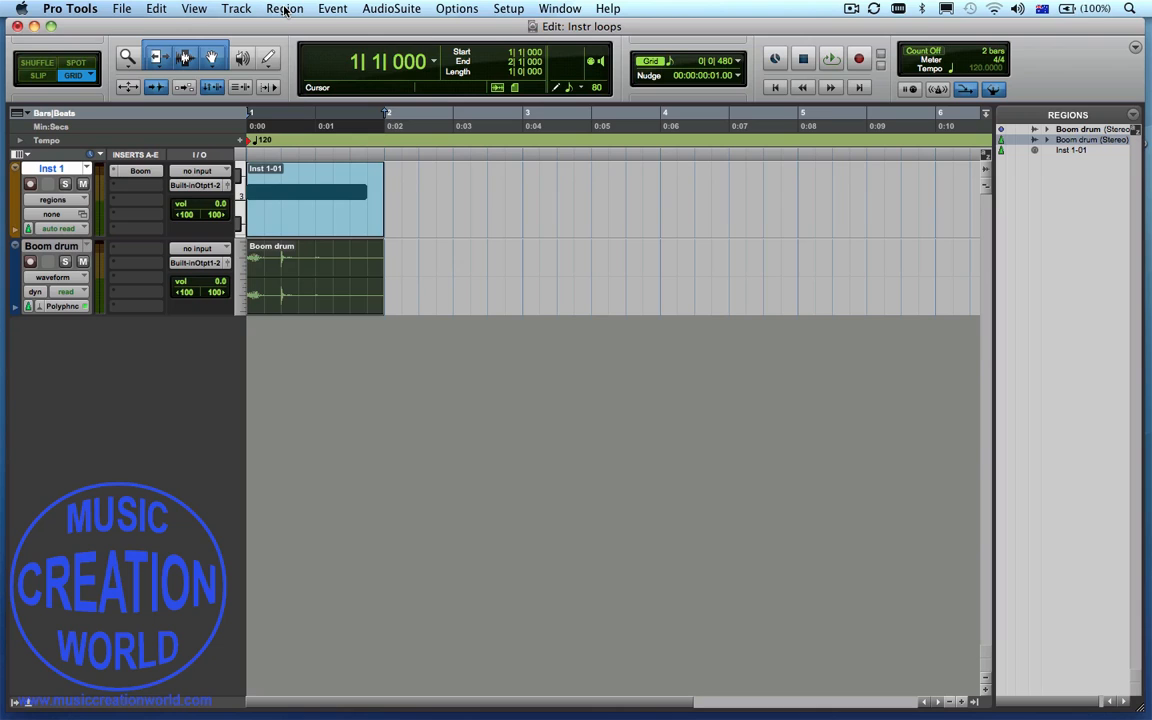
Loop the selected Boom drum region 2 times via Region > Loop
left_click(284, 8)
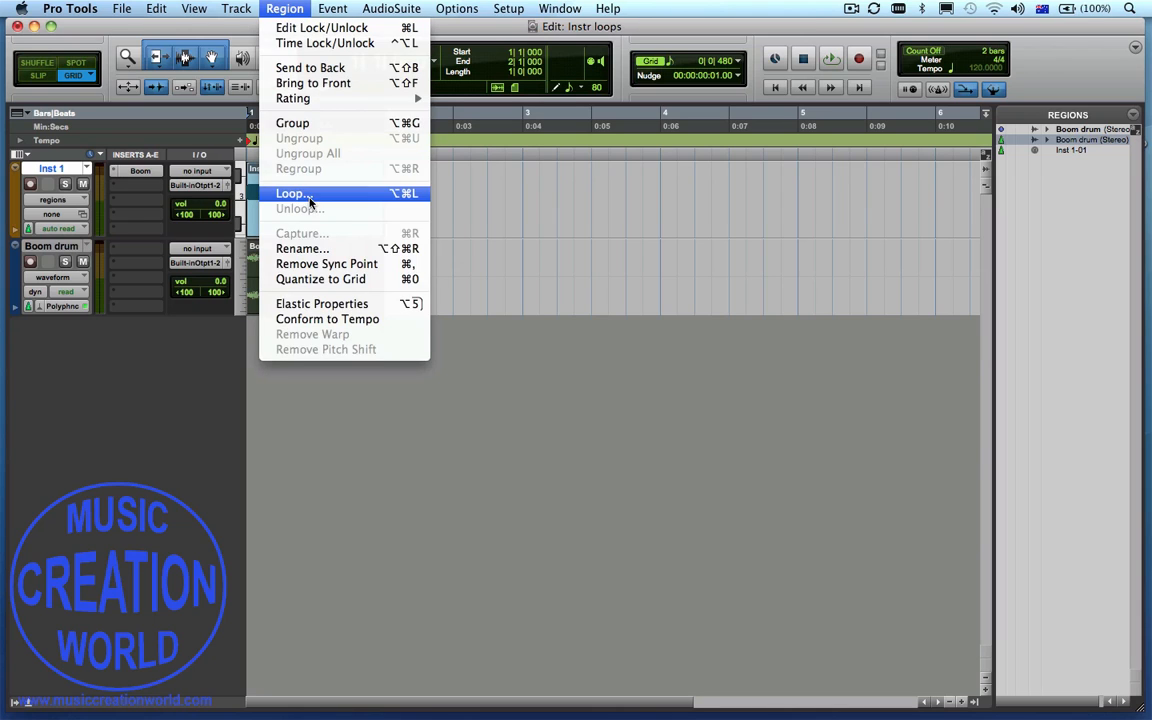
left_click(292, 192)
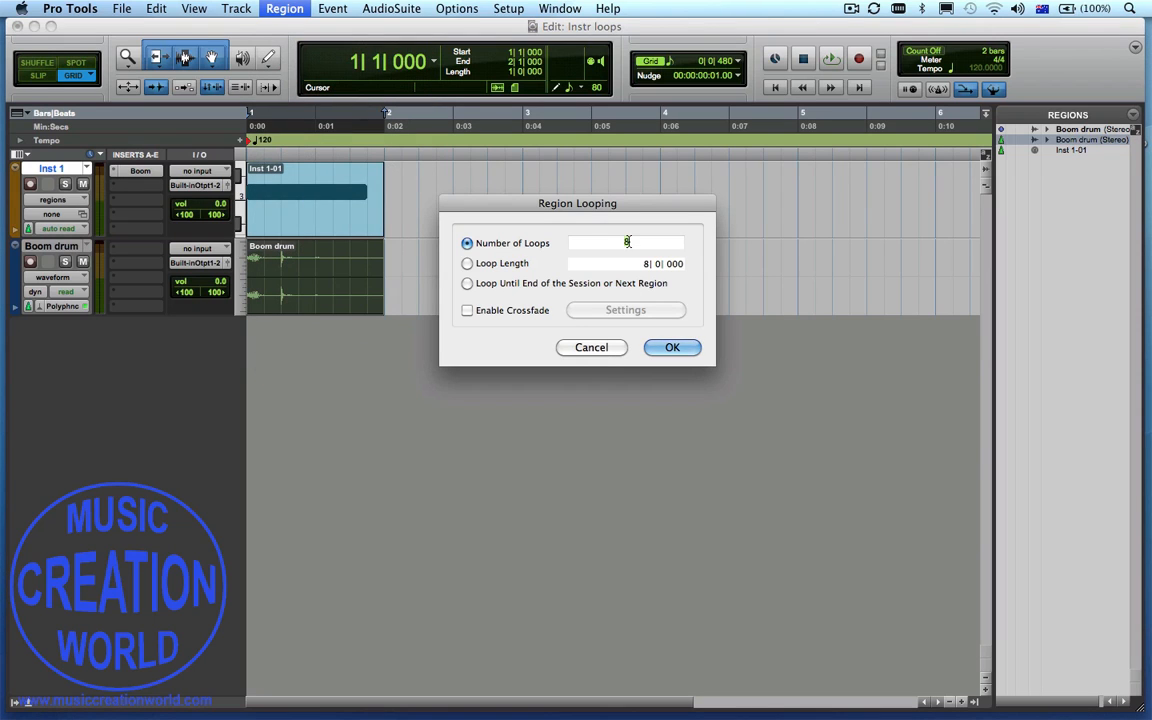
type("2")
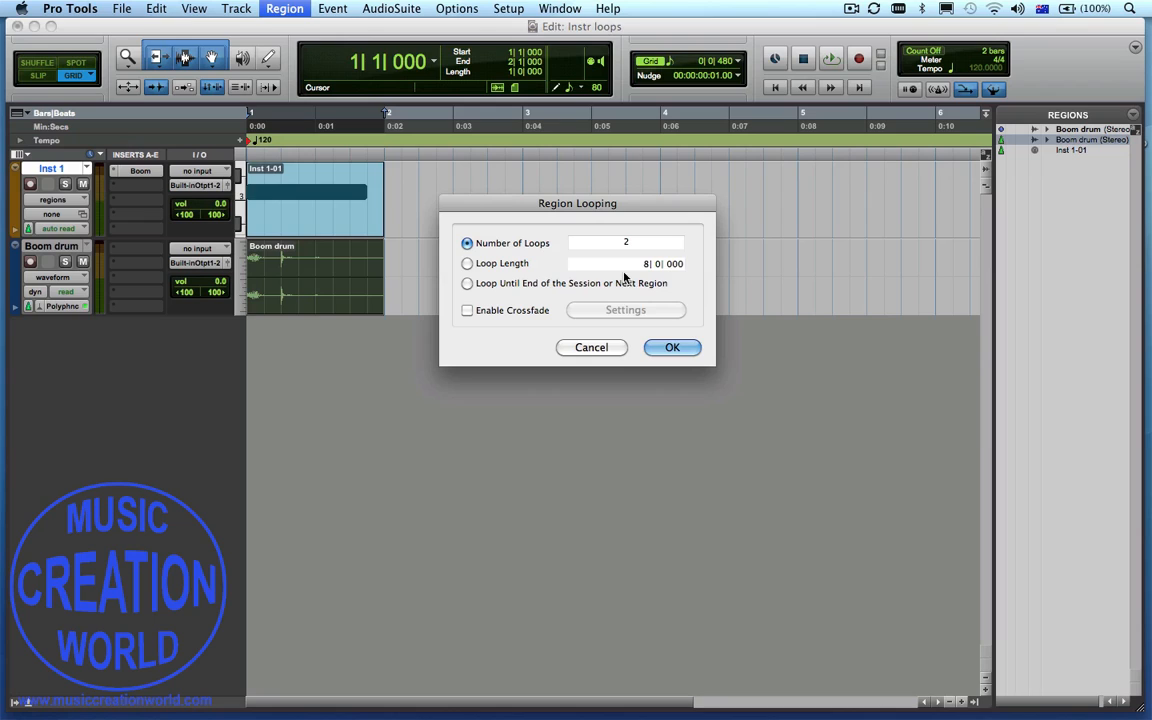
left_click(672, 348)
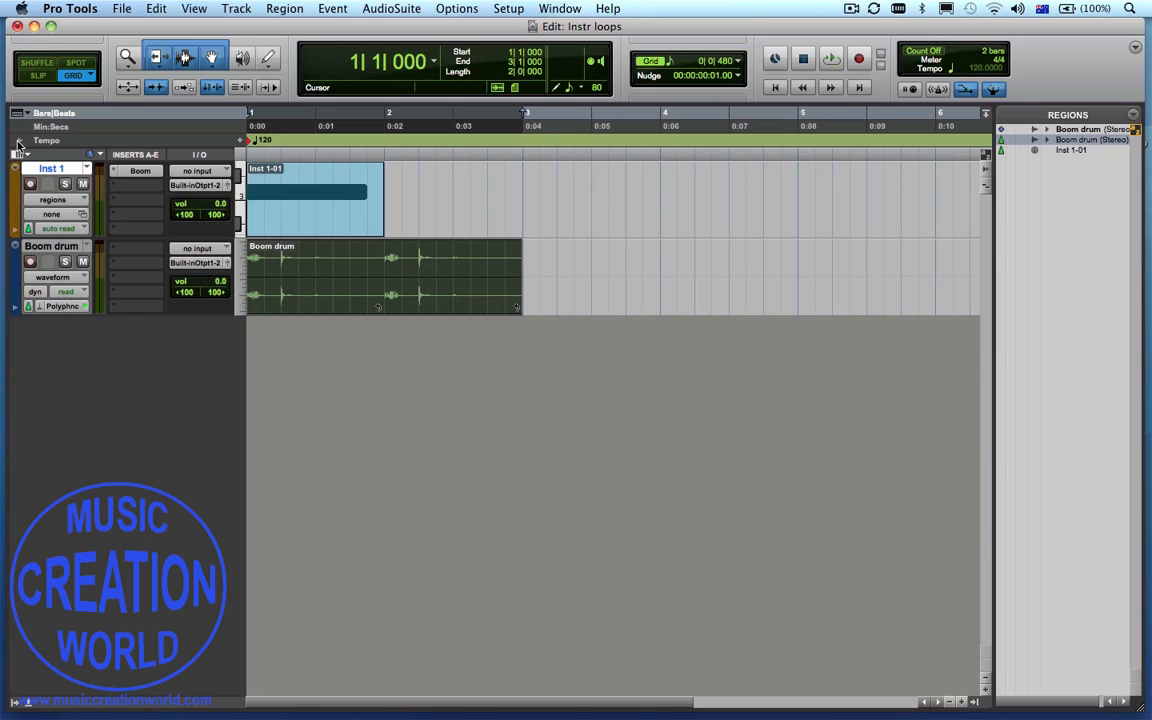
left_click(20, 140)
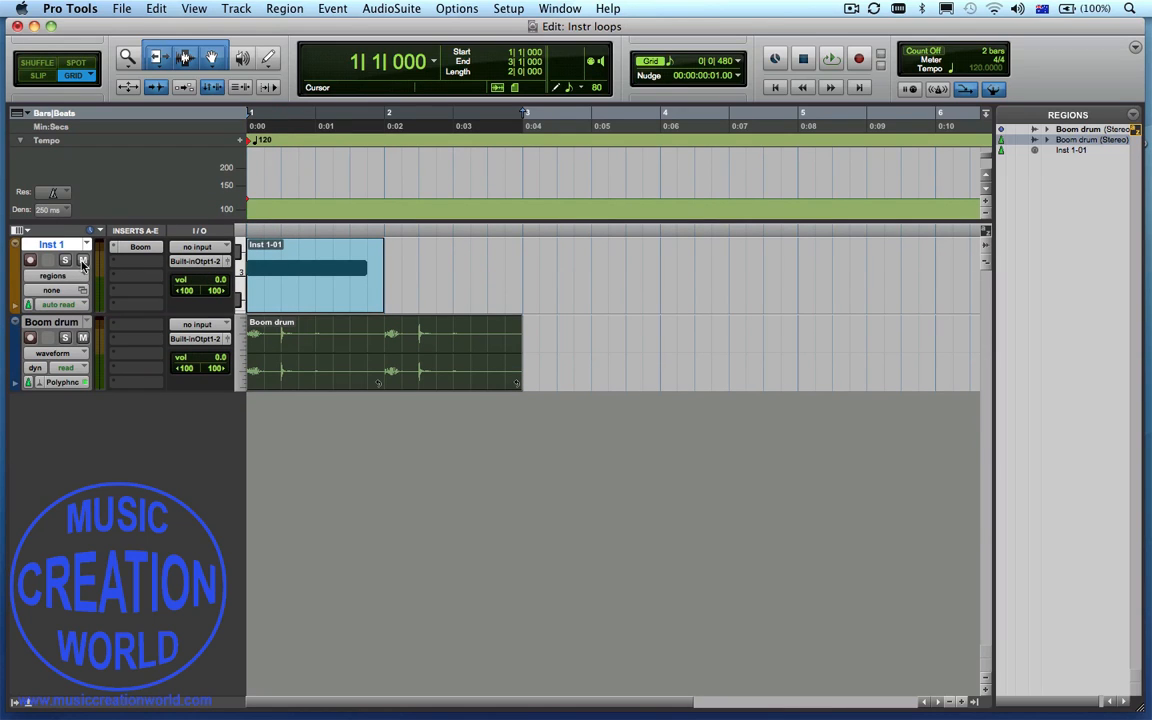
left_click(362, 348)
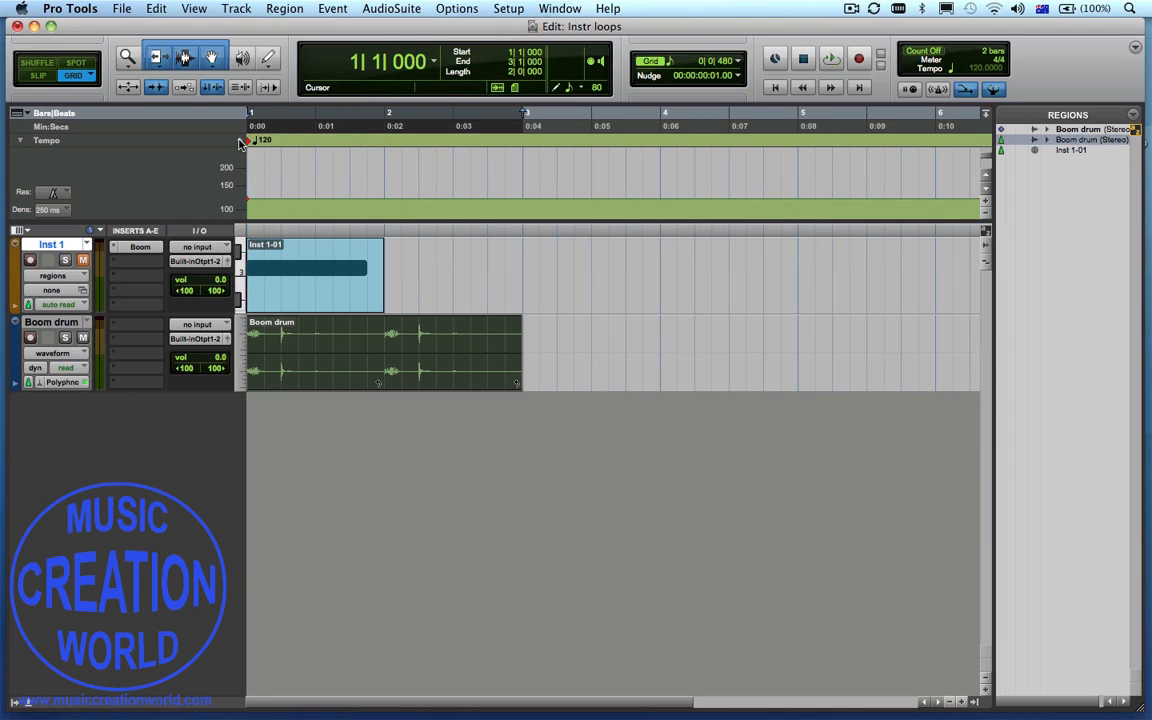
double_click(264, 140)
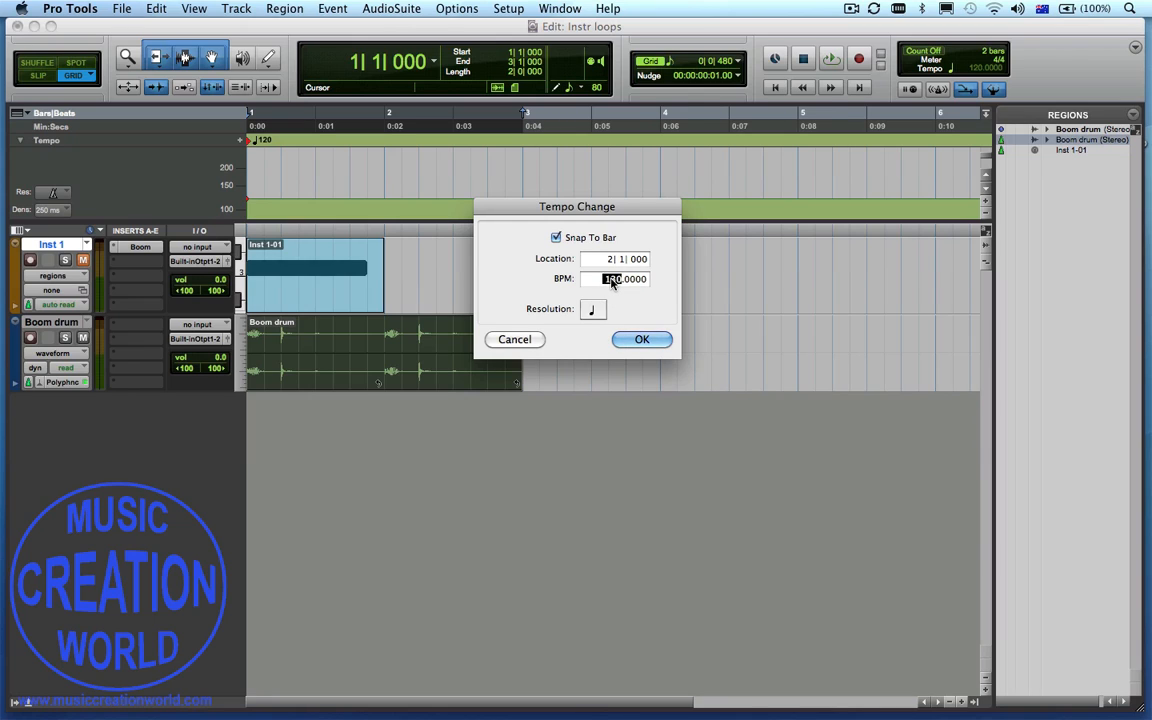
left_click(642, 340)
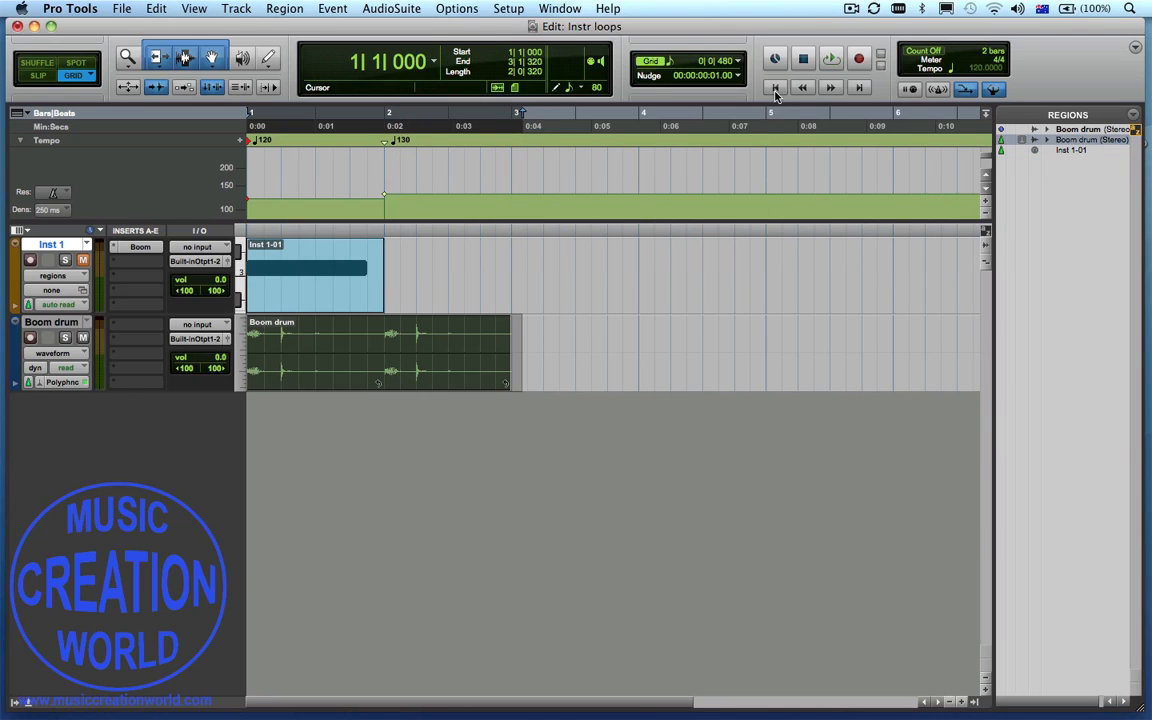
left_click(402, 374)
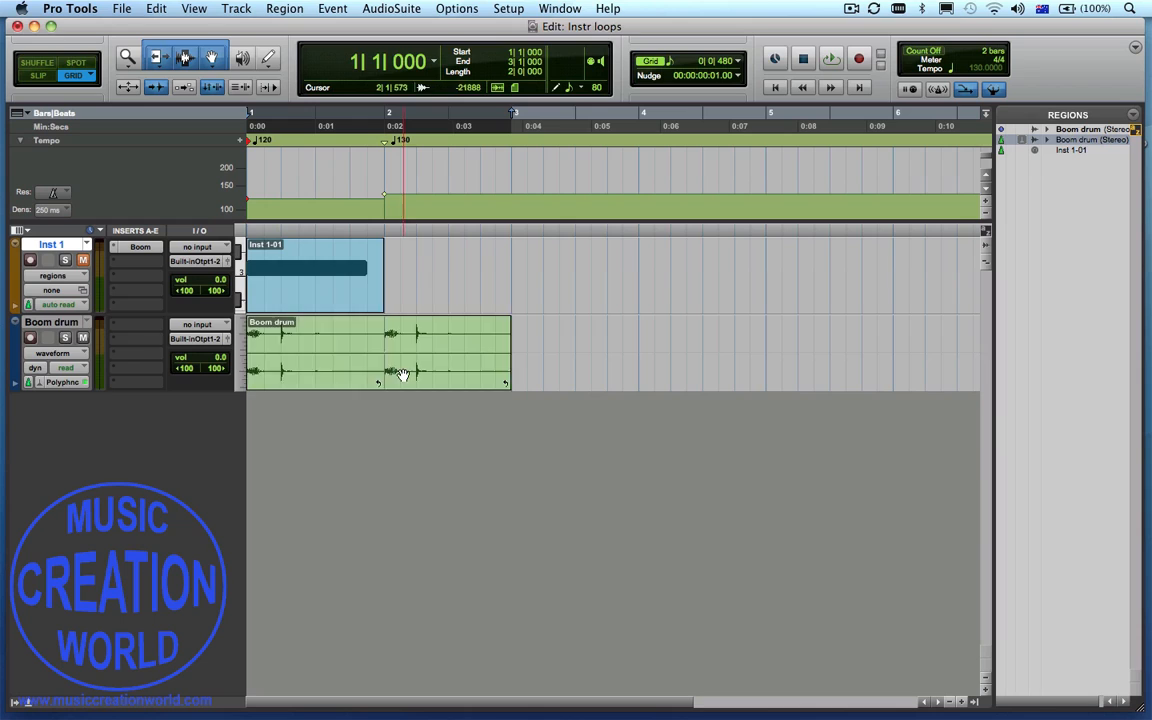
left_click(832, 58)
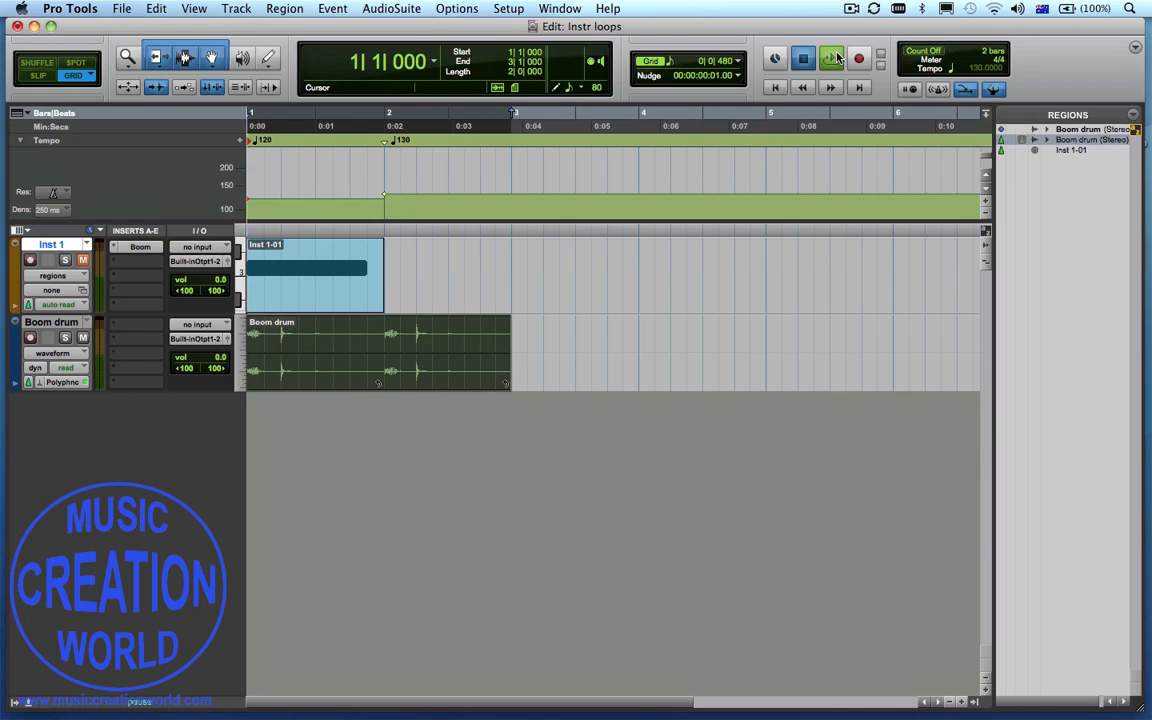
left_click(804, 58)
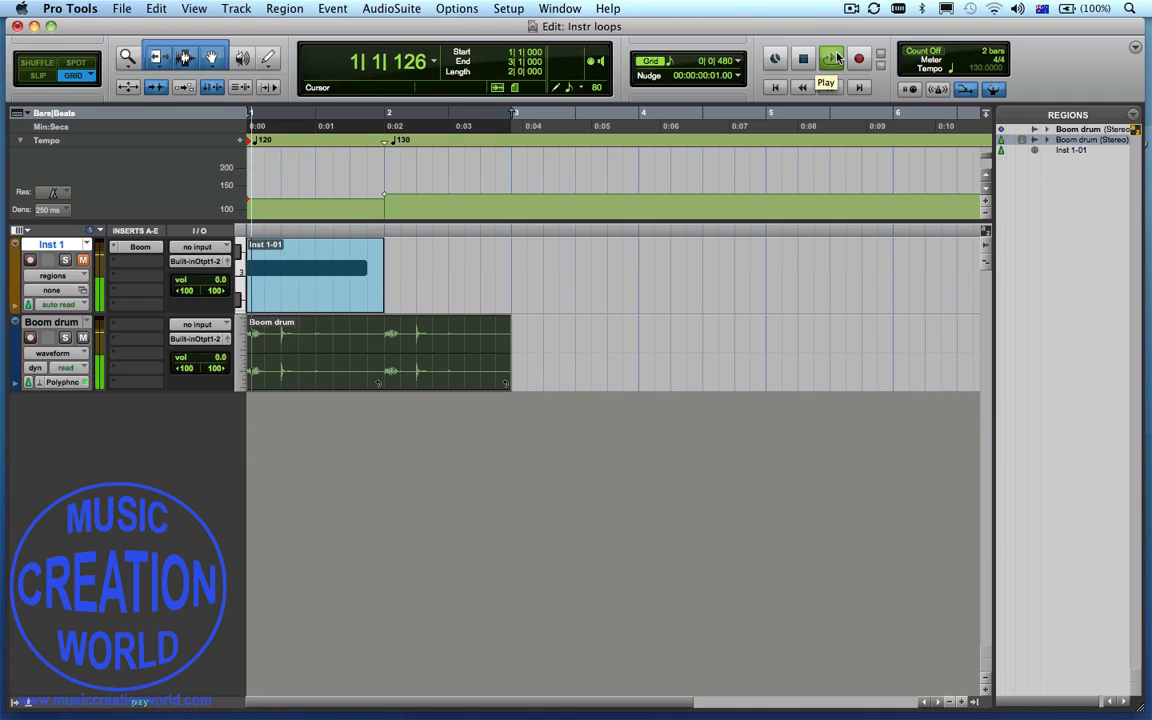
left_click(832, 58)
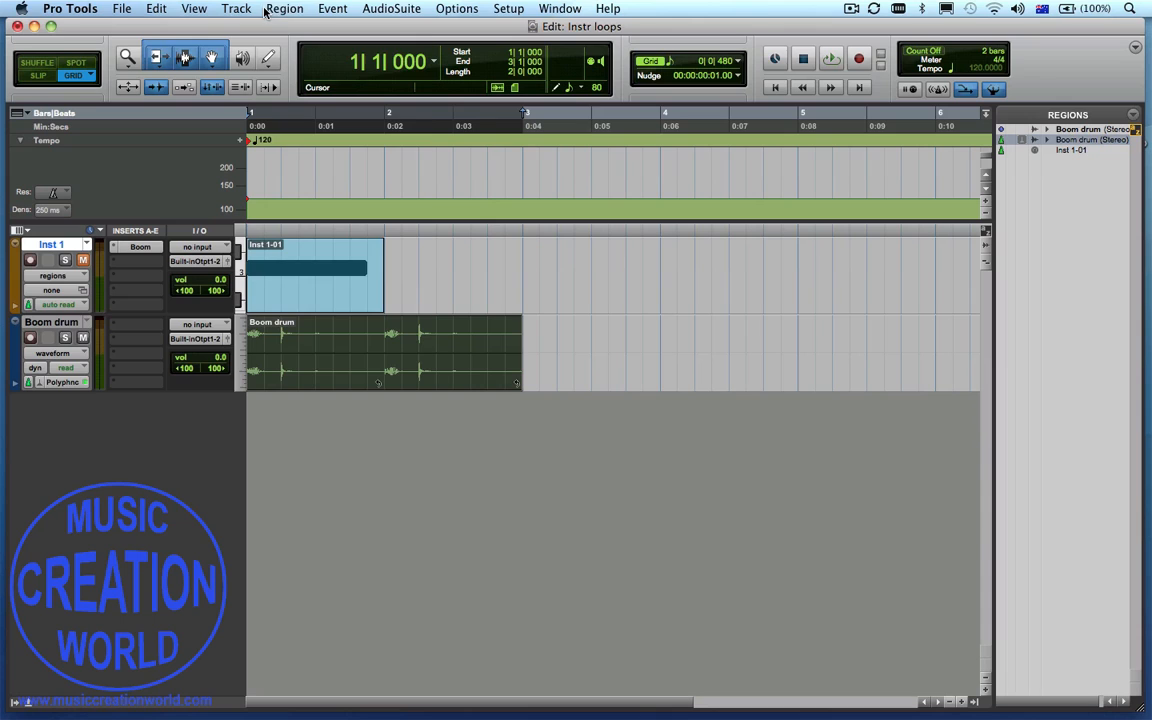
Unloop the Boom drum region back to a single pass via Region > Unloop
left_click(284, 8)
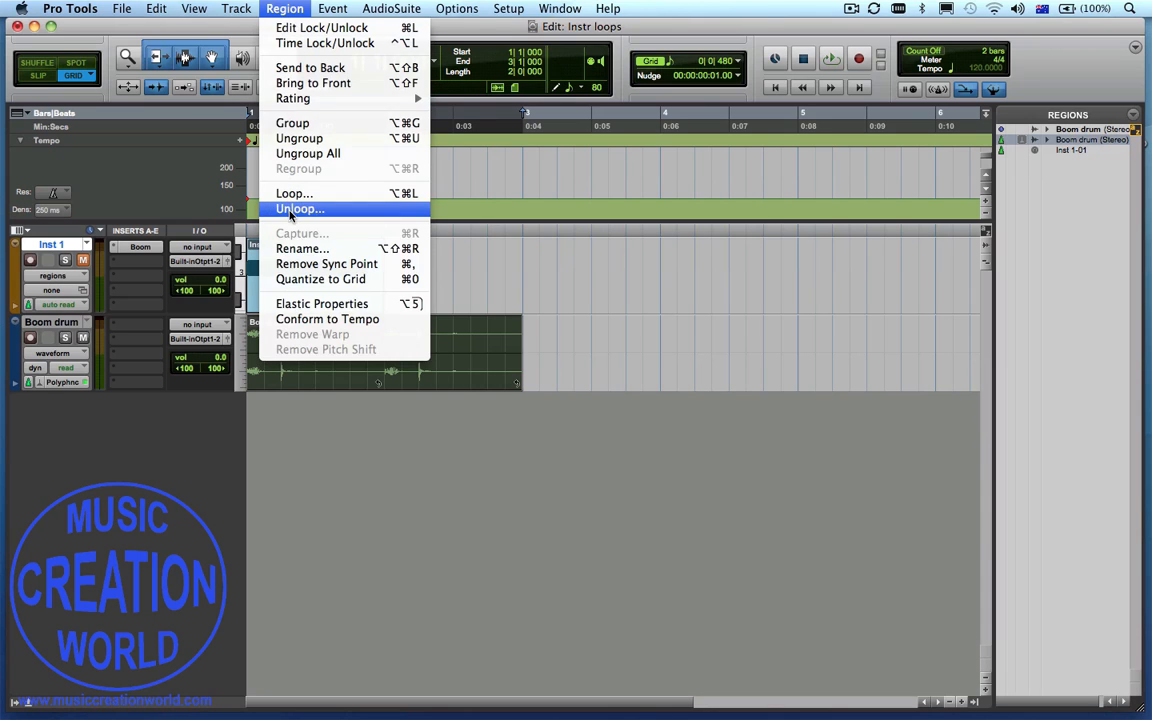
left_click(300, 208)
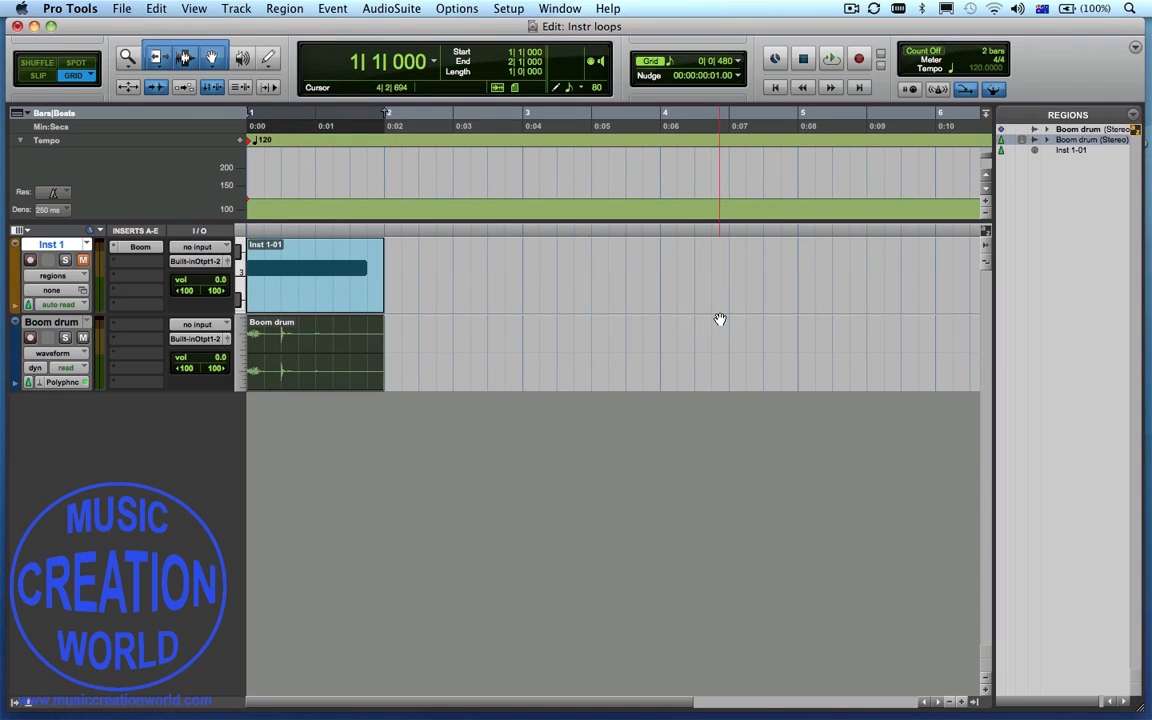
left_click(332, 374)
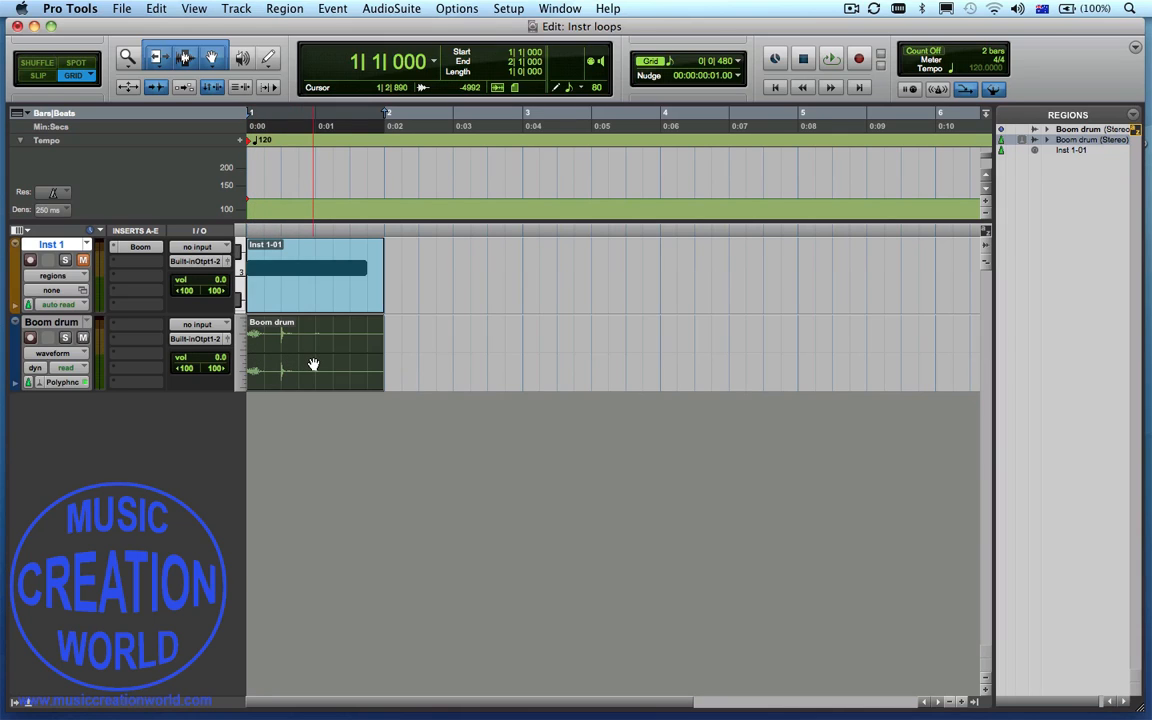
left_click(284, 8)
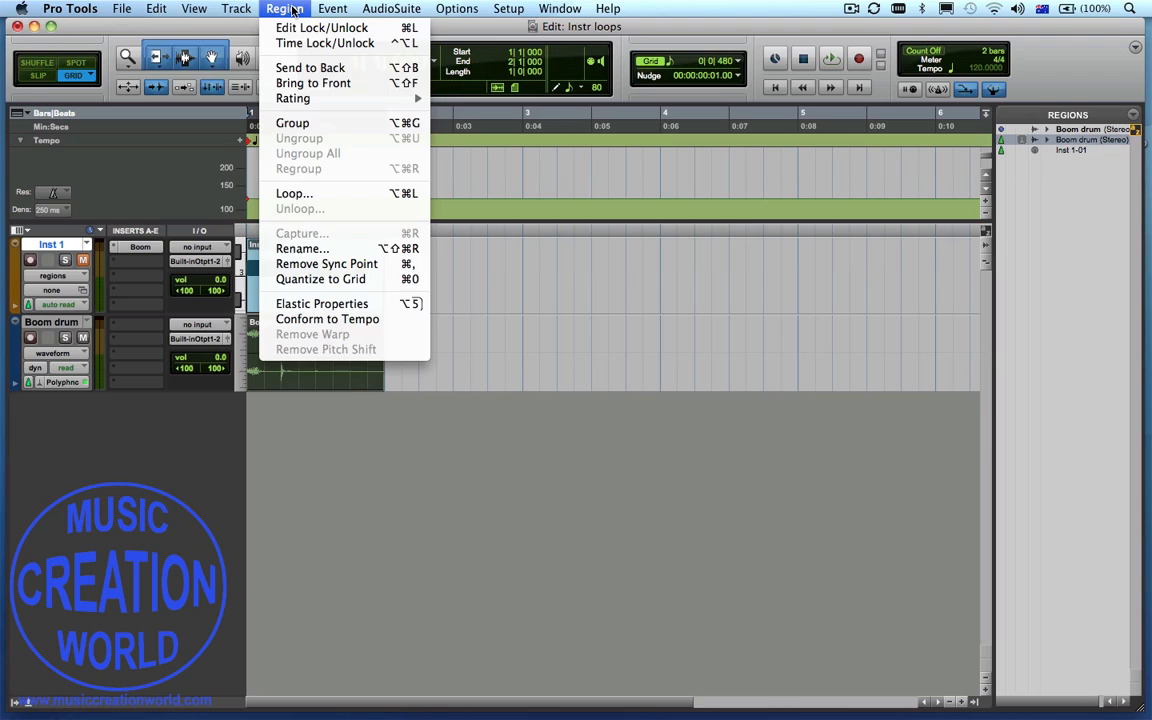
Create 4 new stereo audio tracks in Samples timebase, Audio 1–4
left_click(236, 8)
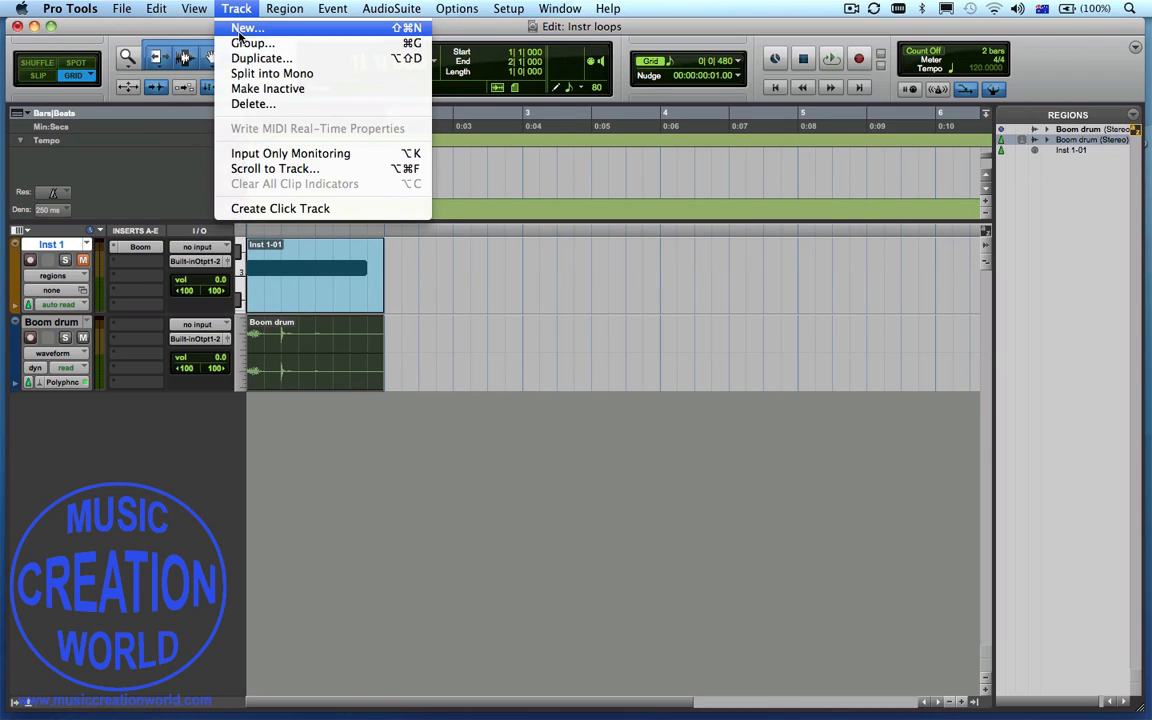
left_click(246, 28)
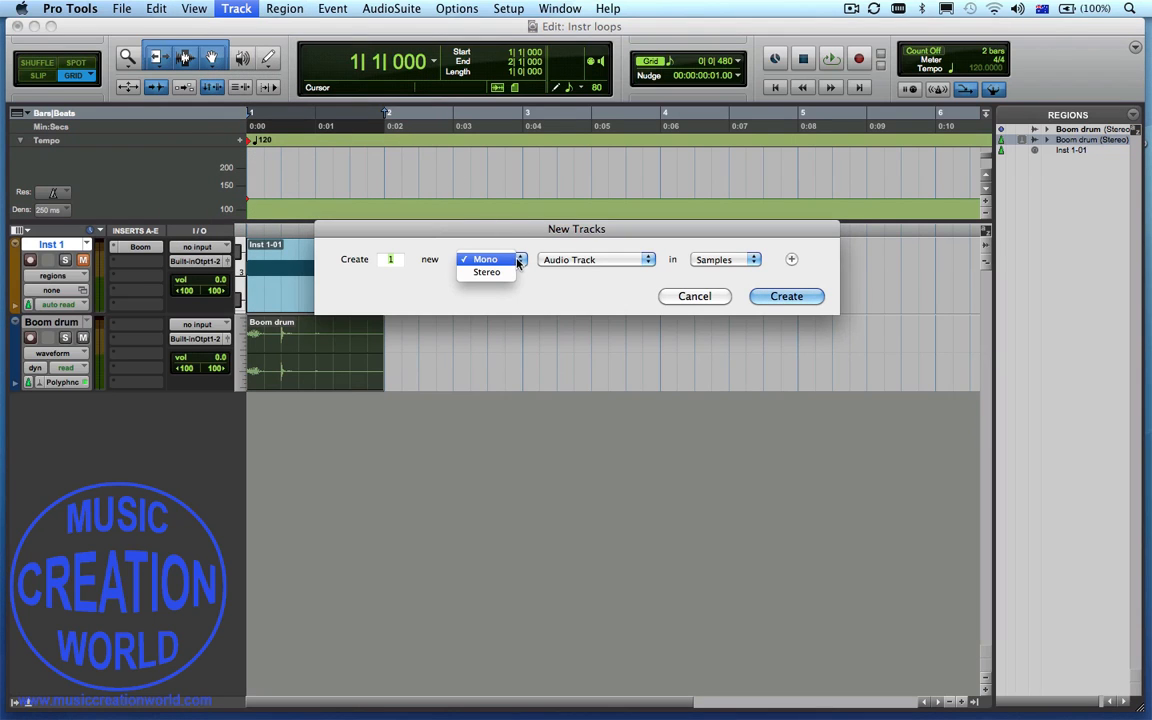
left_click(488, 272)
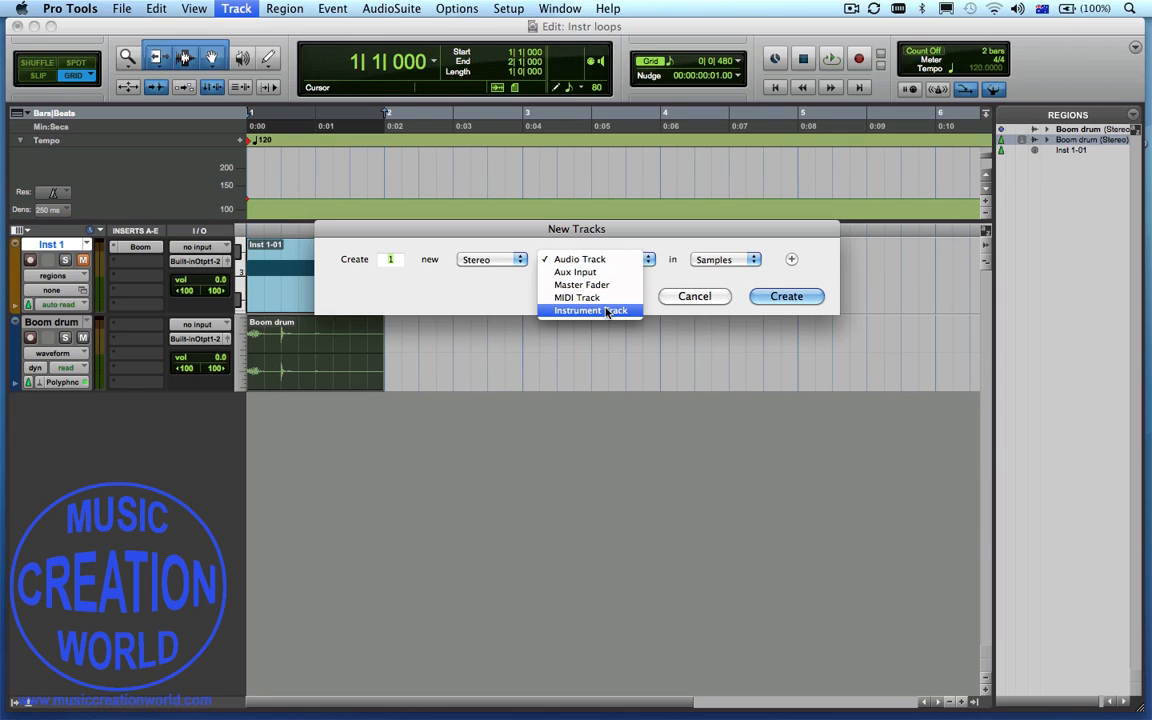
mouse_move(588, 272)
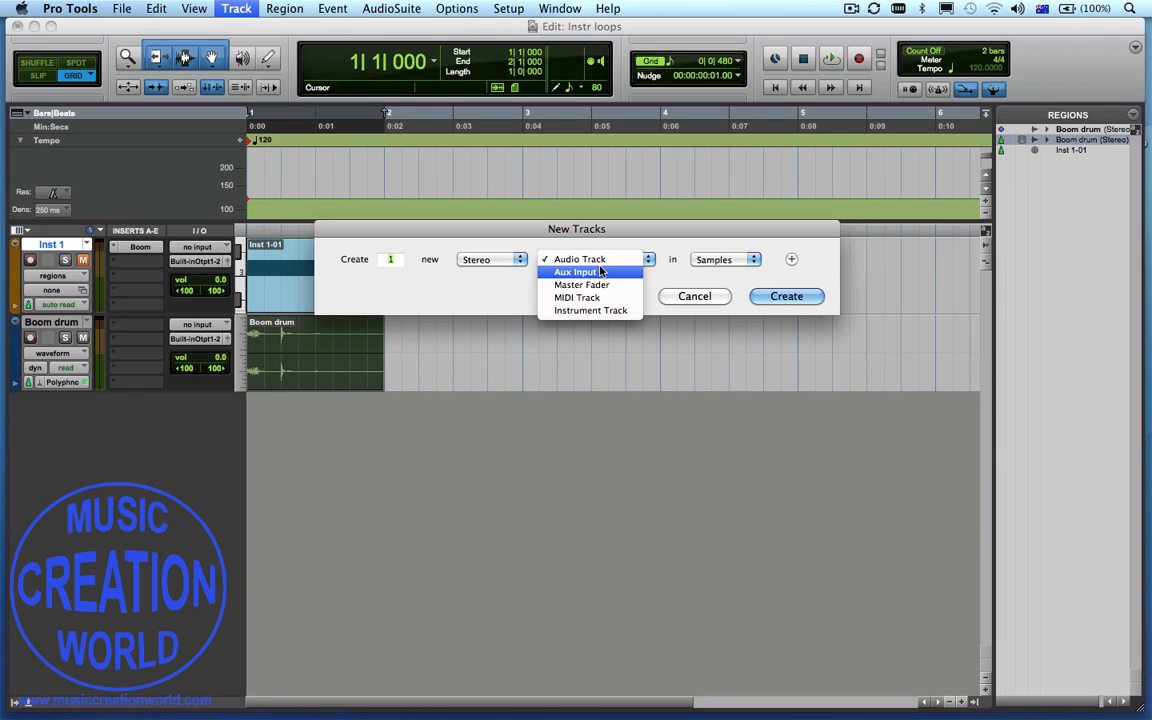
left_click(580, 260)
type("4")
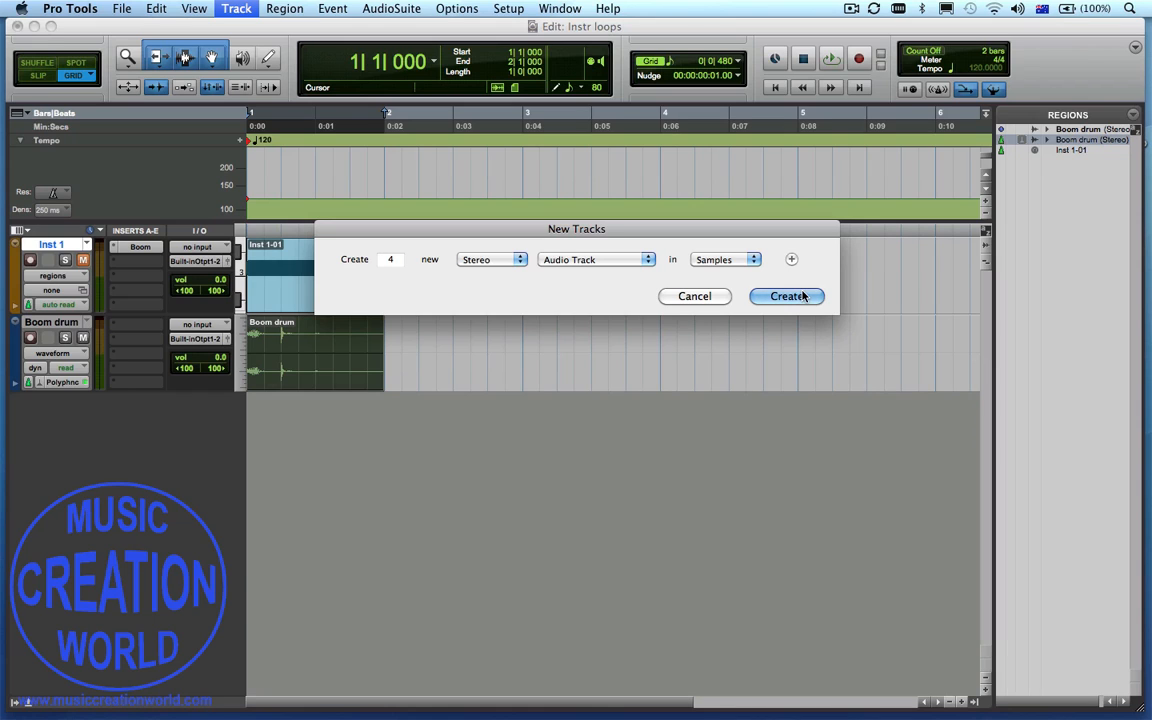
left_click(788, 296)
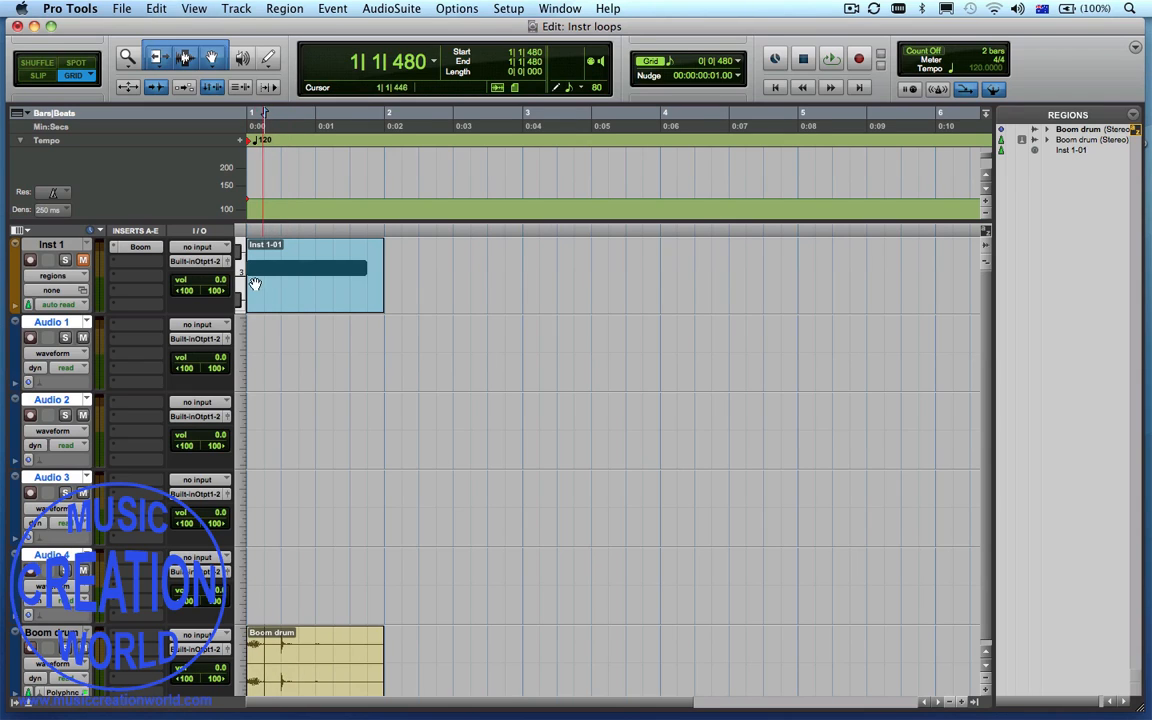
Split the Boom drum region at the selection into regions Boom drum-01 through Boom drum-08
left_click(156, 8)
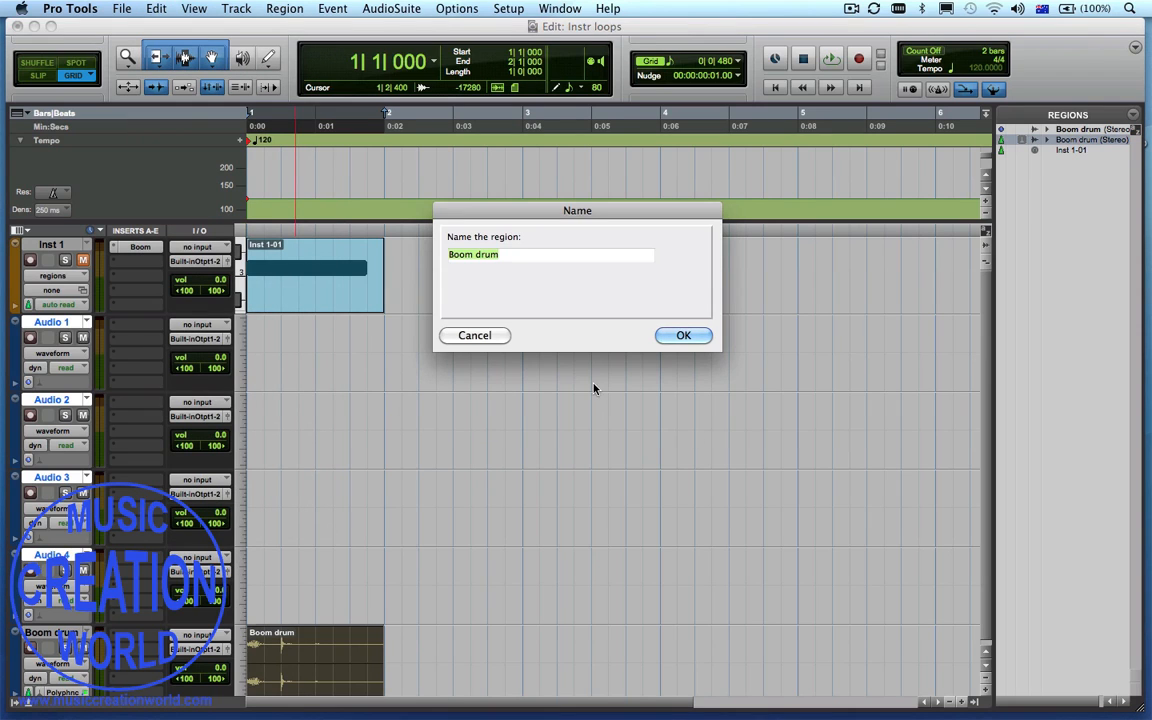
left_click(156, 8)
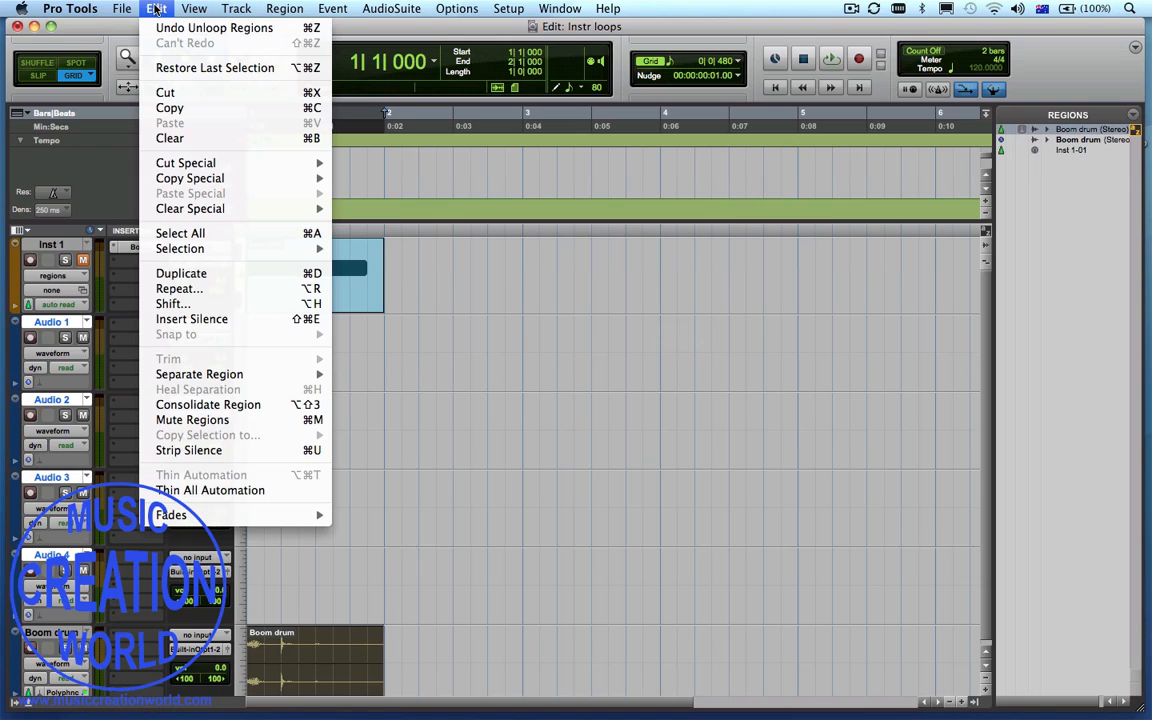
mouse_move(200, 374)
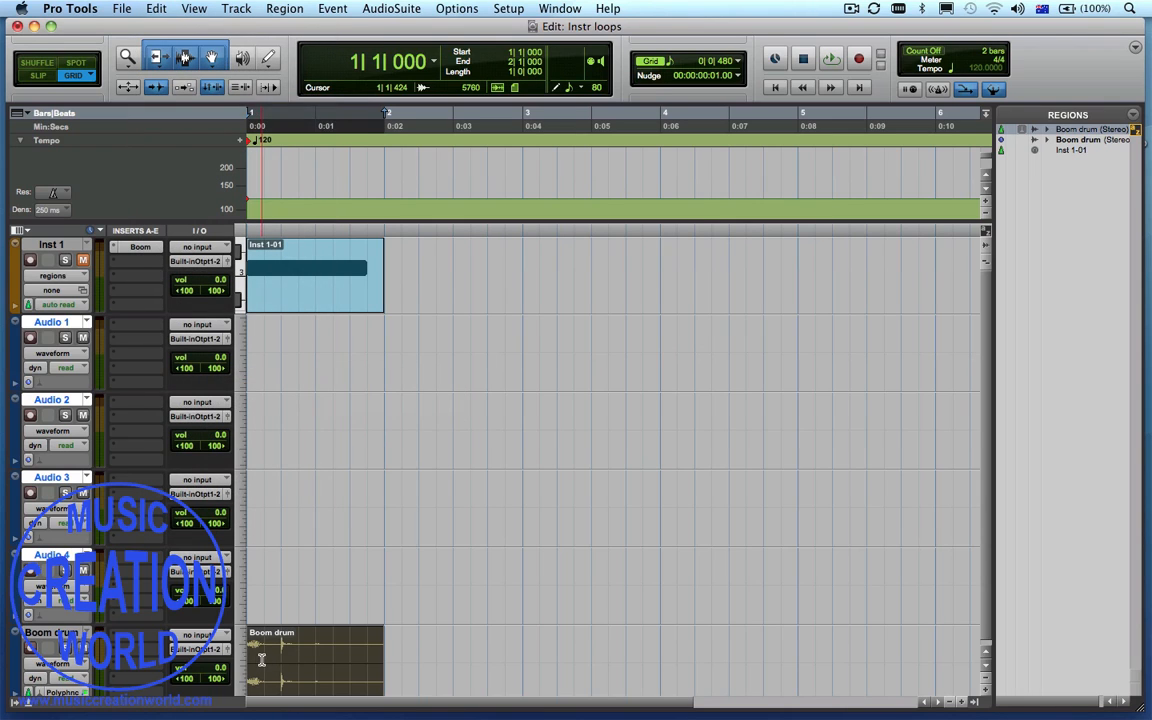
left_click(156, 8)
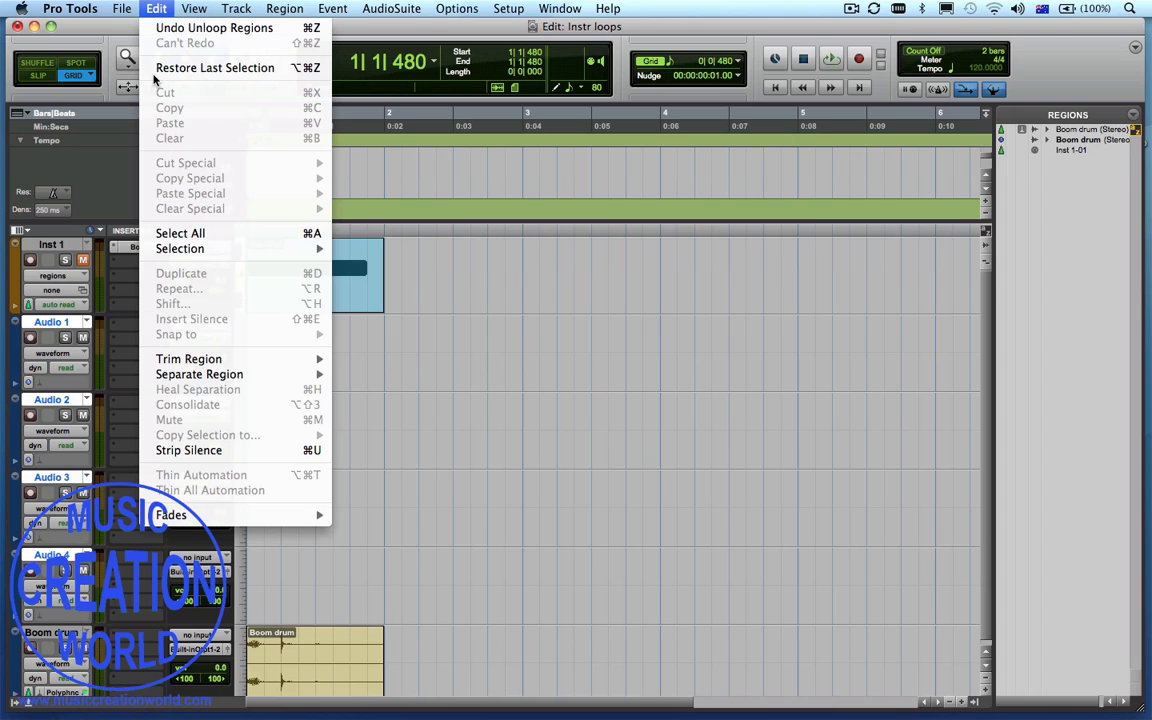
mouse_move(200, 374)
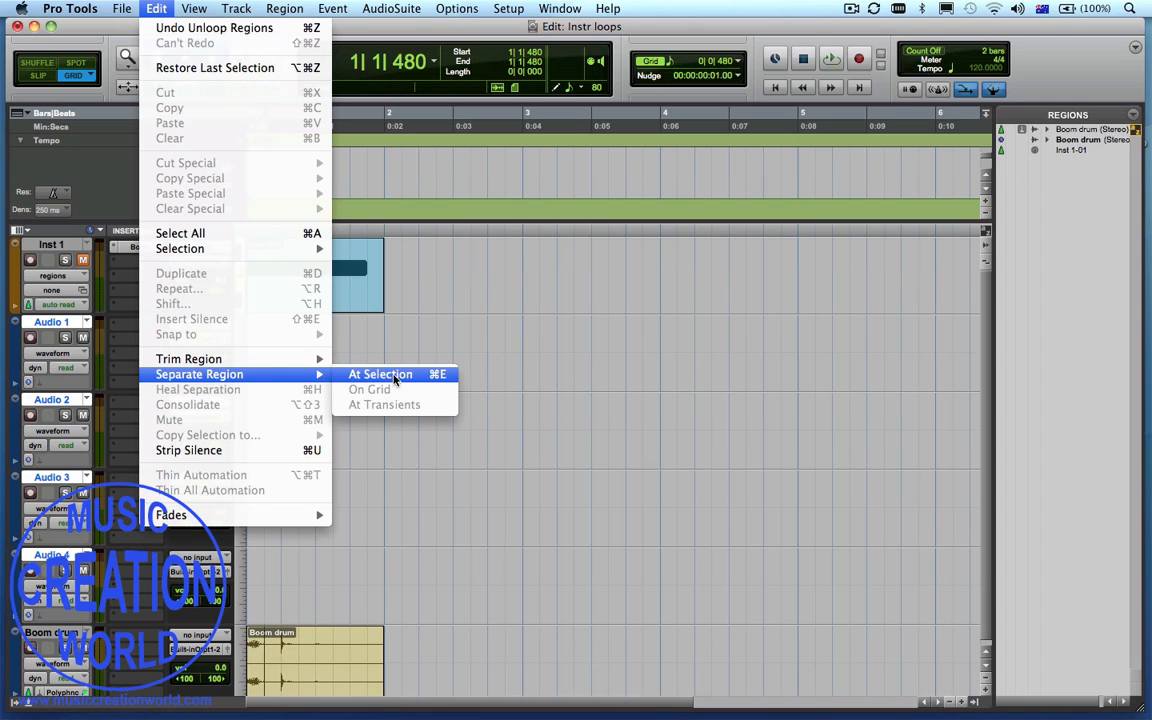
left_click(380, 374)
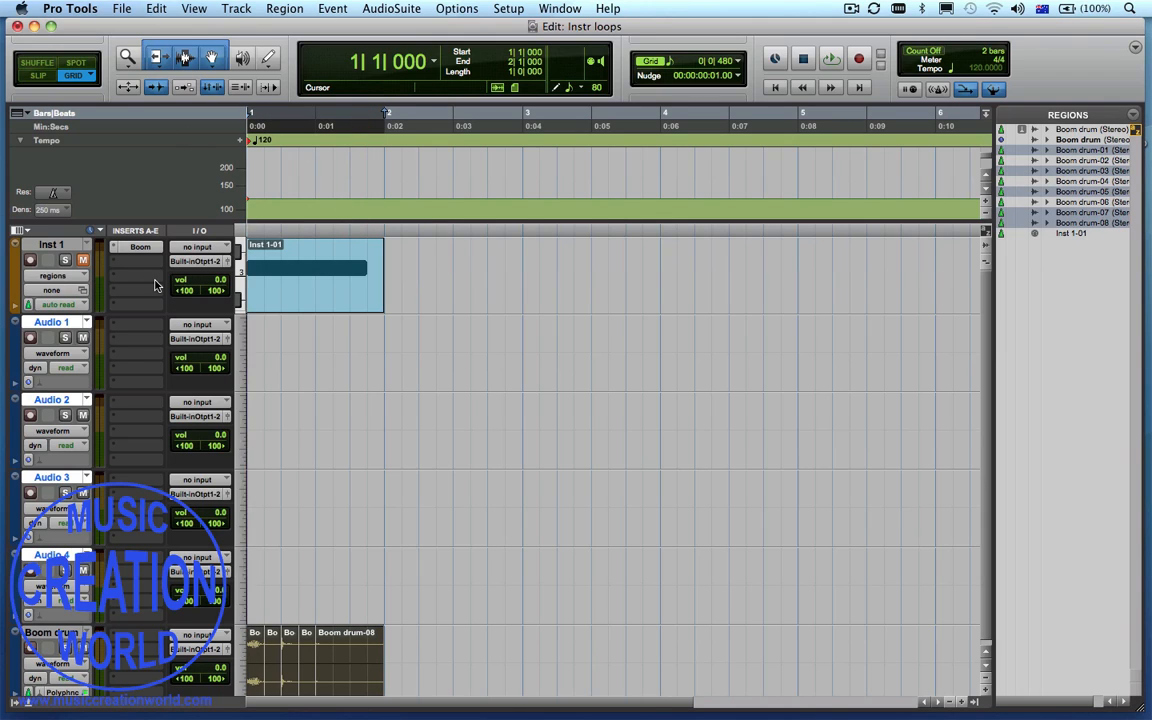
Play back the split drum regions briefly to check them, then stop
left_click(804, 58)
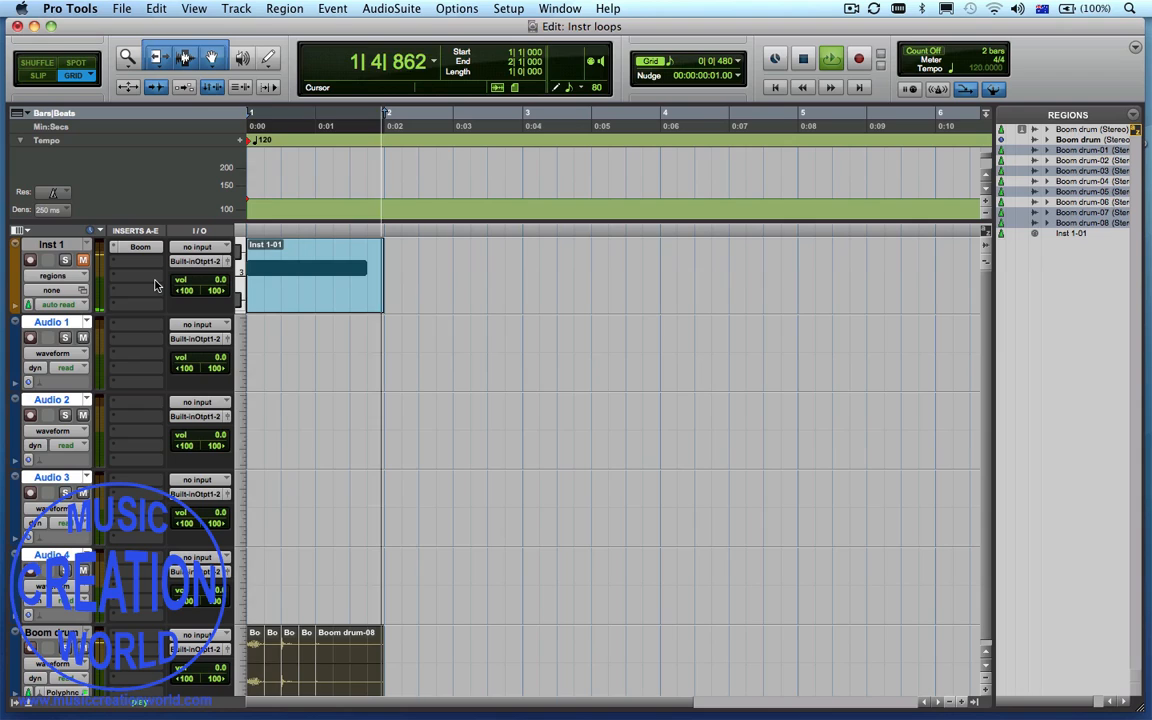
left_click(776, 88)
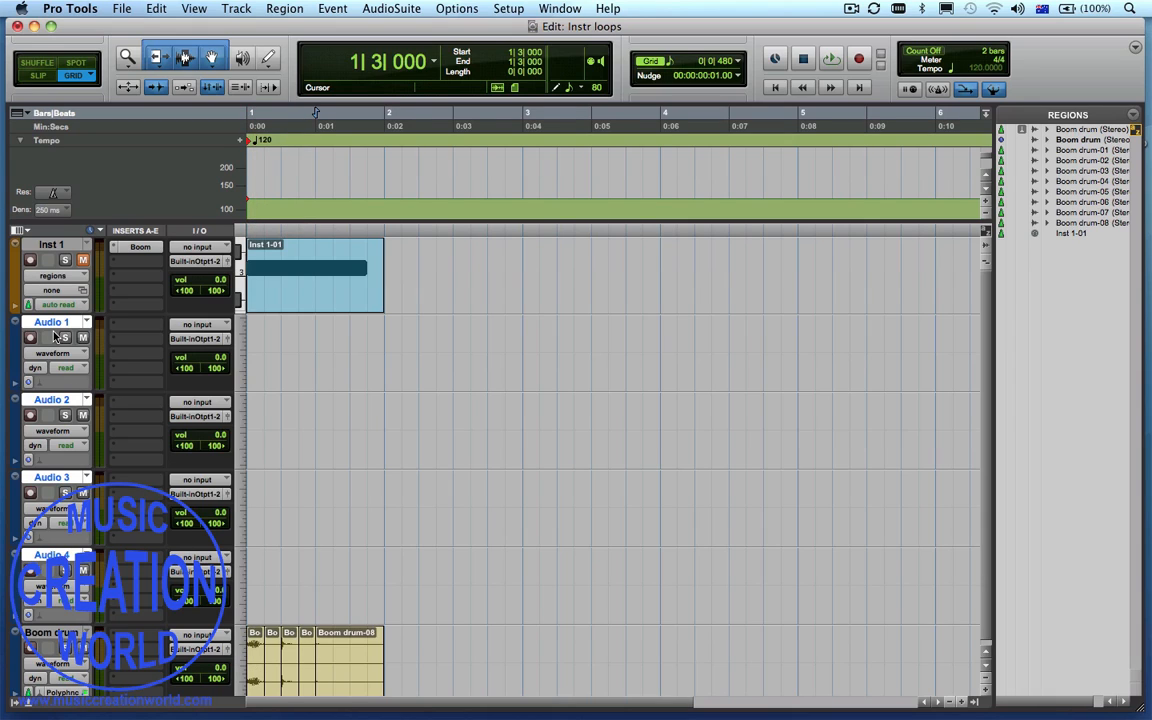
Name the first new audio track Kick and the second Snare
double_click(50, 320)
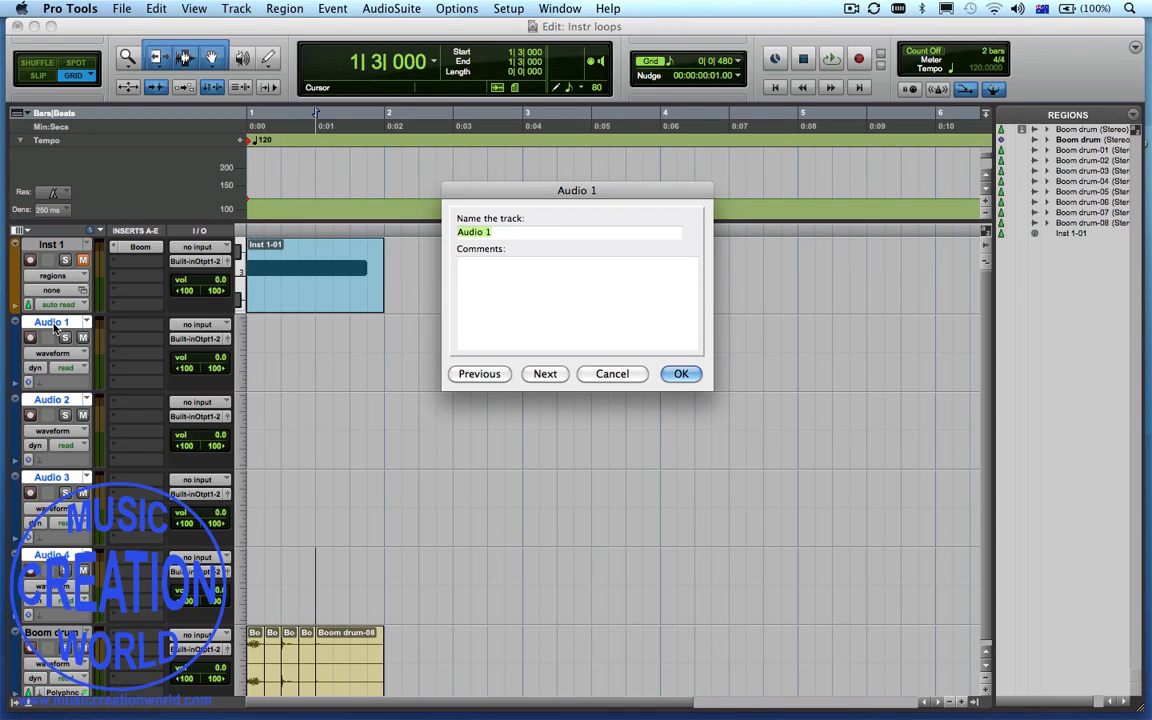
type("Kick")
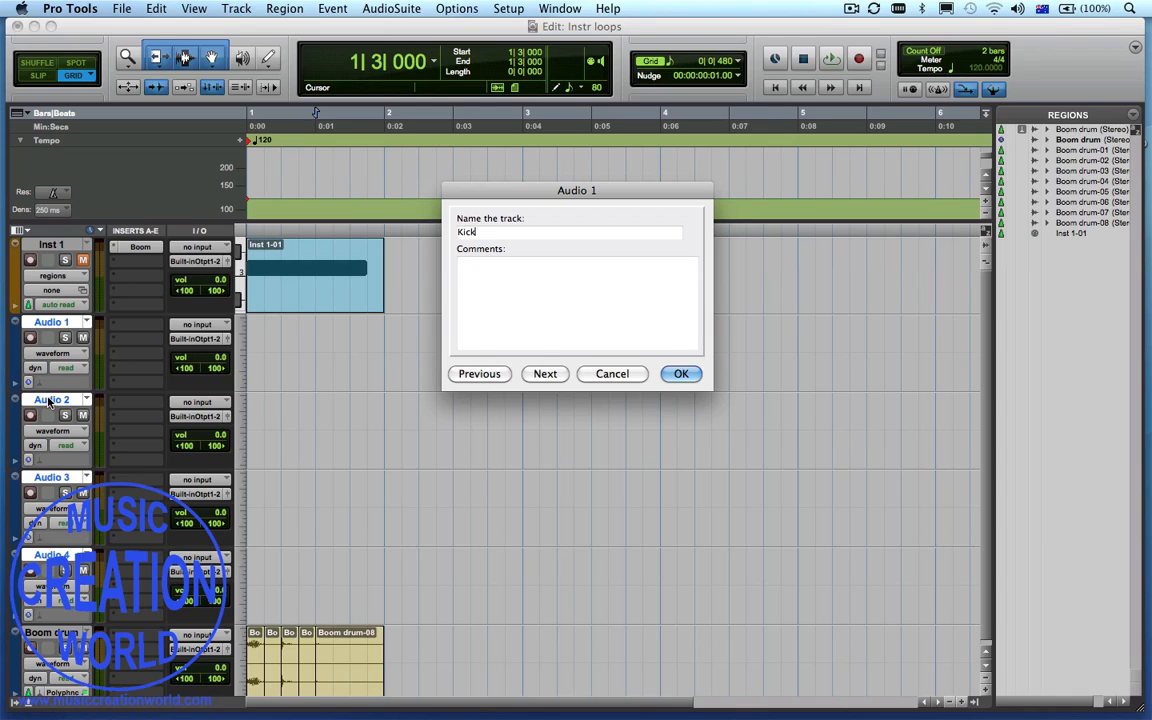
left_click(544, 374)
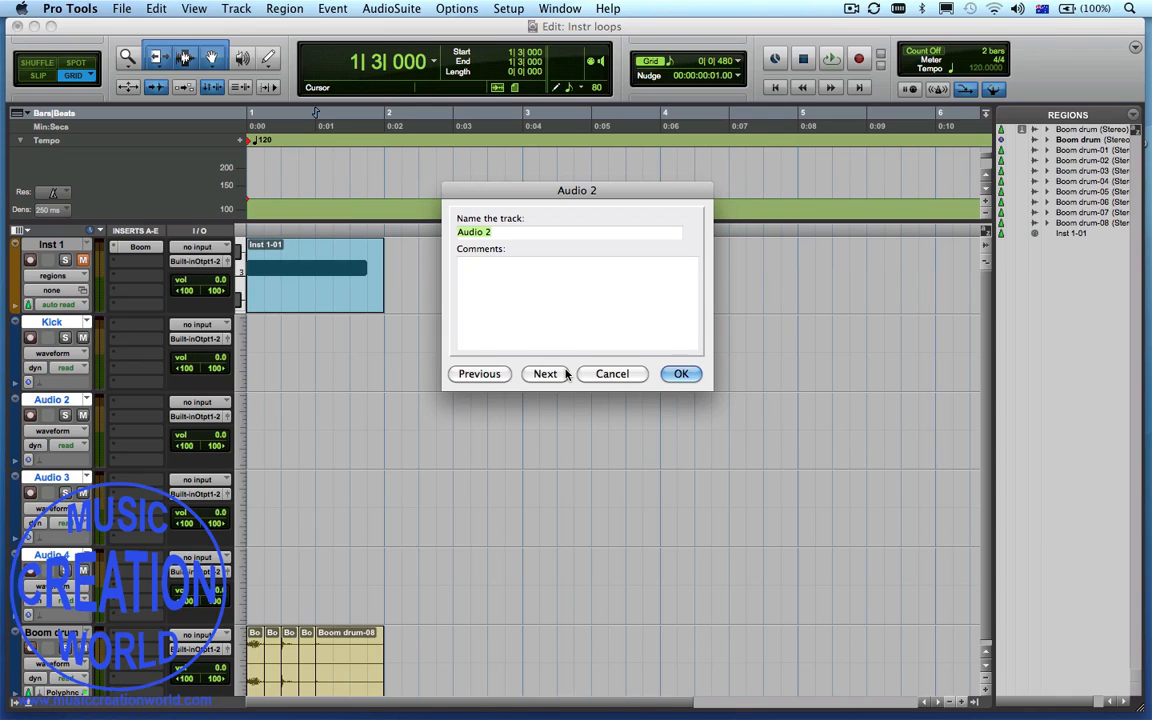
type("S")
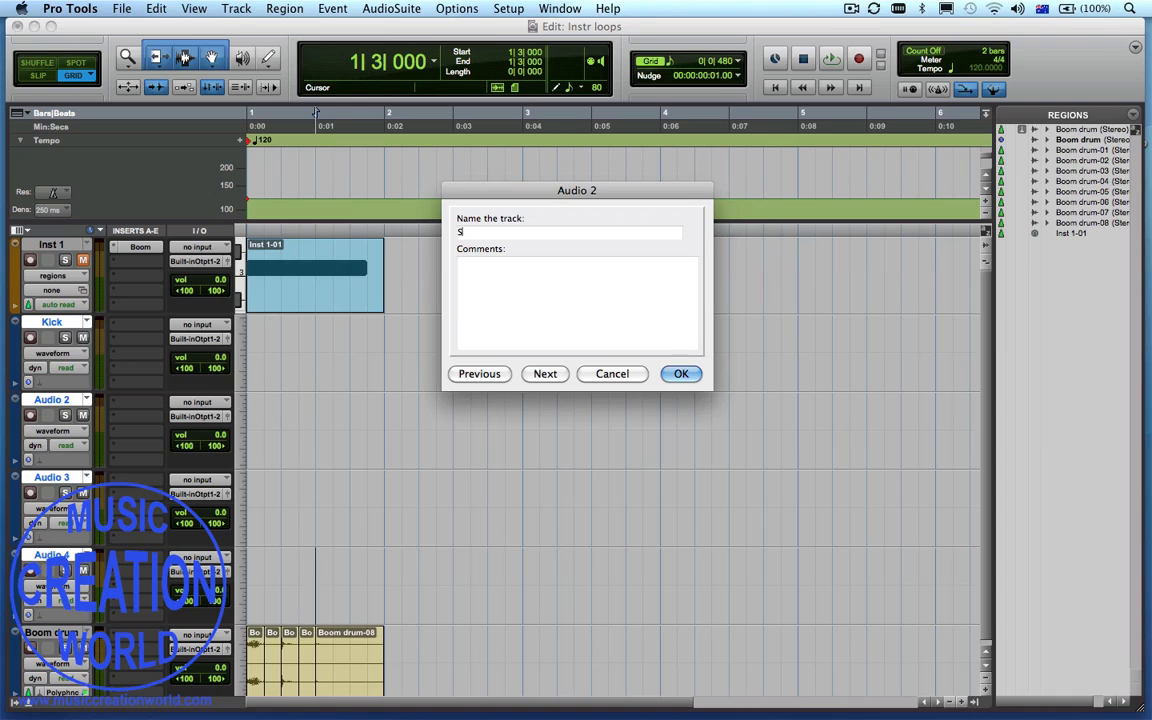
type("nare")
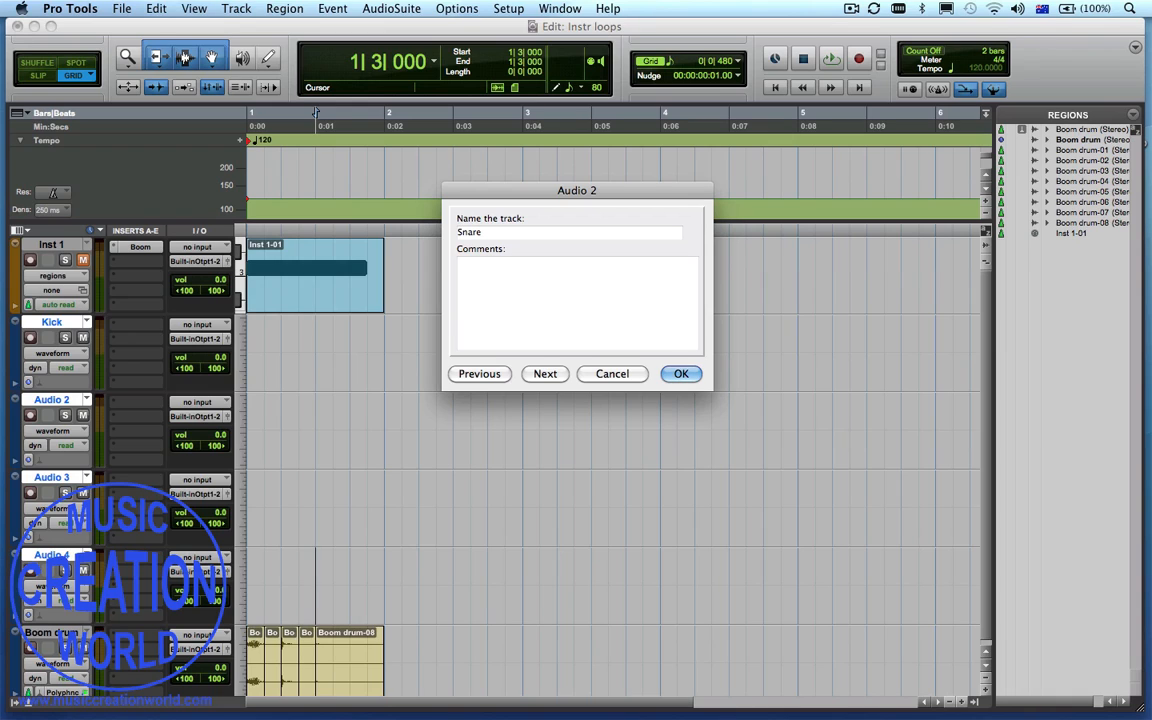
Name the remaining tracks Hi Hat and Crash and confirm all four names
left_click(544, 374)
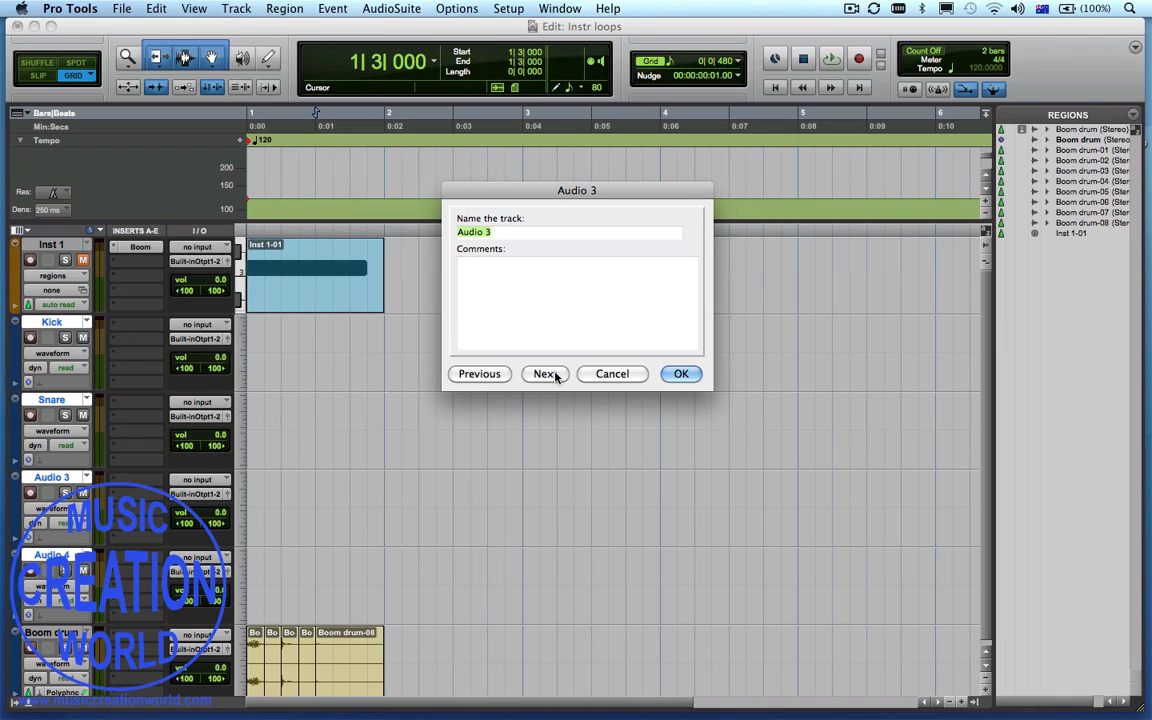
type("Hi Hat")
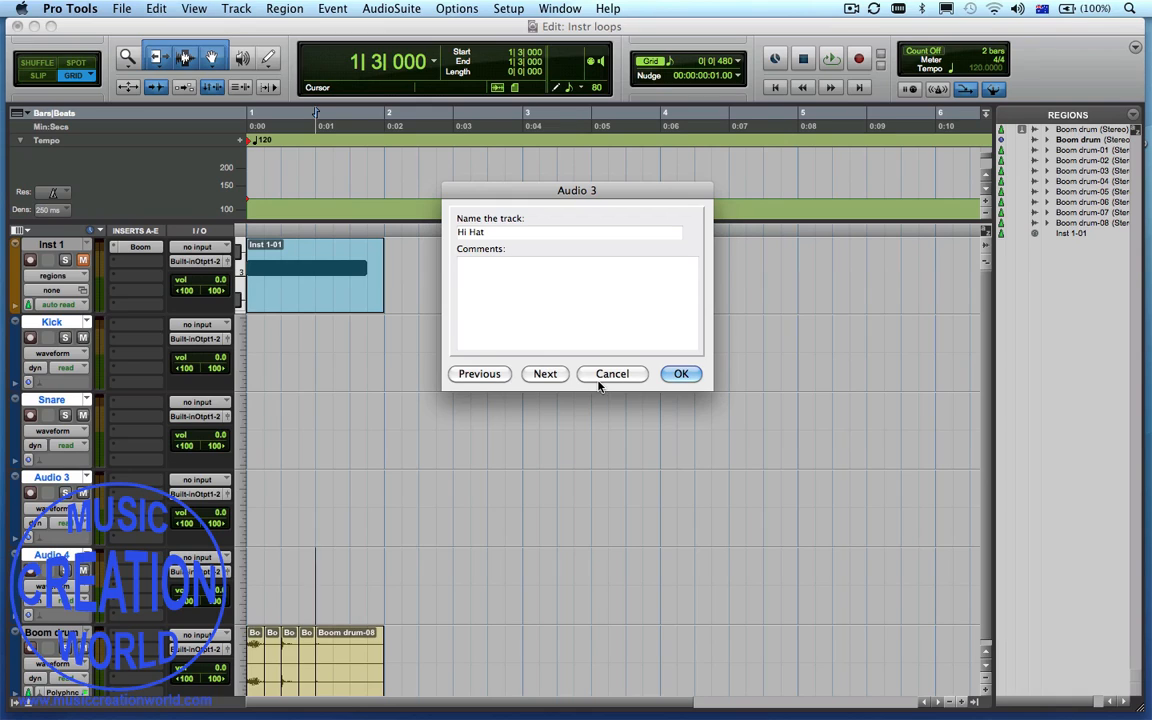
left_click(544, 374)
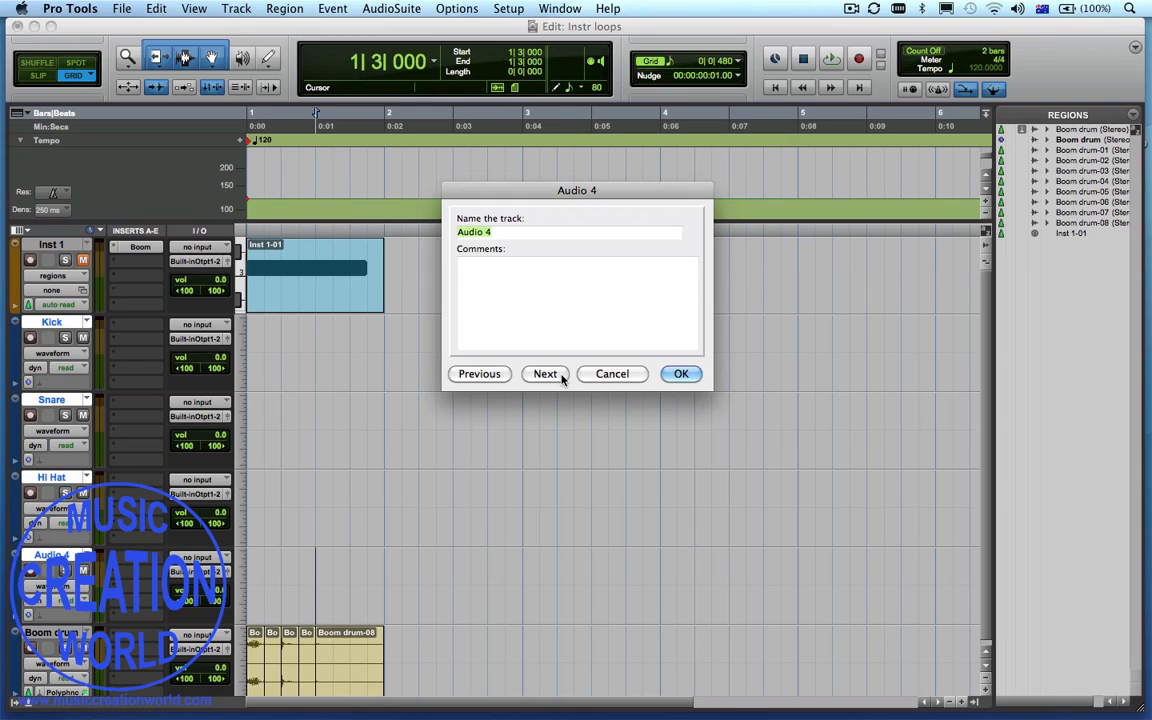
type("Crash")
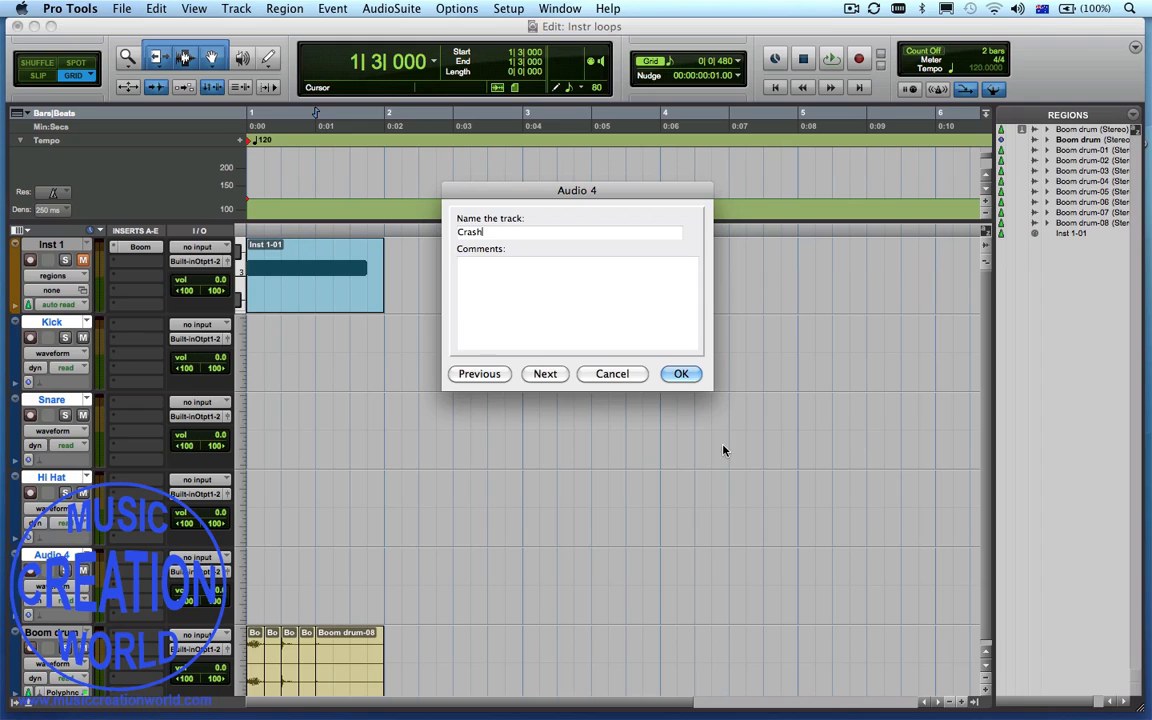
left_click(680, 374)
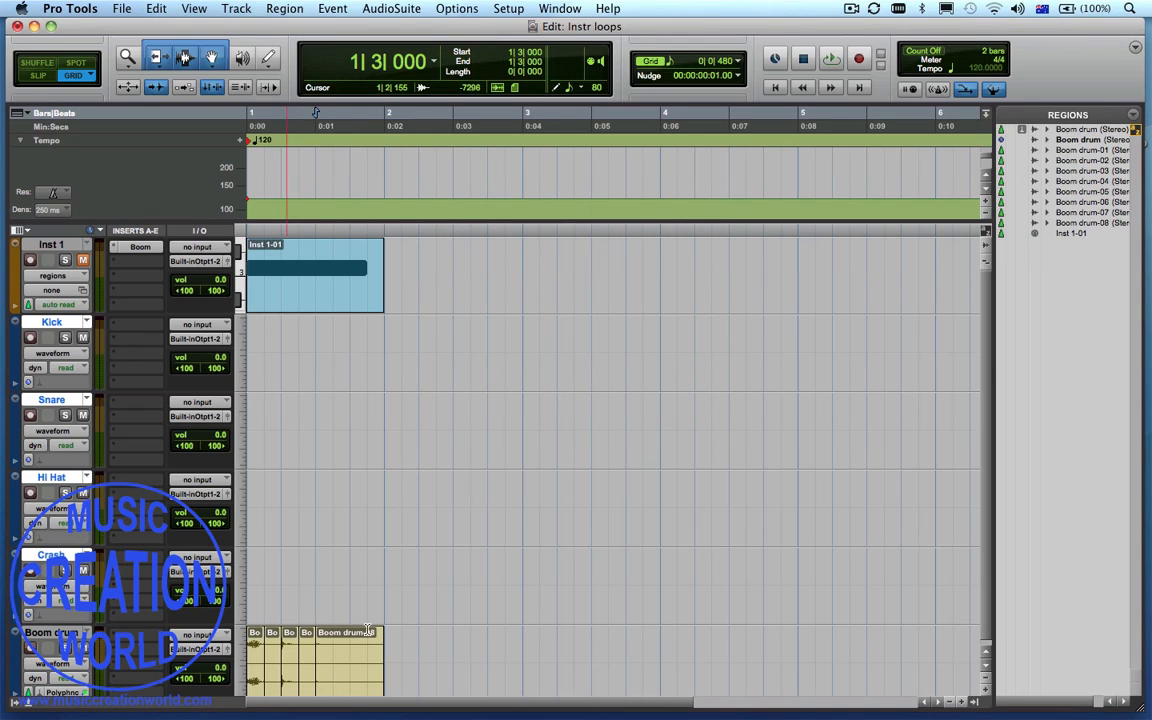
mouse_move(264, 676)
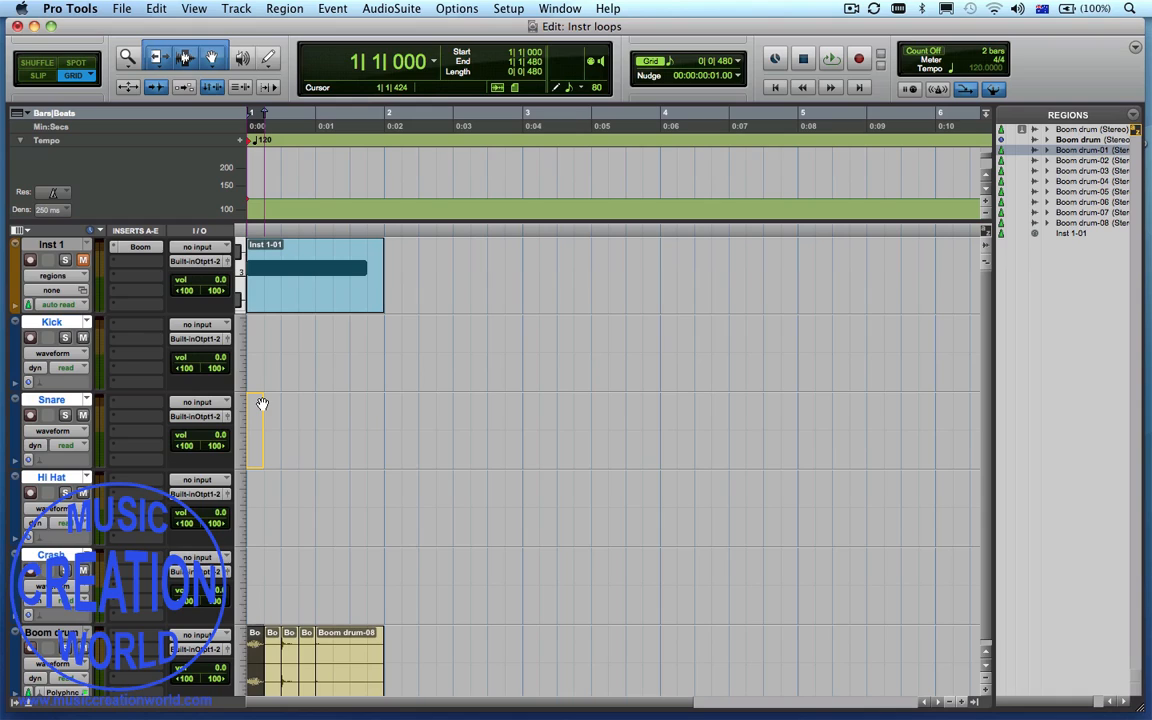
Place the first kick, snare and hi-hat slices at the start of their tracks
left_click(262, 348)
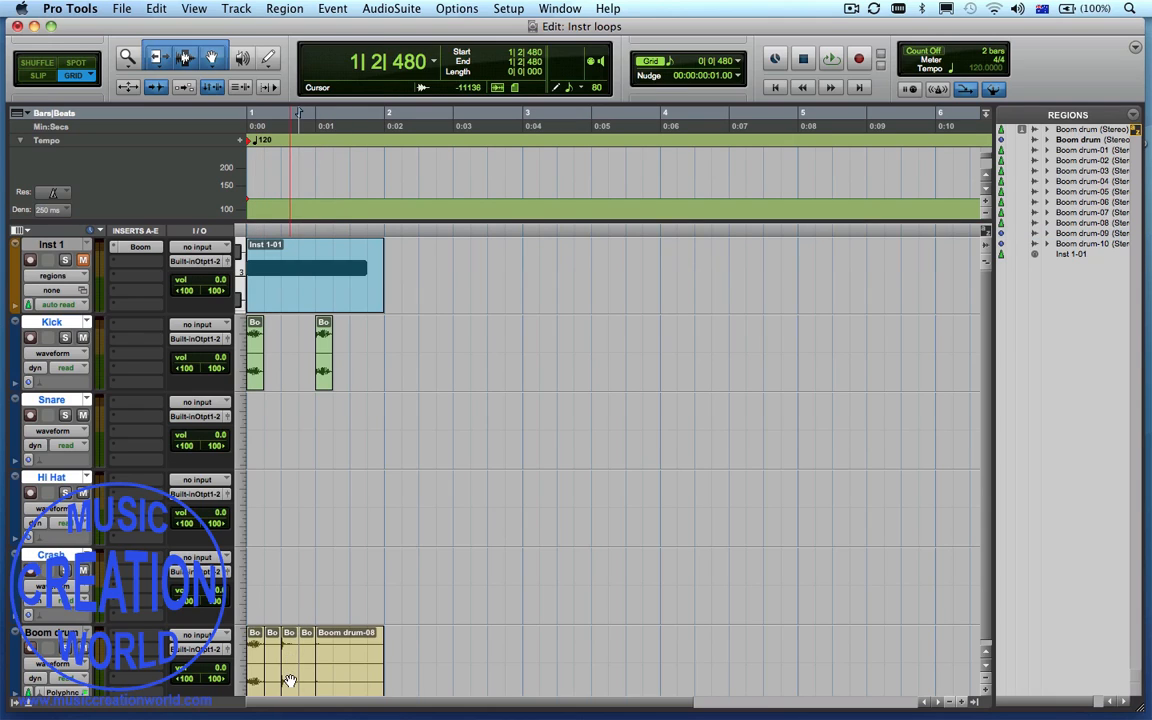
left_click(288, 508)
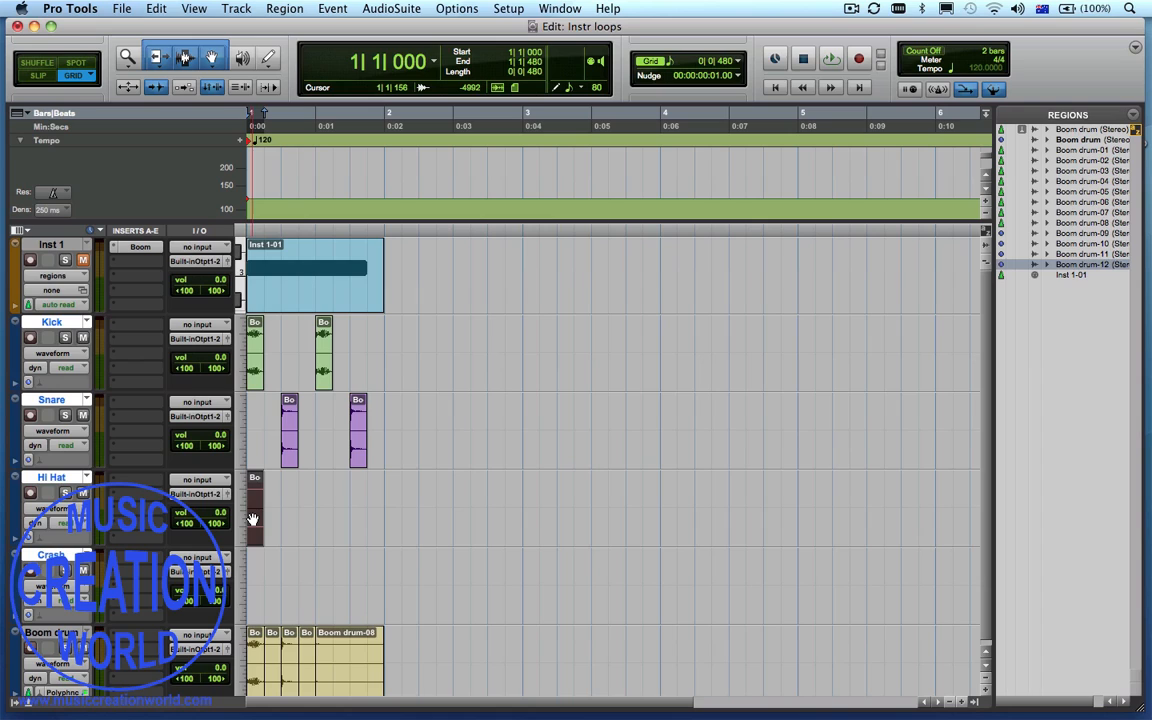
mouse_move(284, 12)
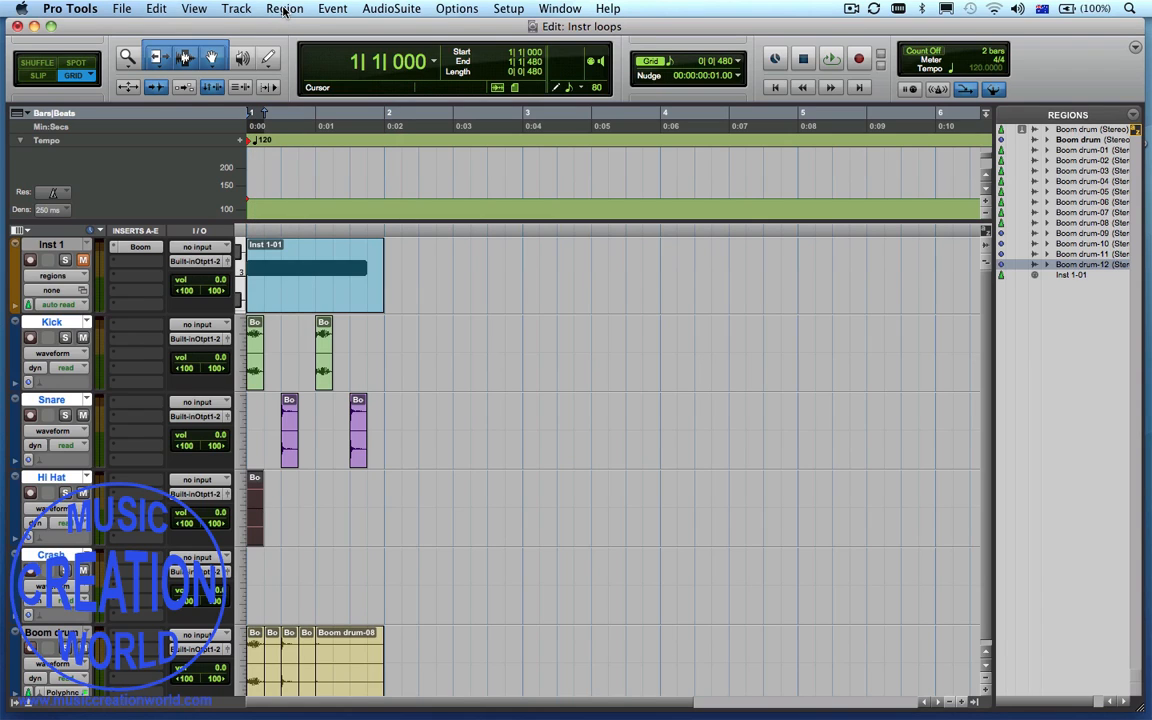
Repeat the first hi-hat slice into a row of copies filling the opening bar
left_click(284, 8)
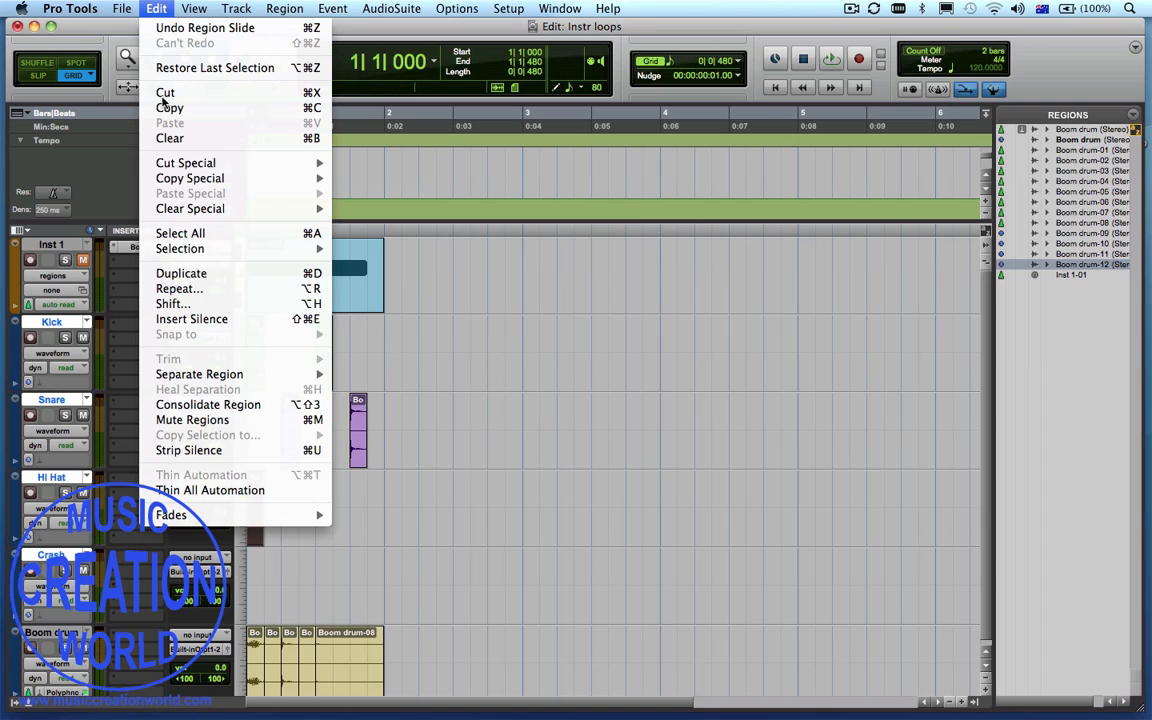
left_click(180, 288)
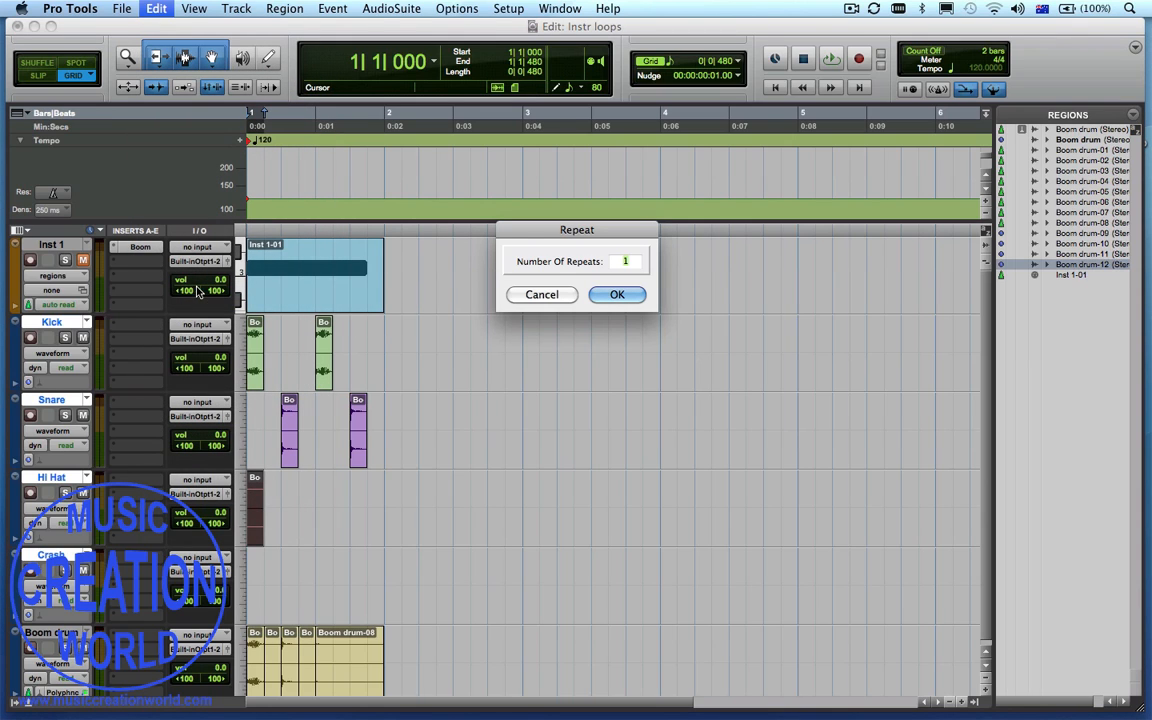
mouse_move(632, 278)
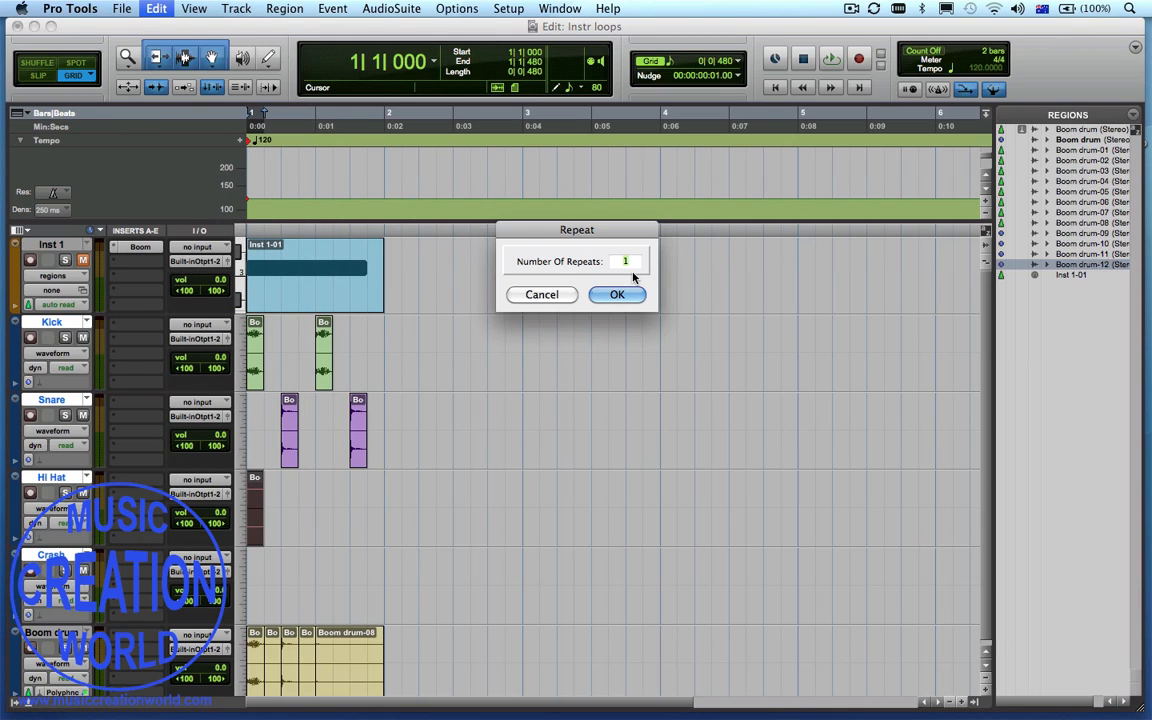
left_click(616, 294)
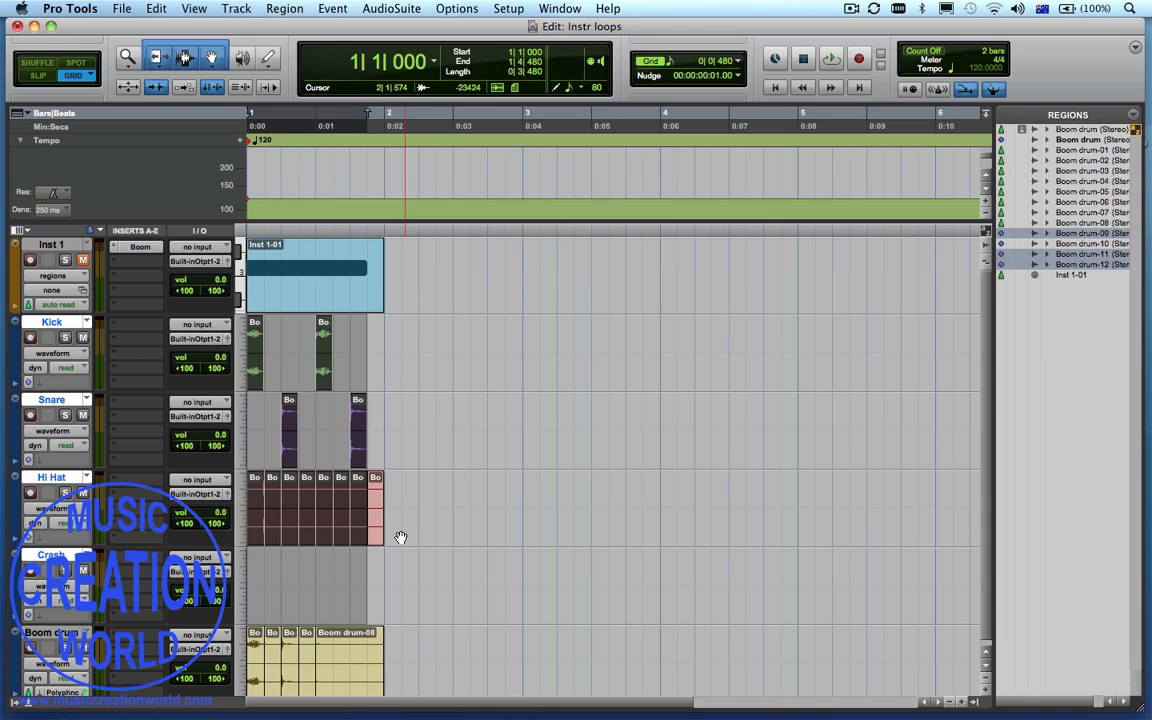
left_click(388, 124)
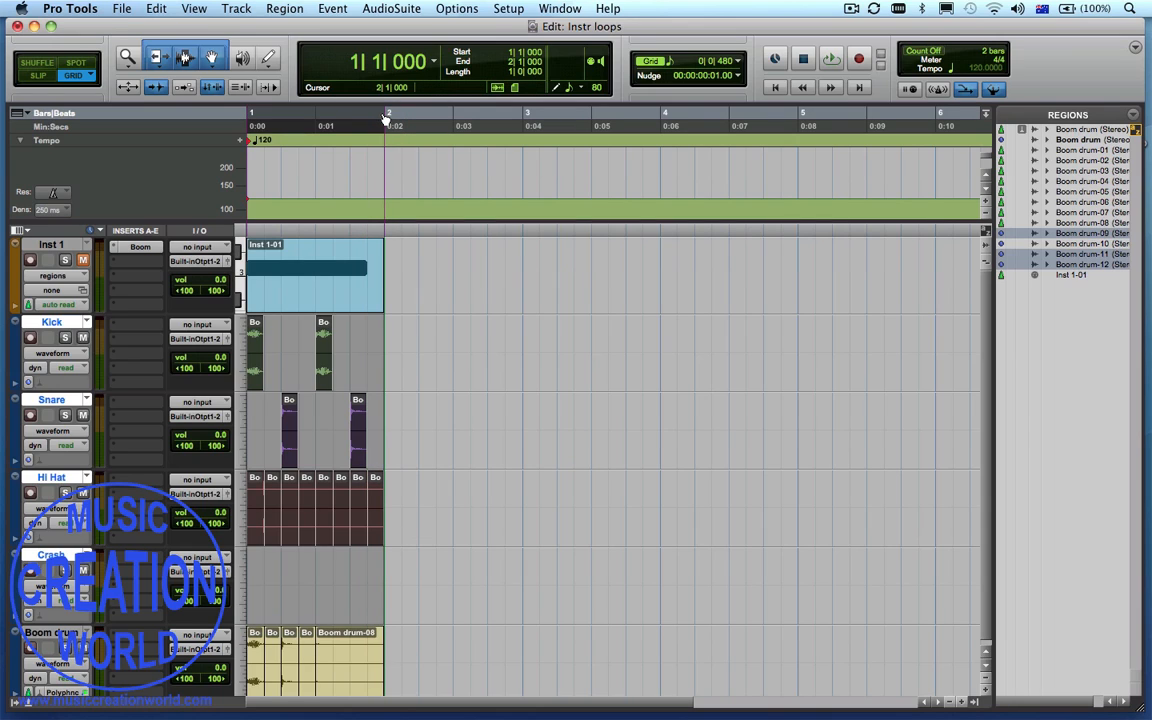
mouse_move(800, 100)
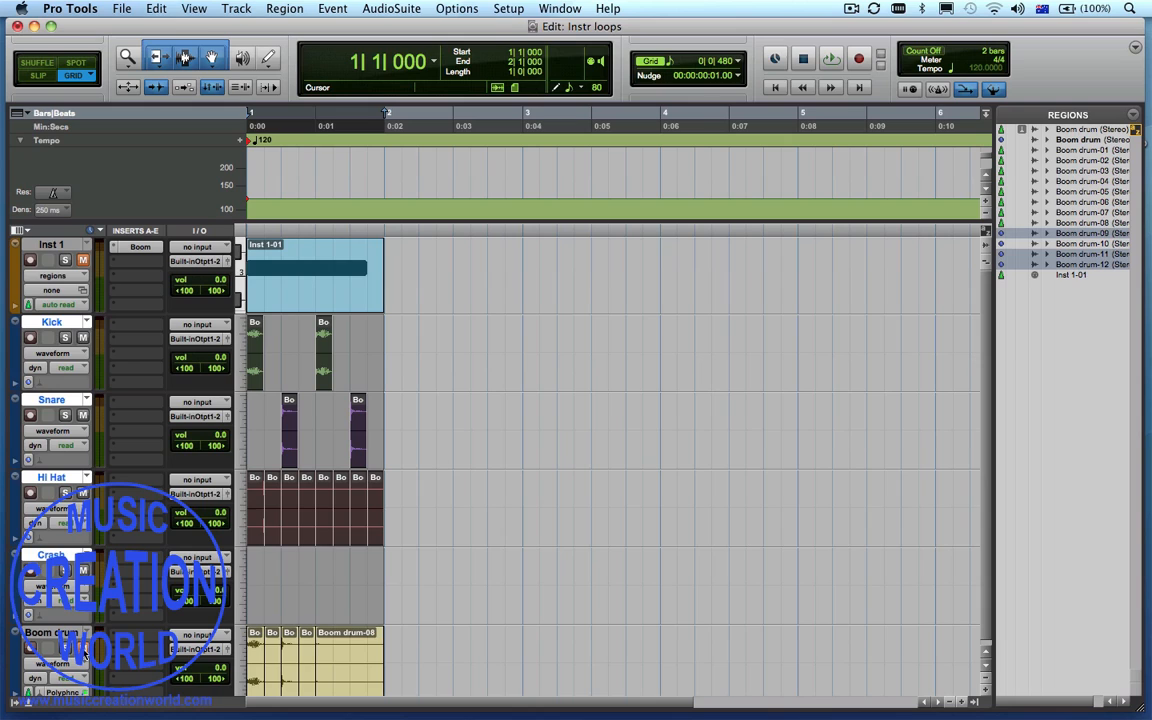
mouse_move(856, 56)
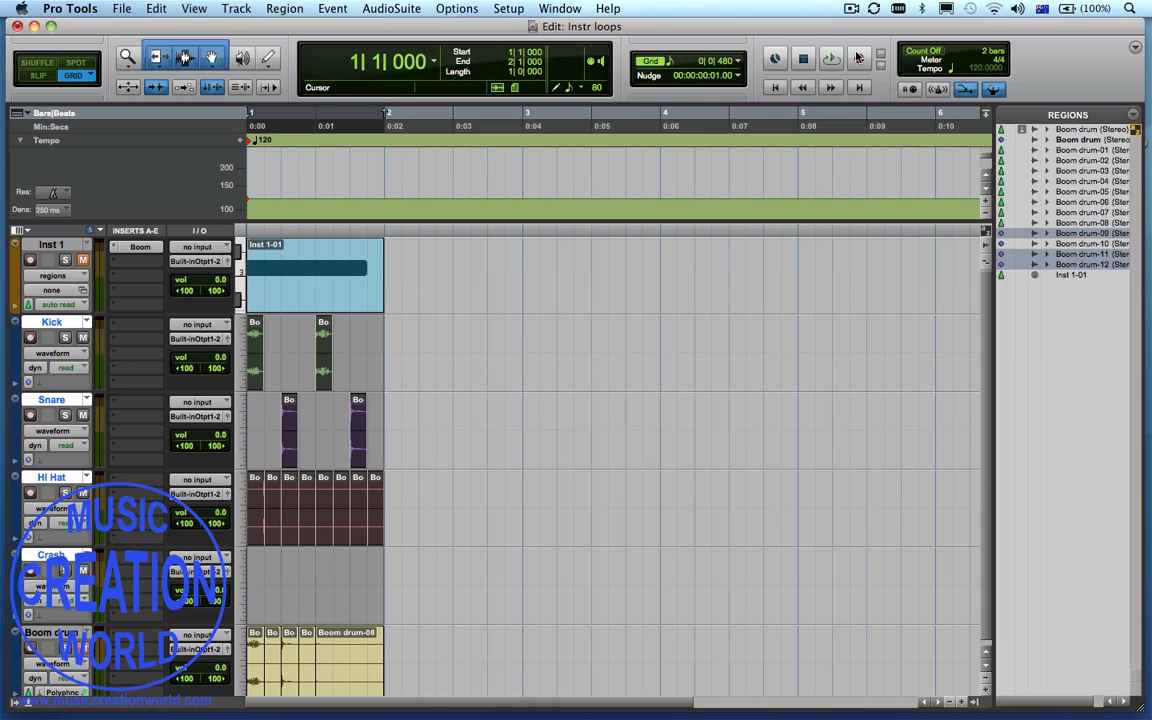
left_click(832, 58)
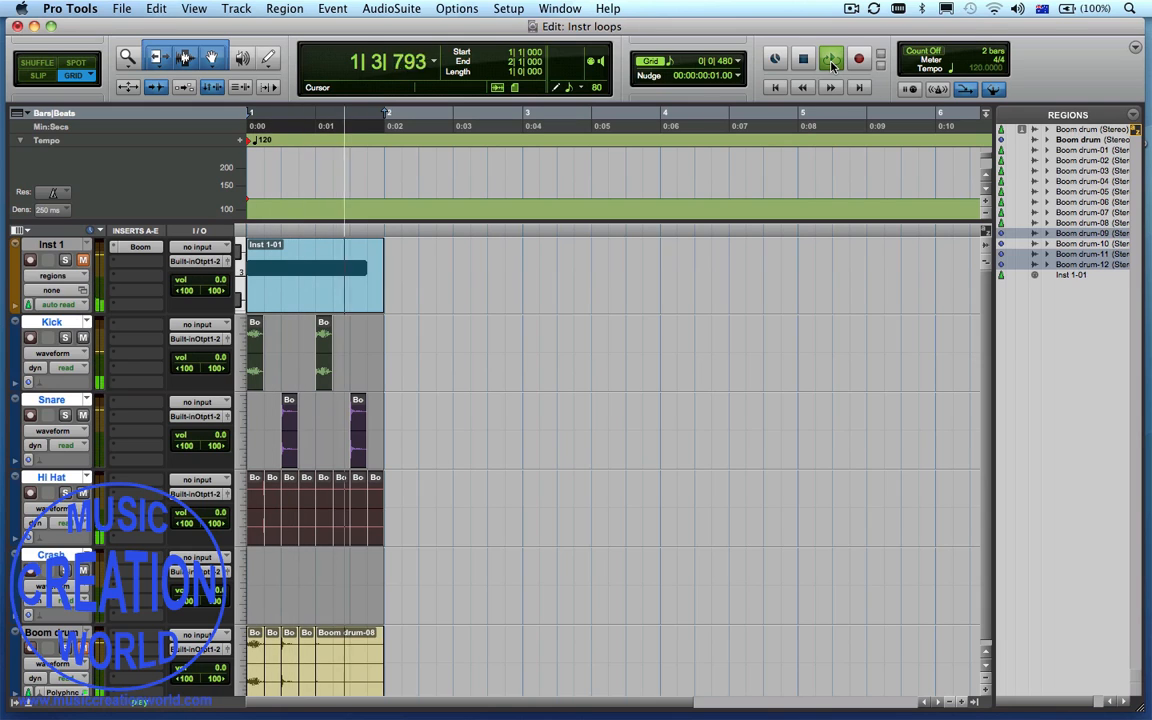
left_click(832, 58)
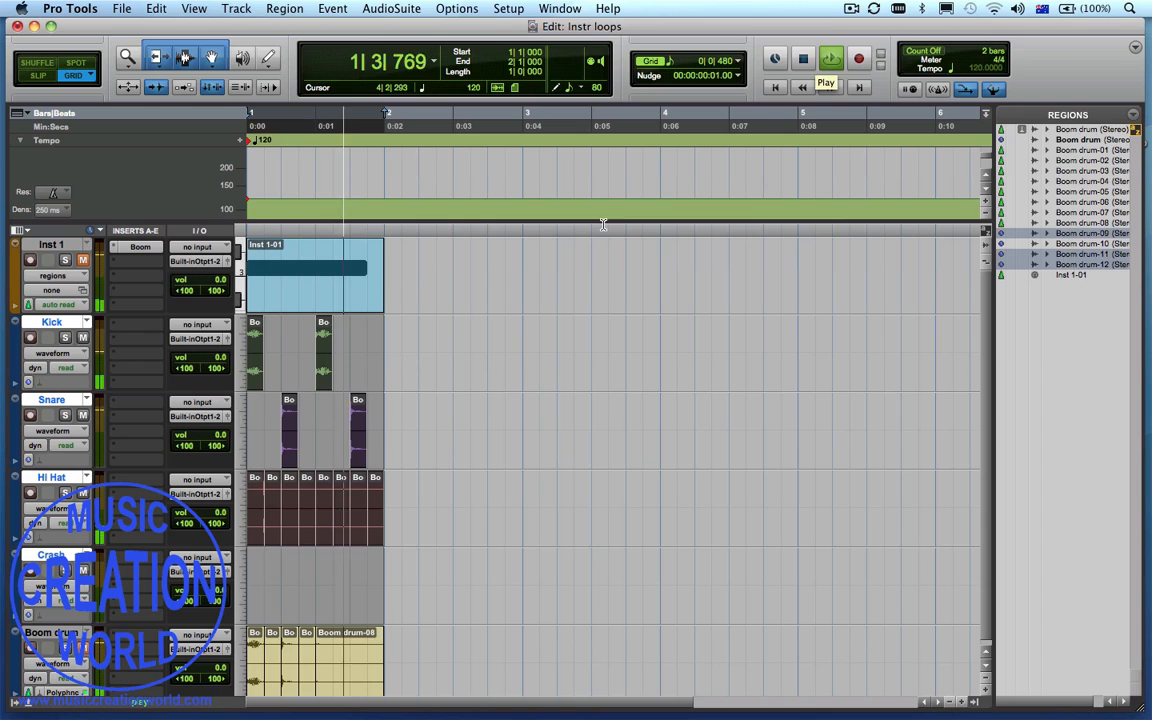
mouse_move(180, 512)
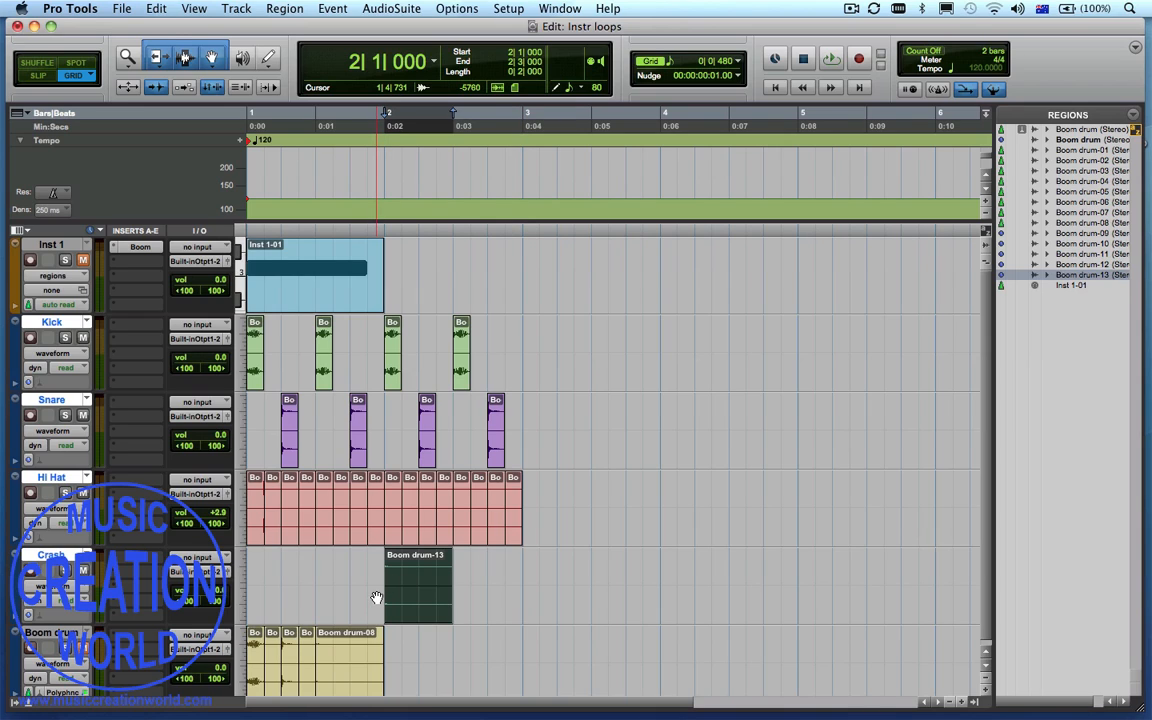
Extend the kick, snare and hi-hat pattern into bar 3 with extra snare hits and a crash at bar 2
left_click(416, 584)
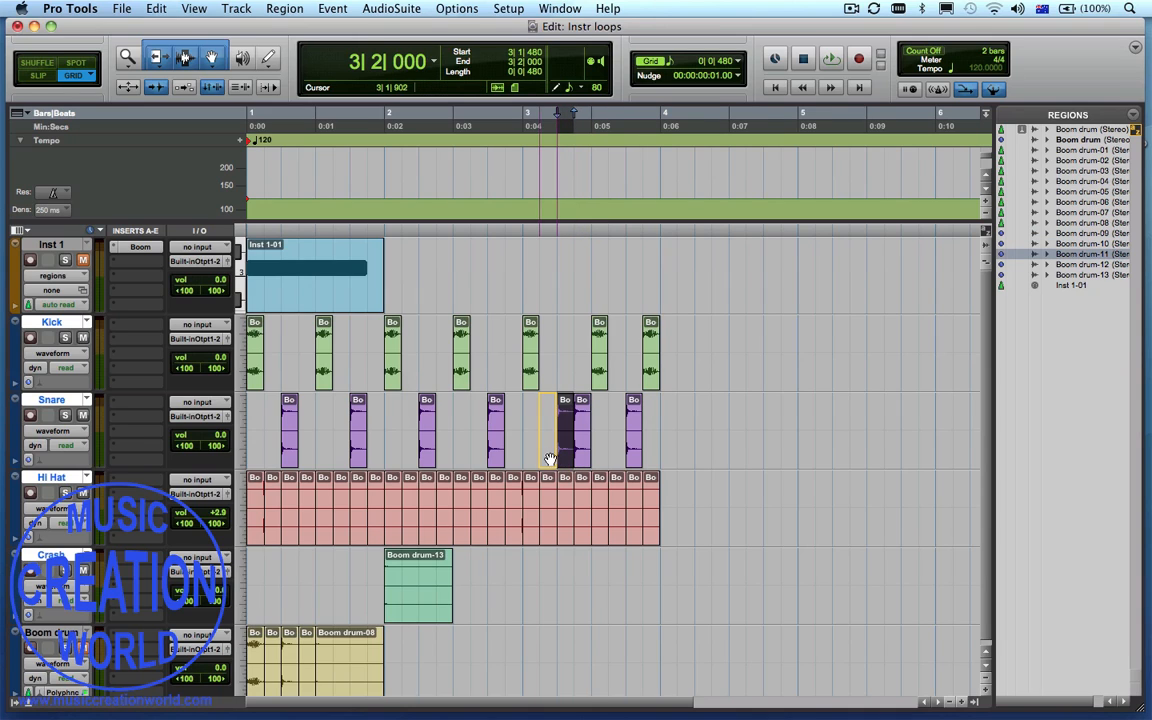
left_click(664, 62)
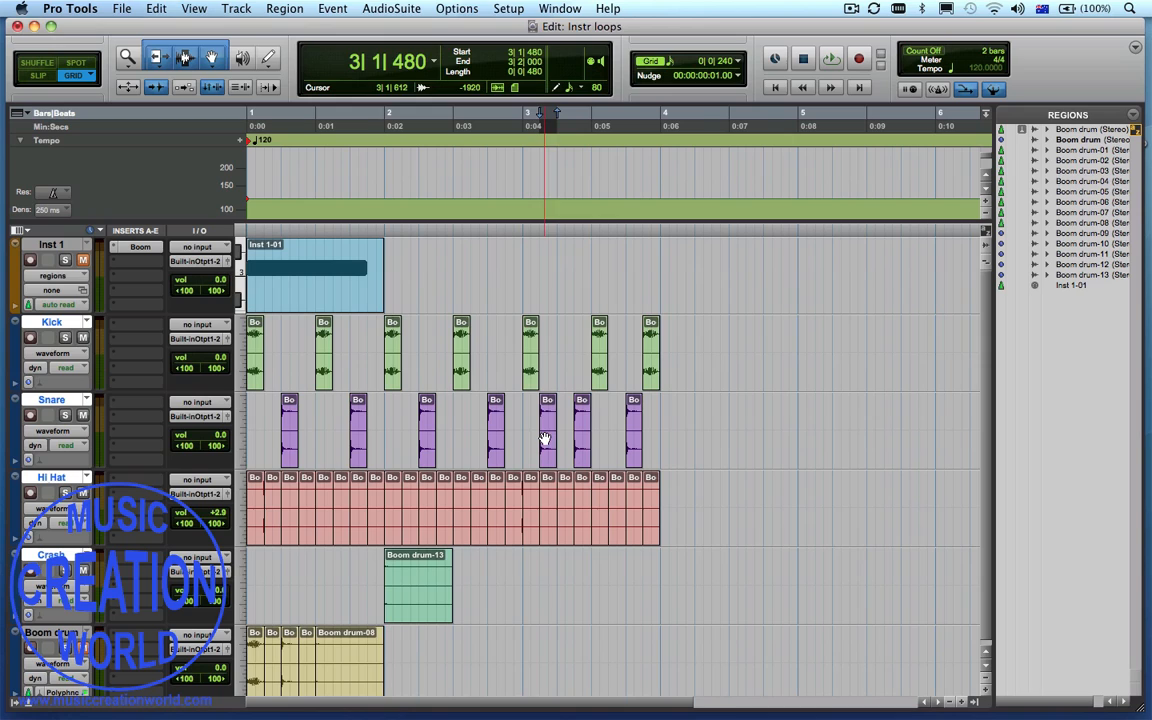
left_click(548, 420)
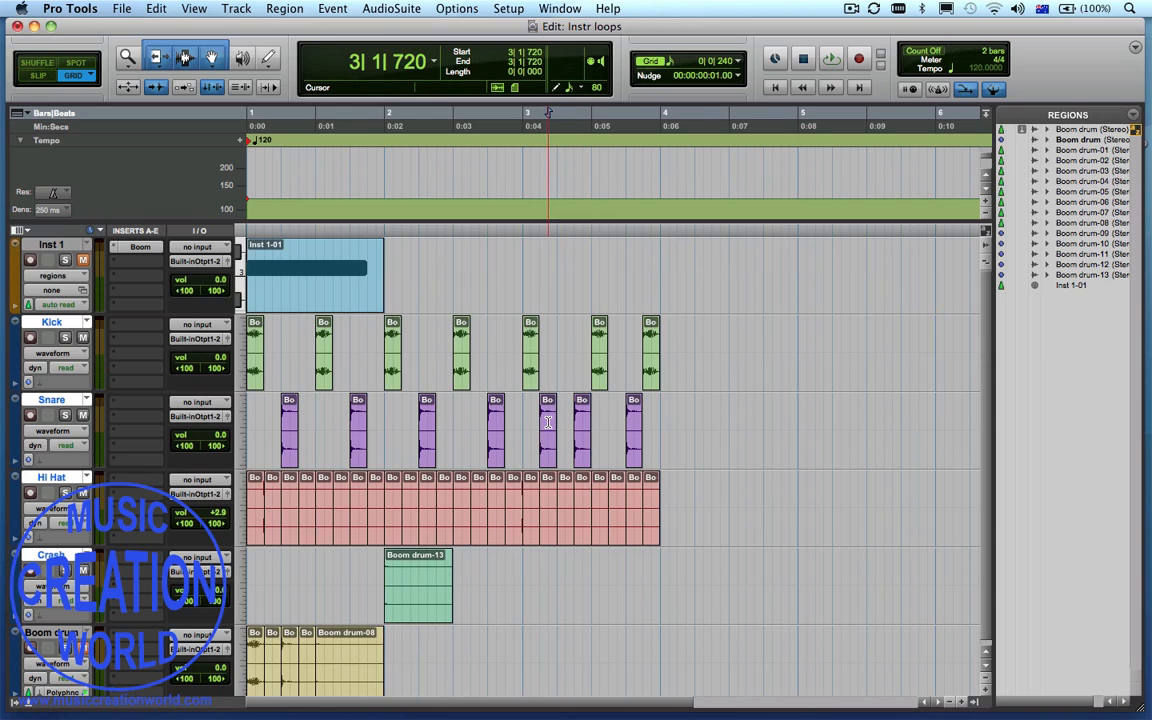
left_click(548, 420)
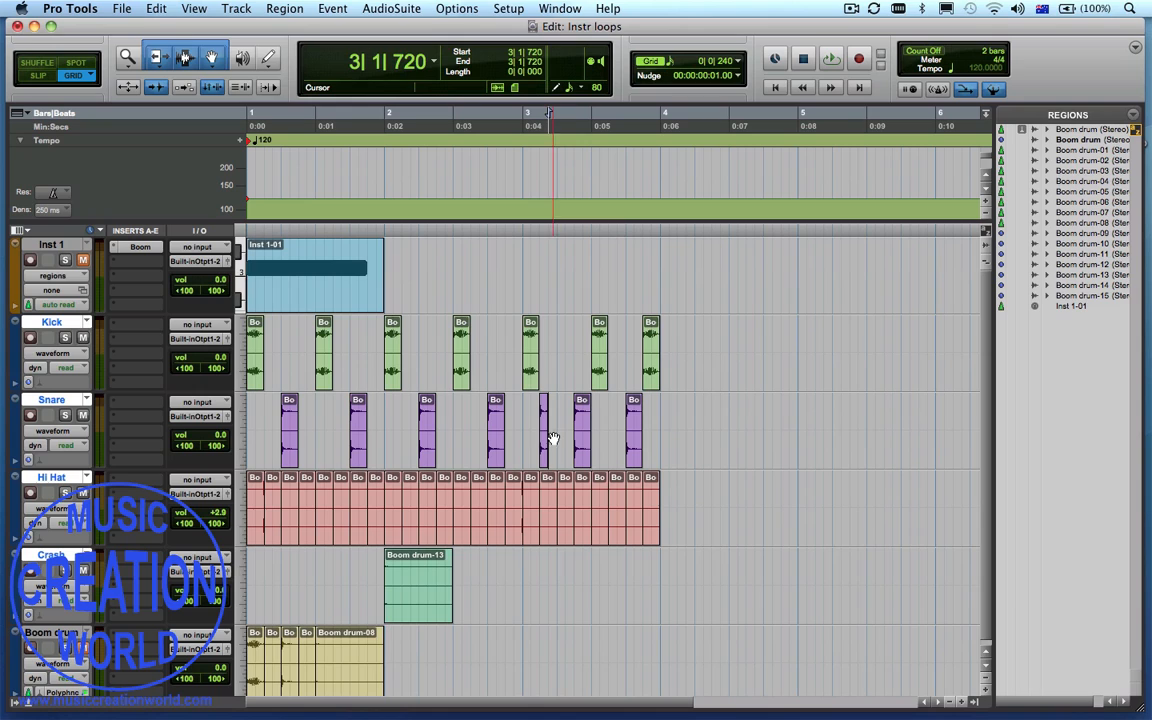
left_click(548, 430)
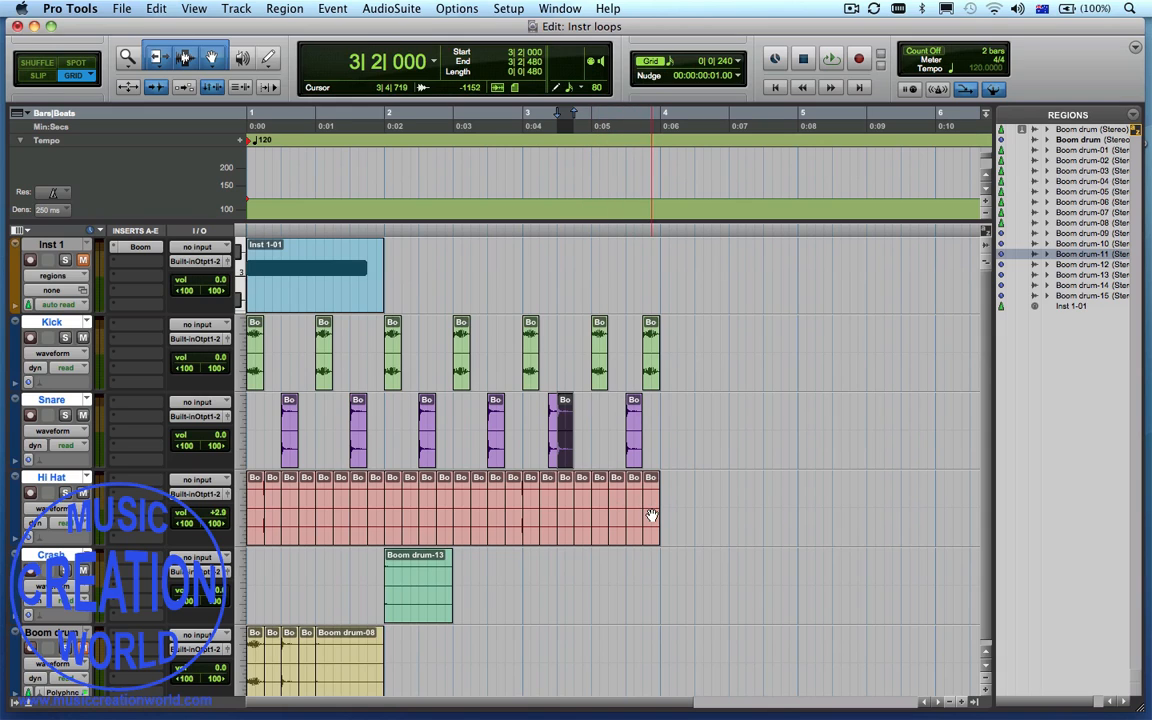
Trim the hi-hat run and repeat the end section of the beat 1 time, then audition it
left_click(530, 510)
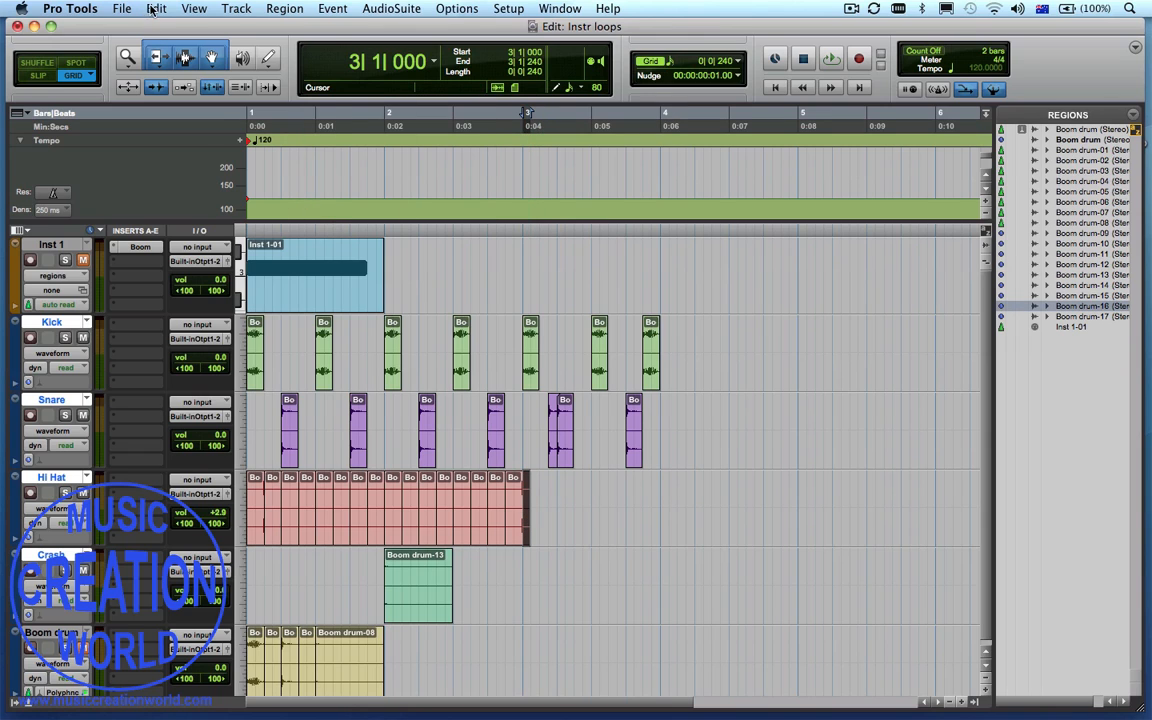
left_click(156, 8)
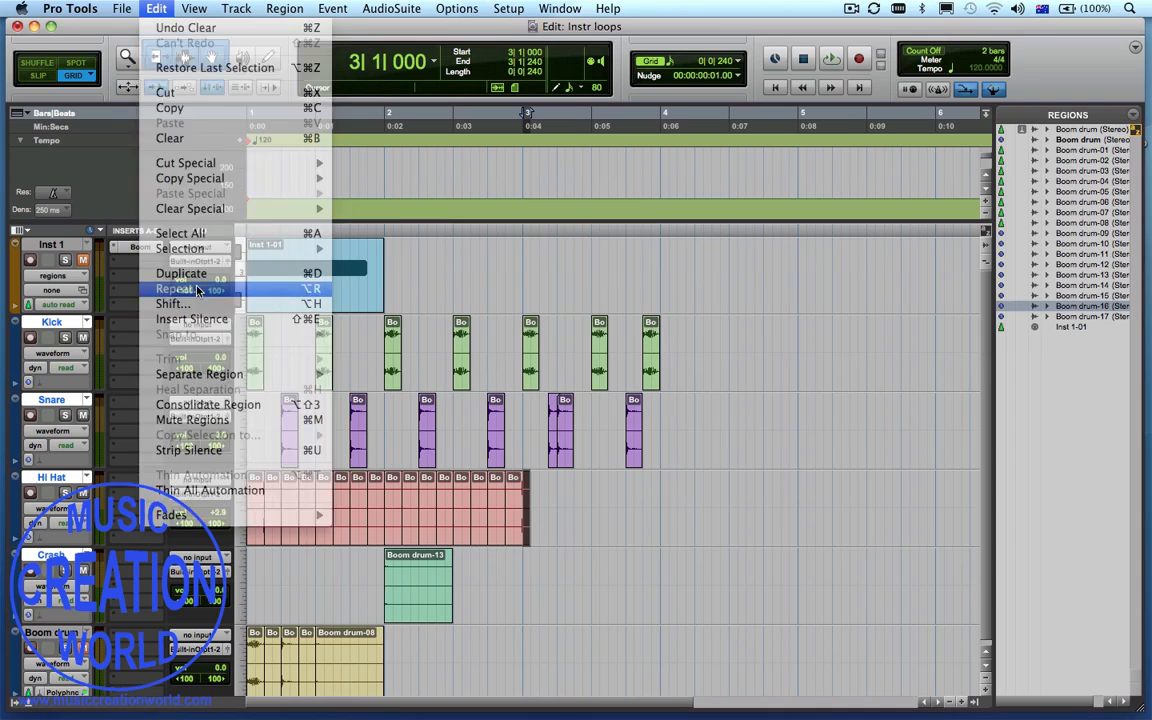
left_click(176, 288)
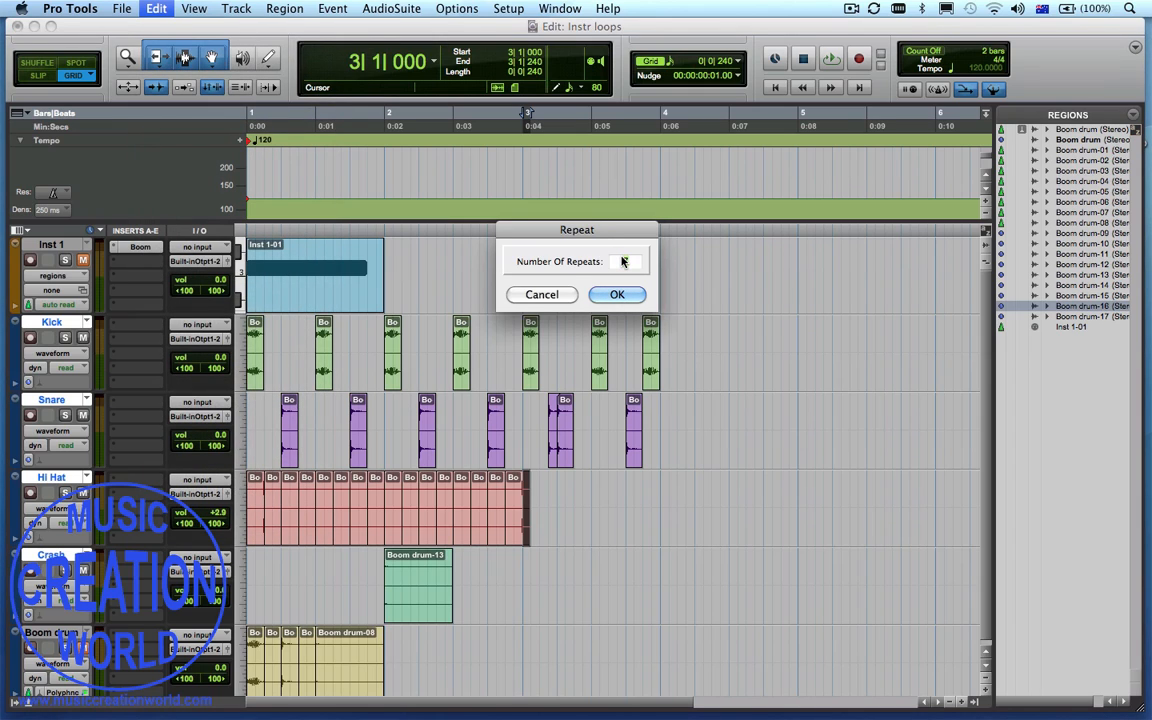
type("1")
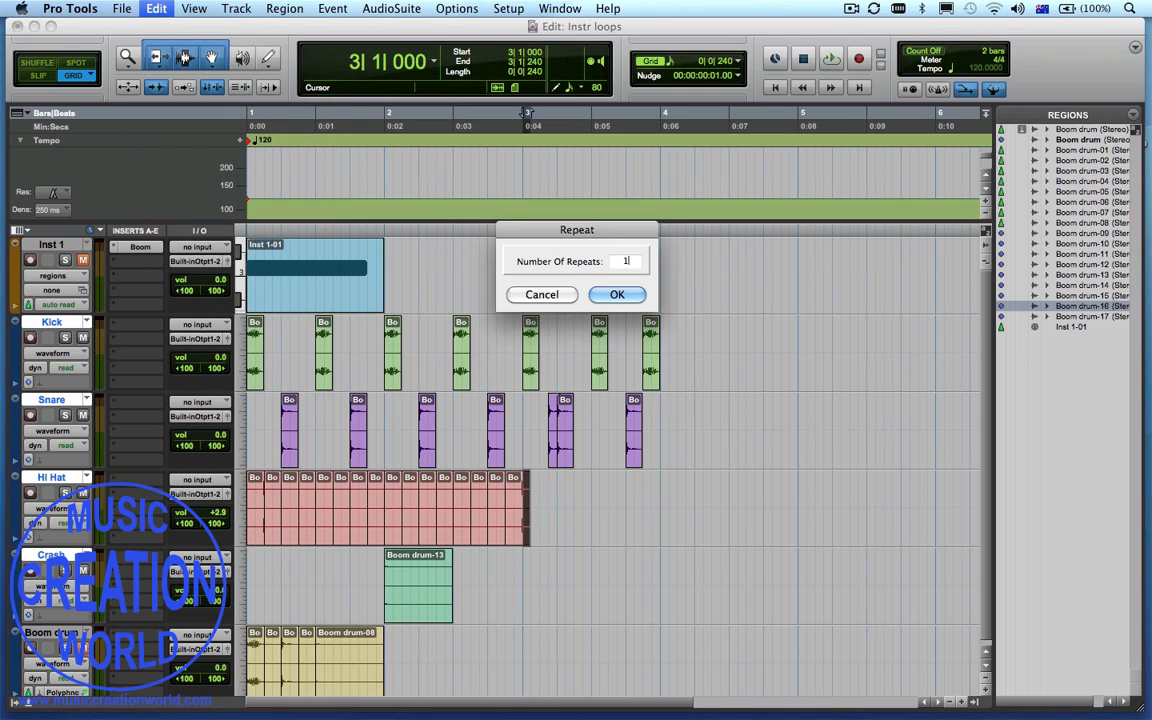
left_click(616, 294)
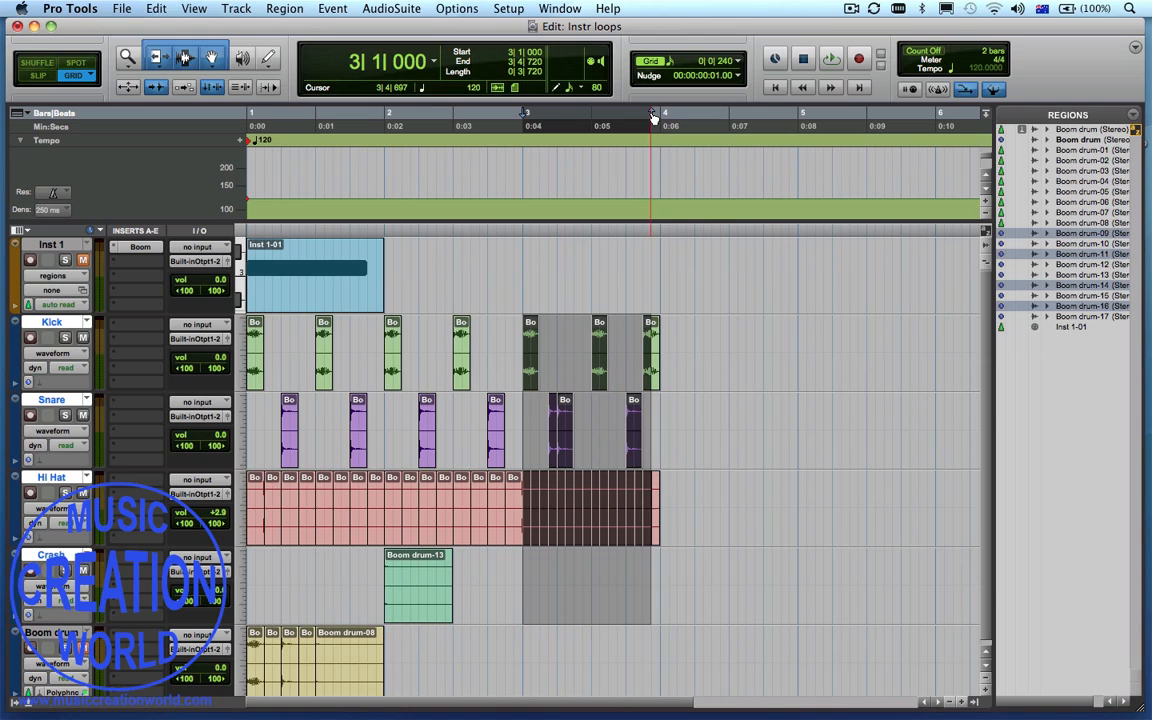
left_click(832, 58)
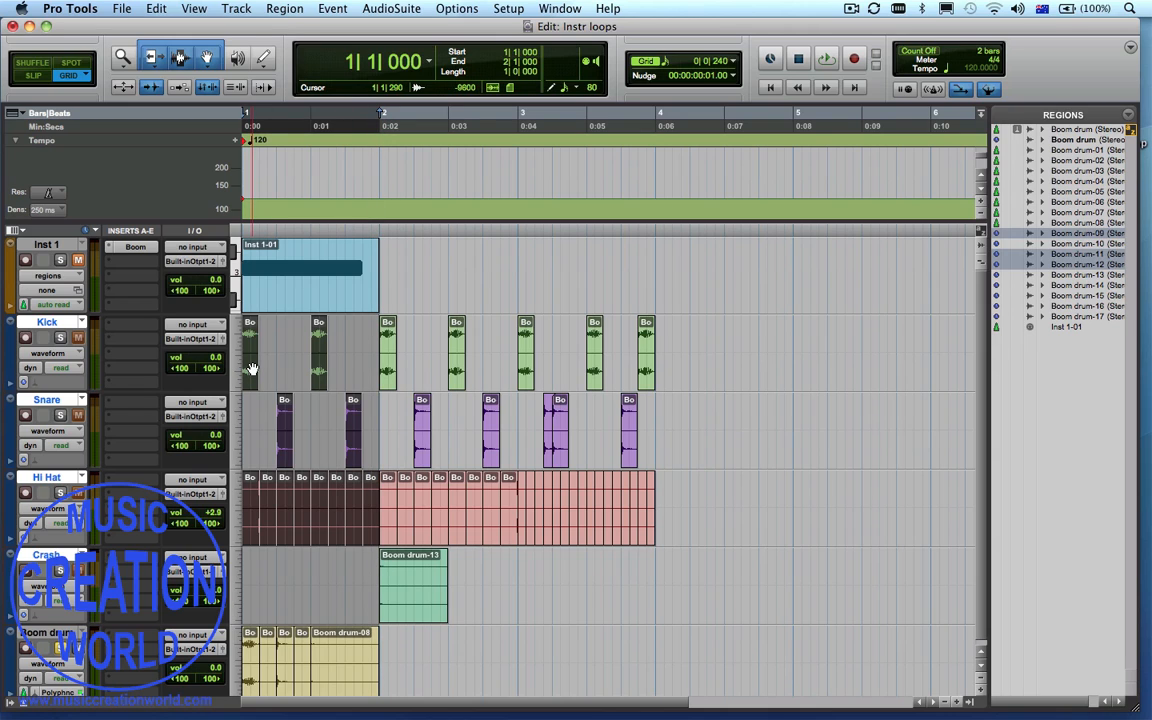
left_click(826, 58)
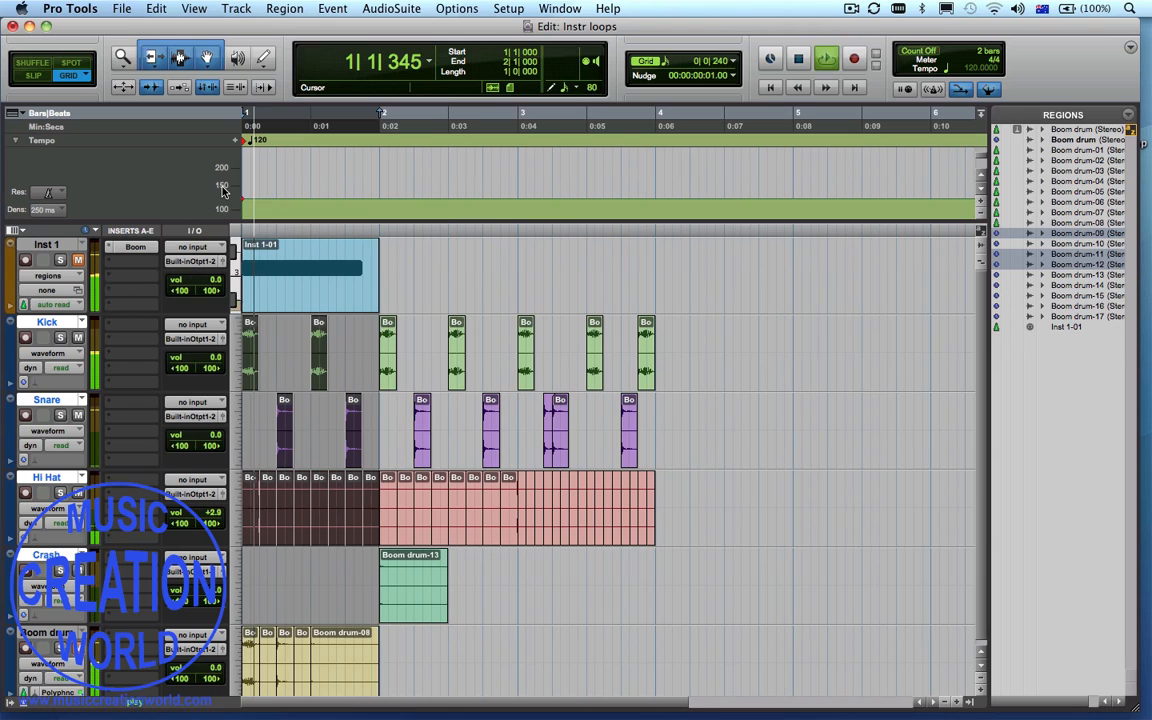
left_click(120, 8)
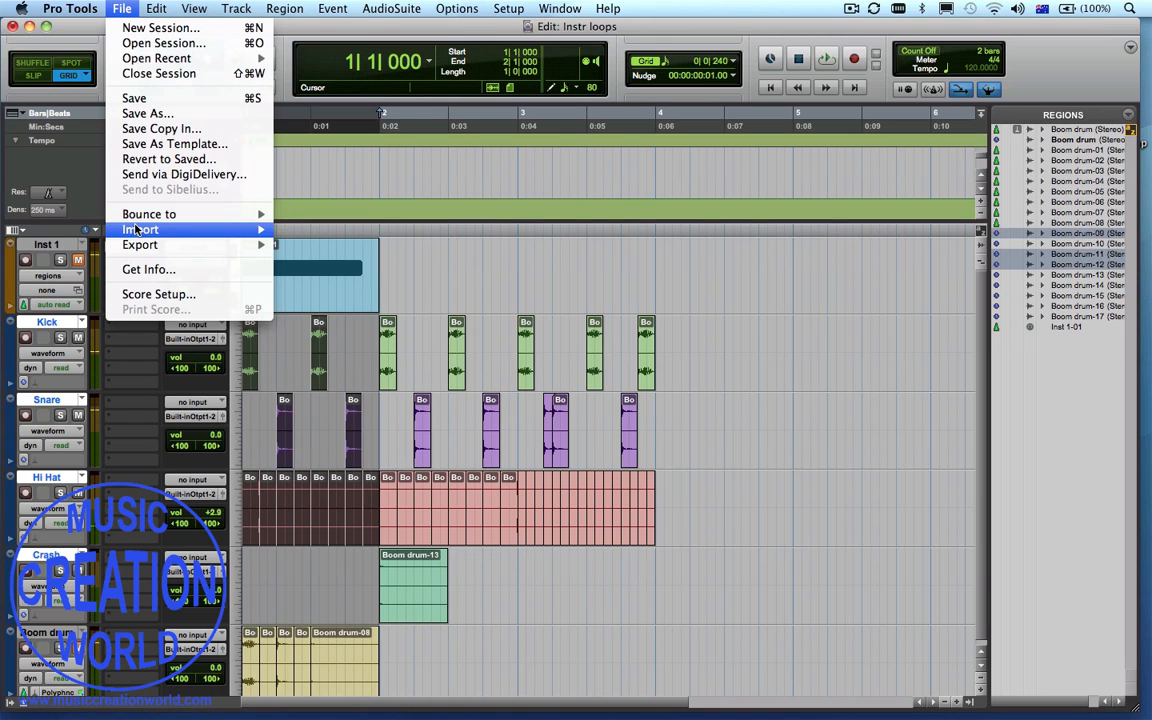
Bounce the drum pattern to disk as a 16-bit 44.1 kHz WAV named 'Drums 8th'
left_click(148, 214)
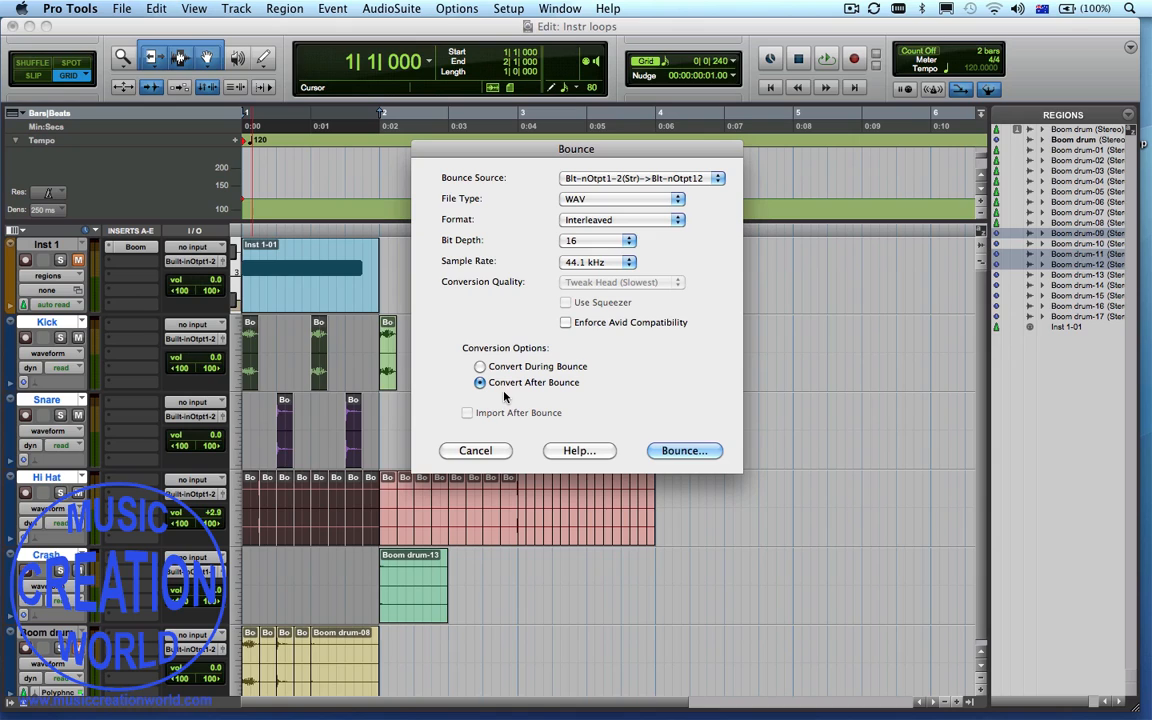
mouse_move(658, 402)
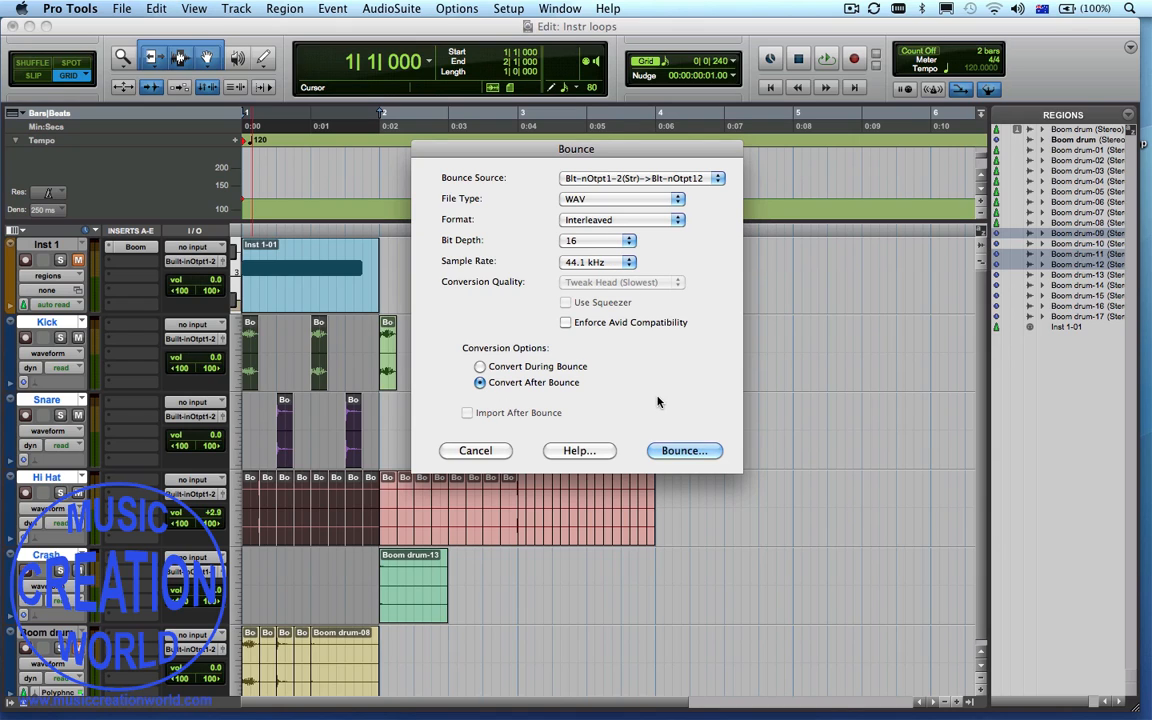
mouse_move(690, 224)
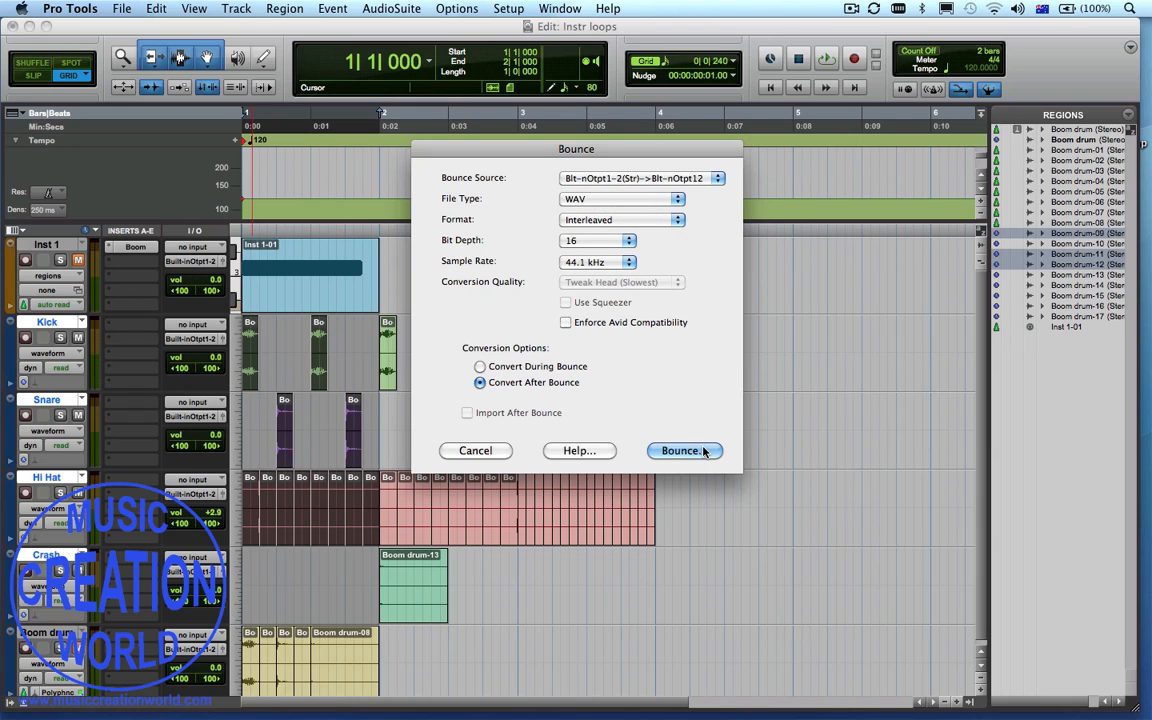
left_click(680, 450)
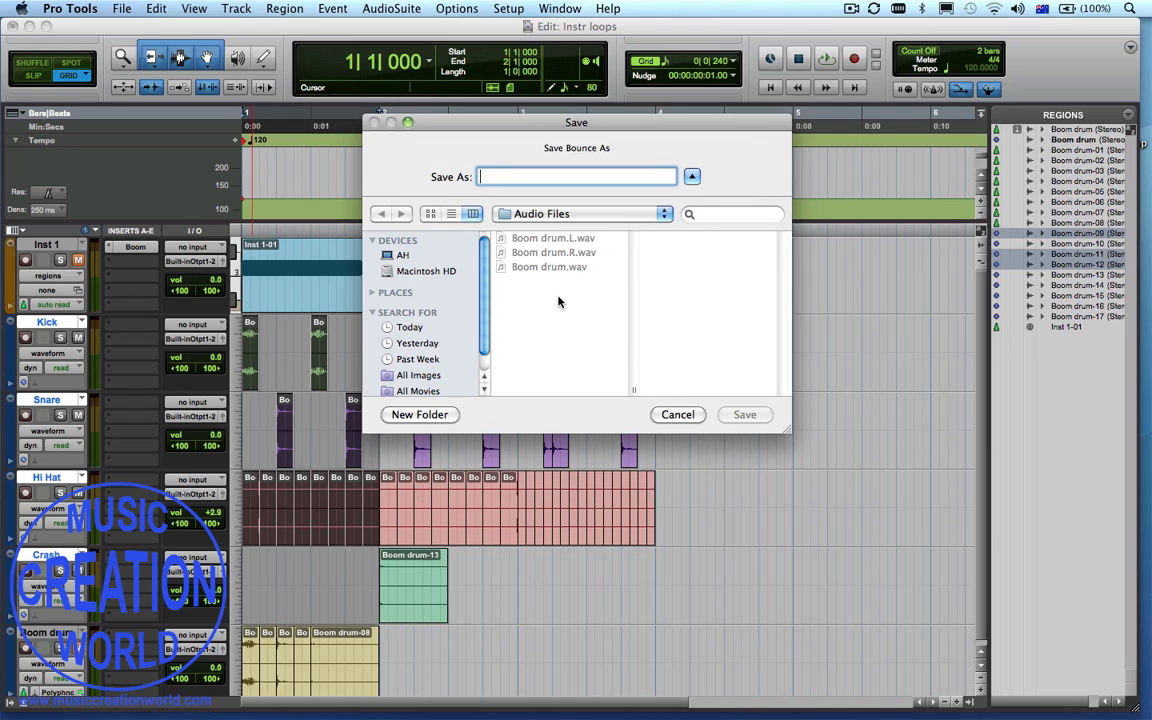
type("Drums 8th")
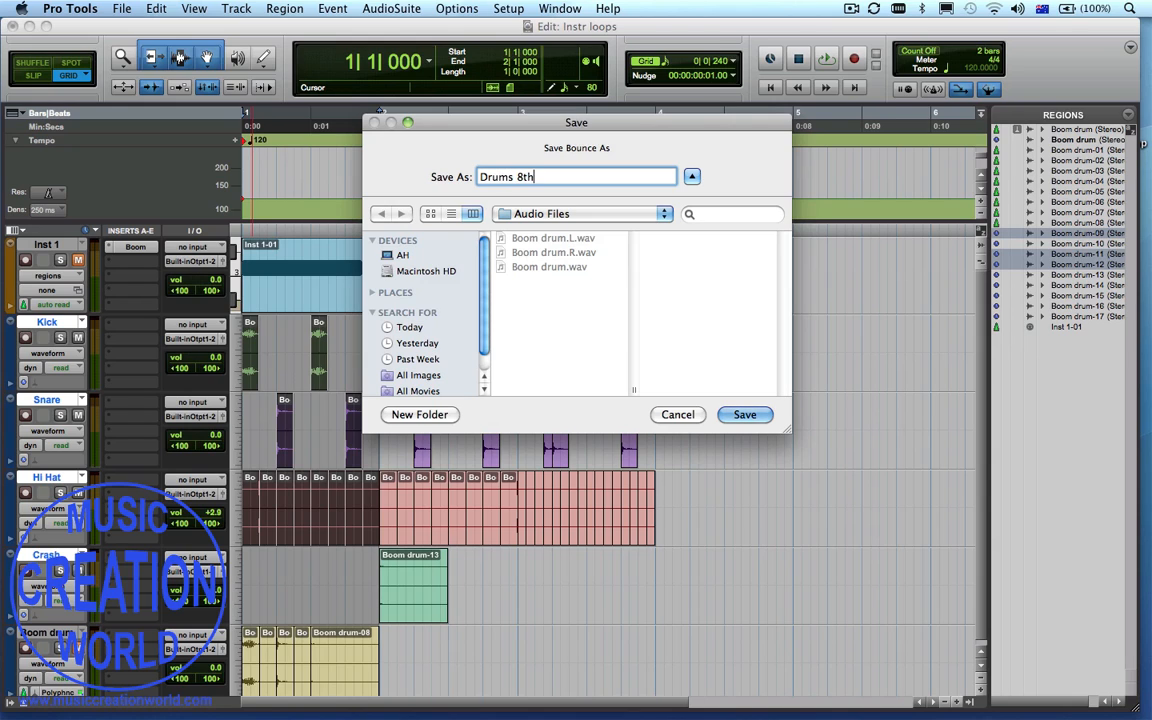
left_click(744, 414)
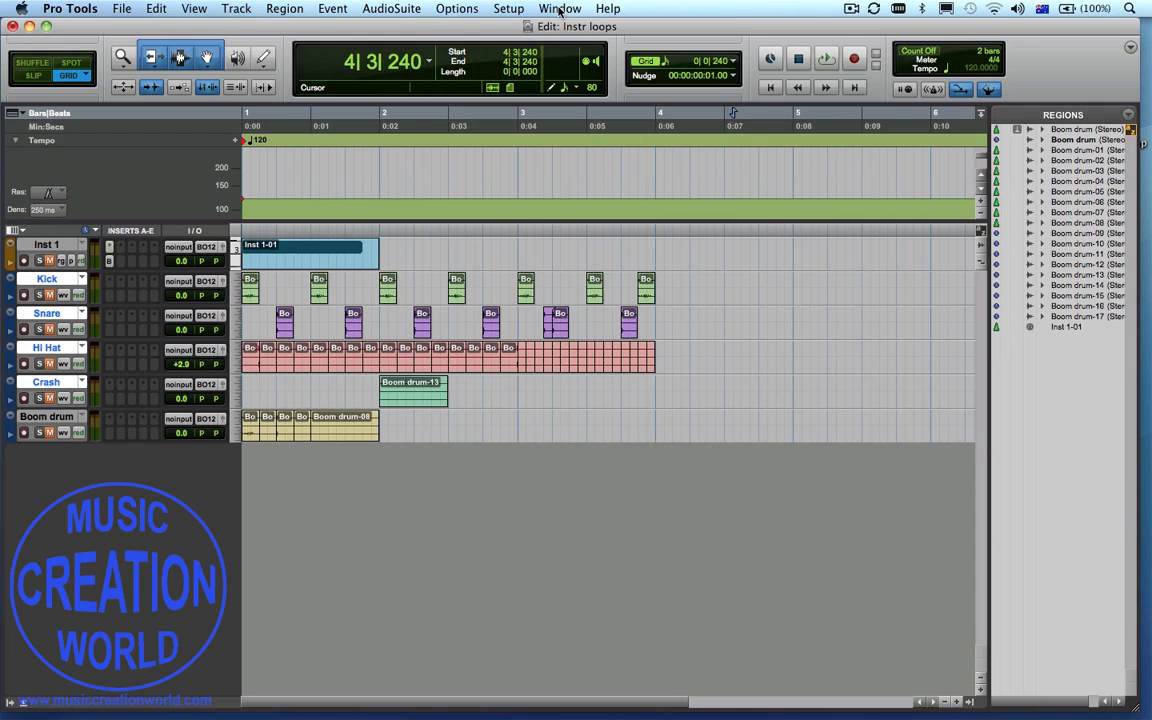
Browse the project to the Instr loops session's Audio Files folder
left_click(560, 8)
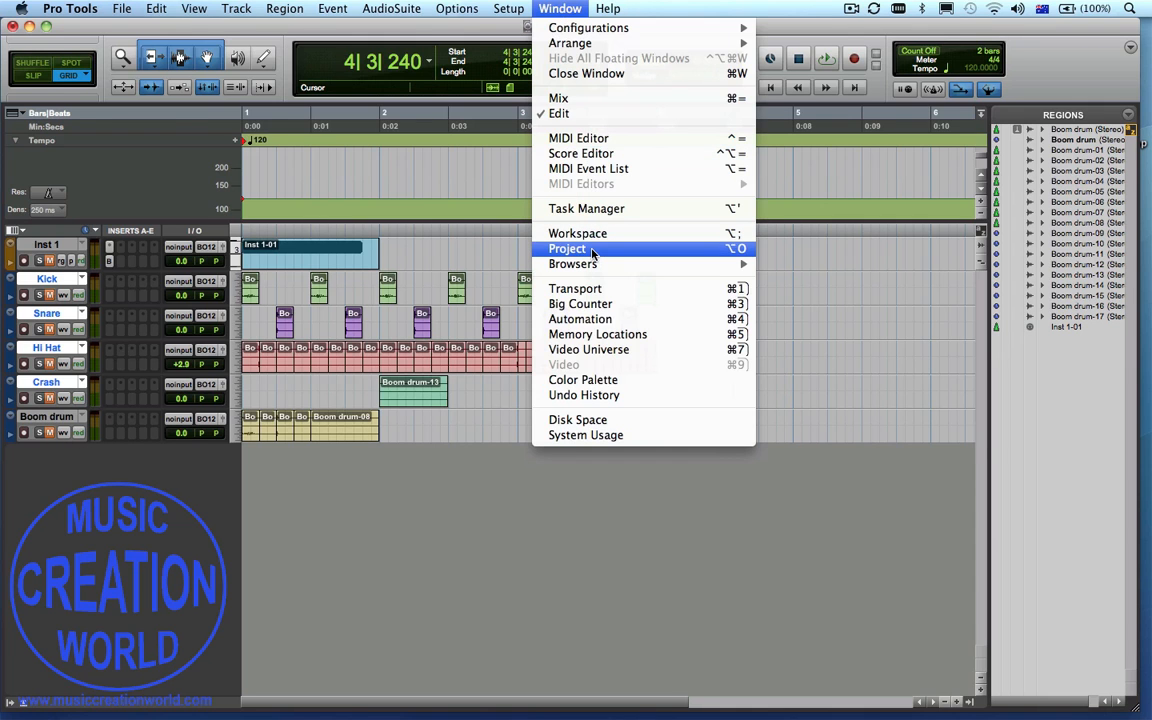
left_click(568, 248)
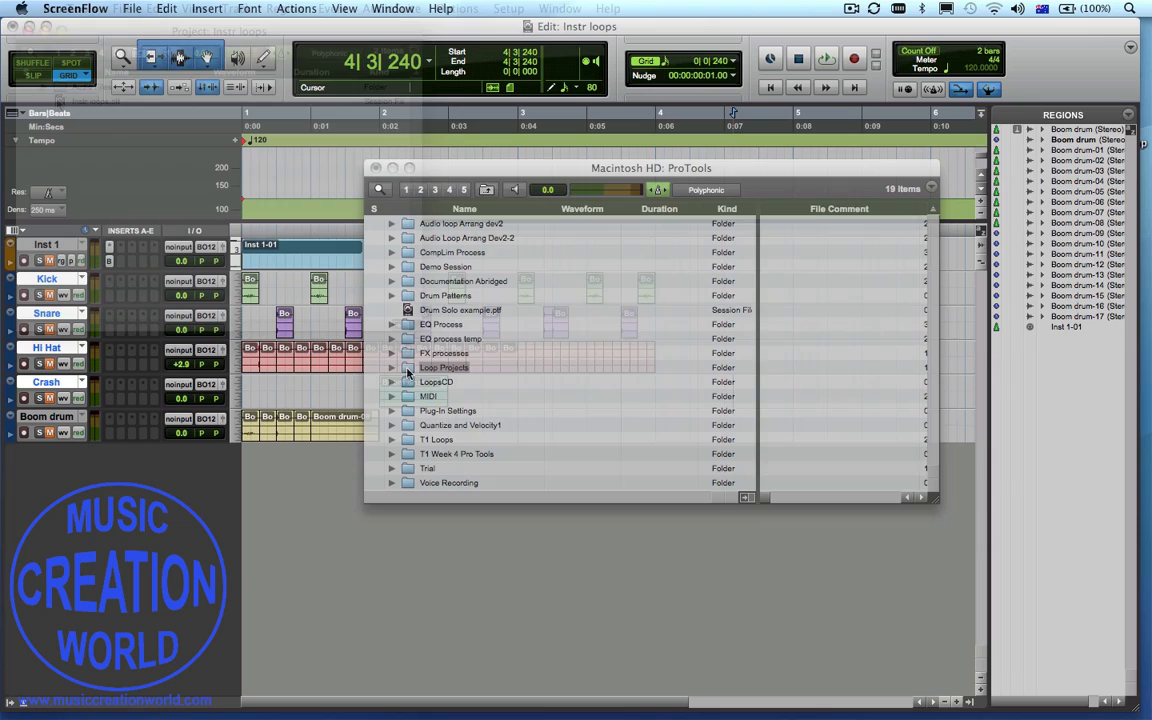
double_click(444, 368)
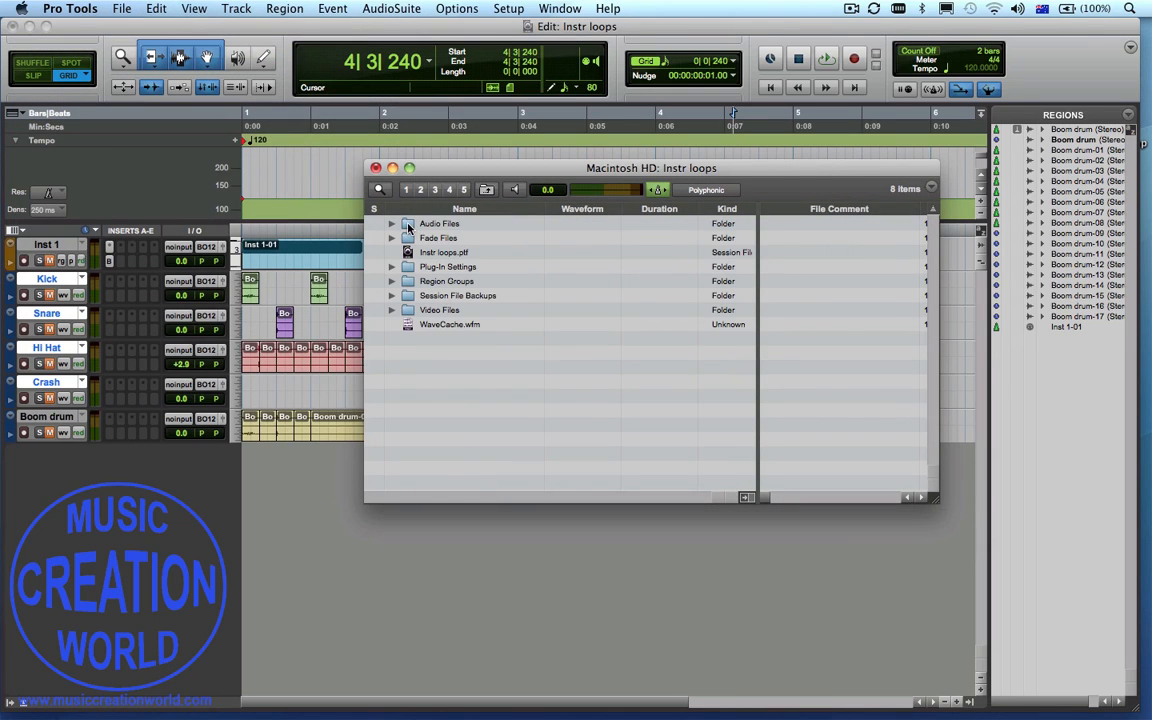
double_click(440, 224)
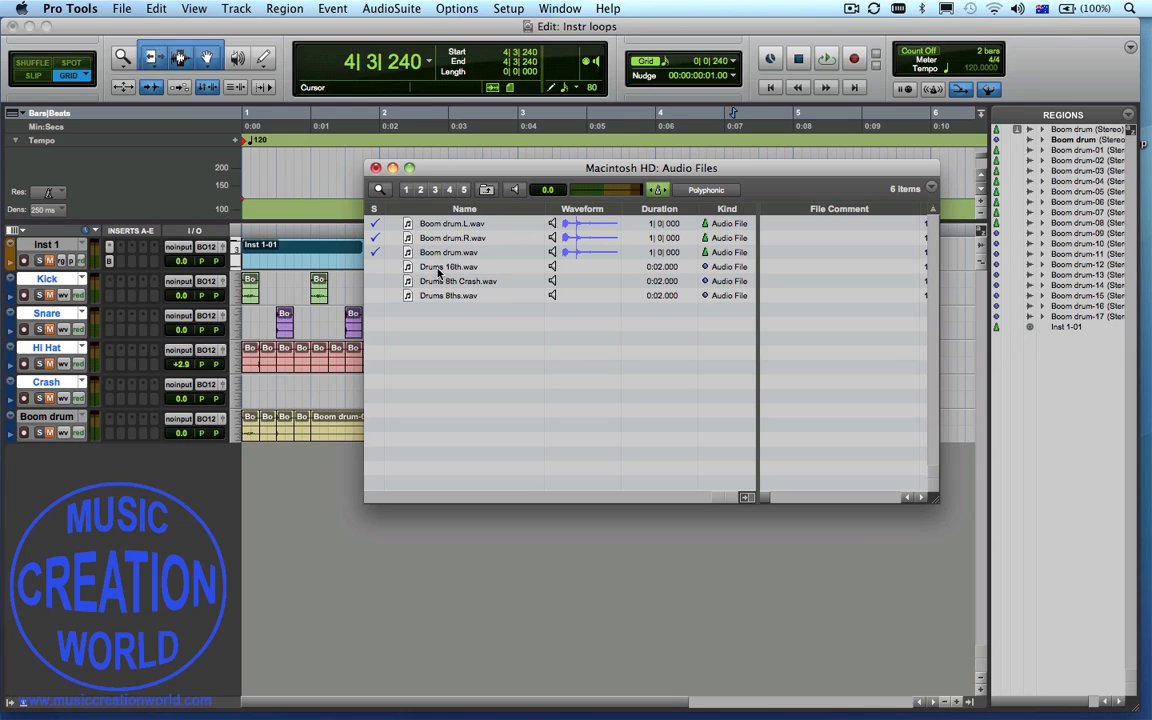
Select the bounced Drums 16th, Drums 8th Crash and Drums 8ths files for import as new tracks
left_click(516, 190)
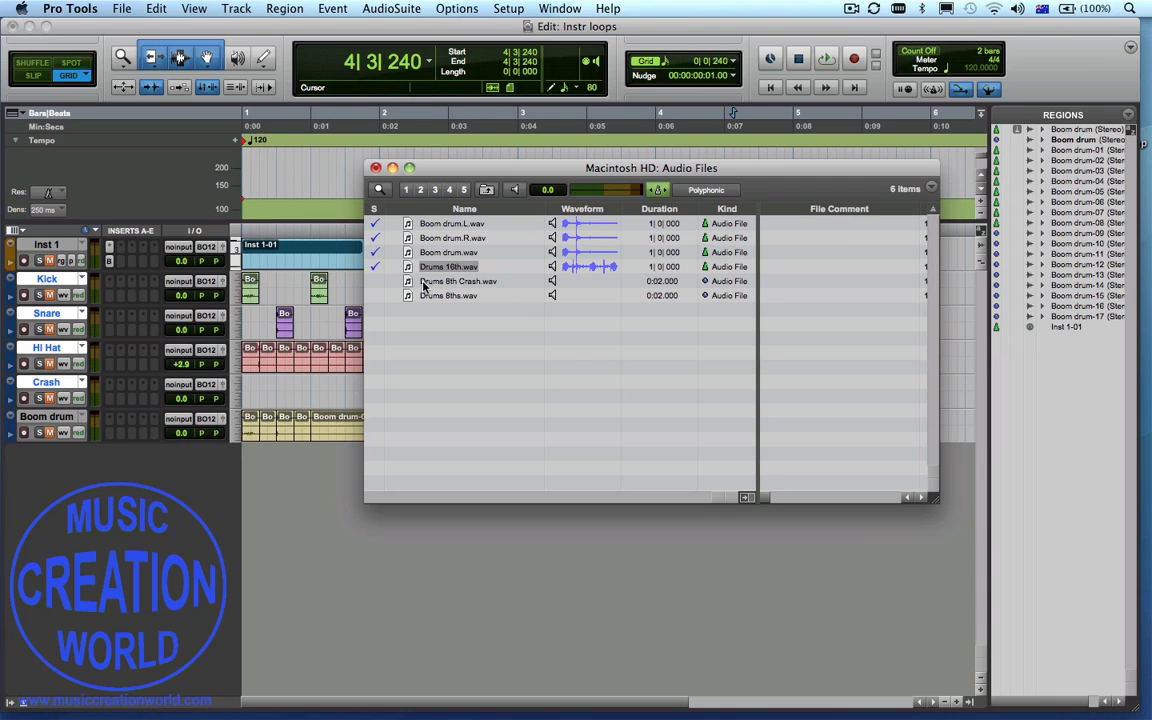
left_click(458, 280)
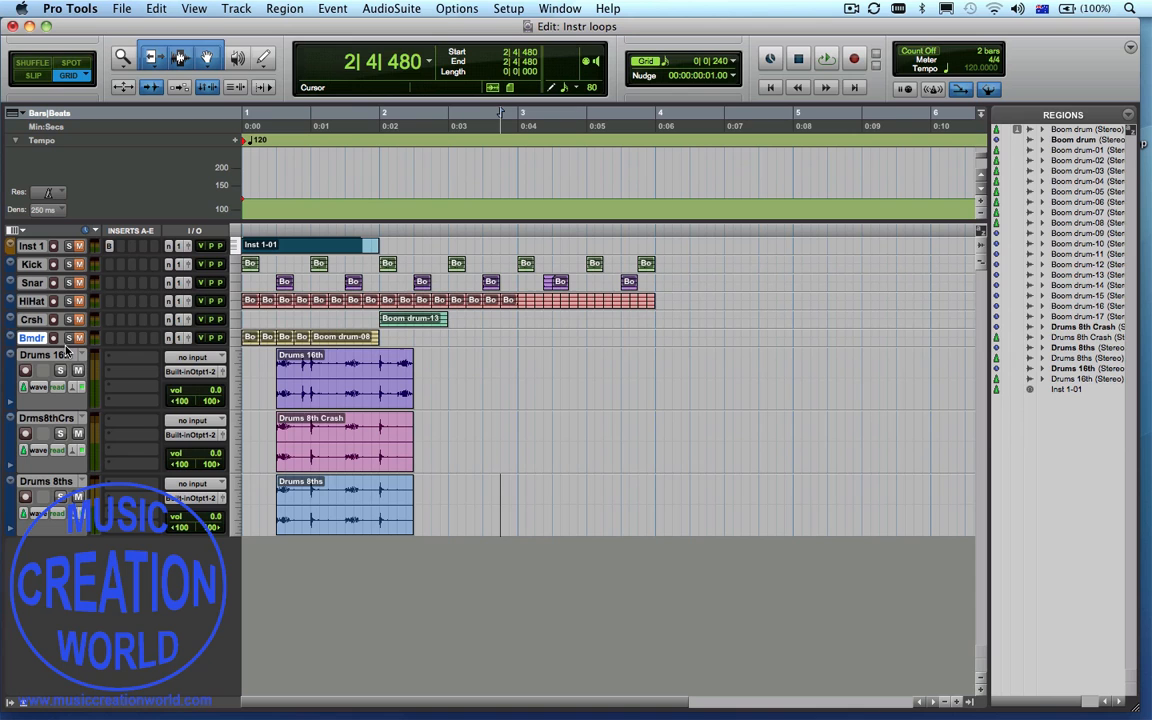
Add the original Boom drum file from the Audio Files browser as a new track
left_click(610, 528)
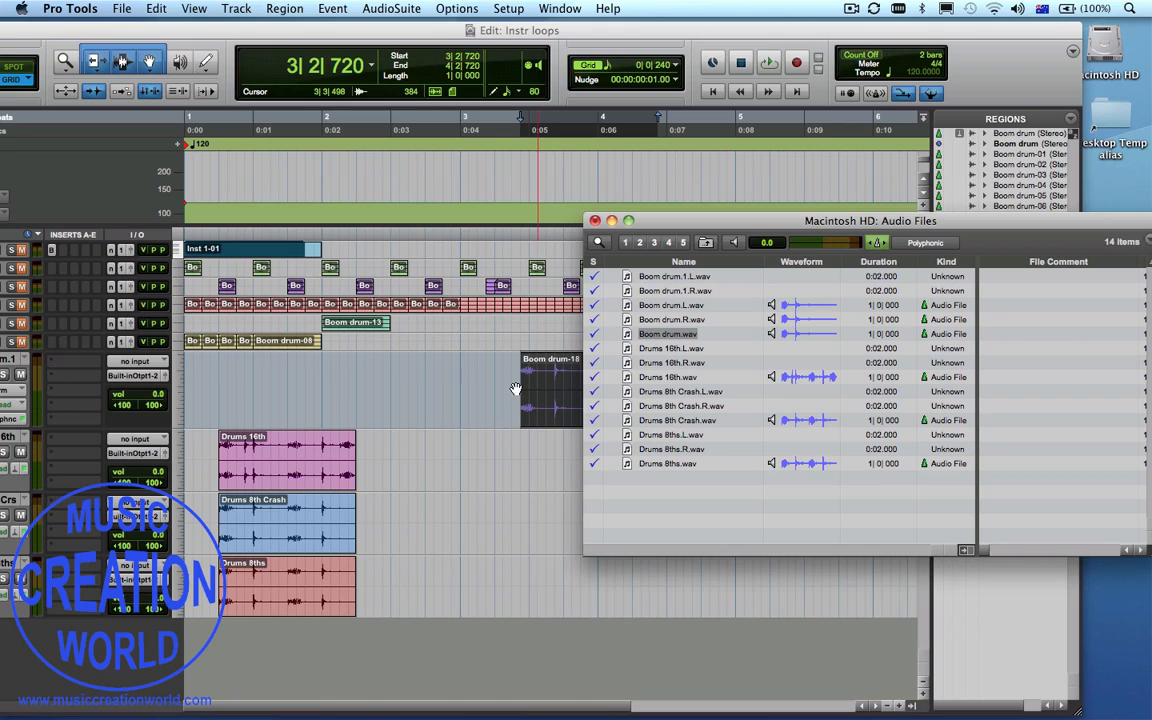
mouse_move(536, 398)
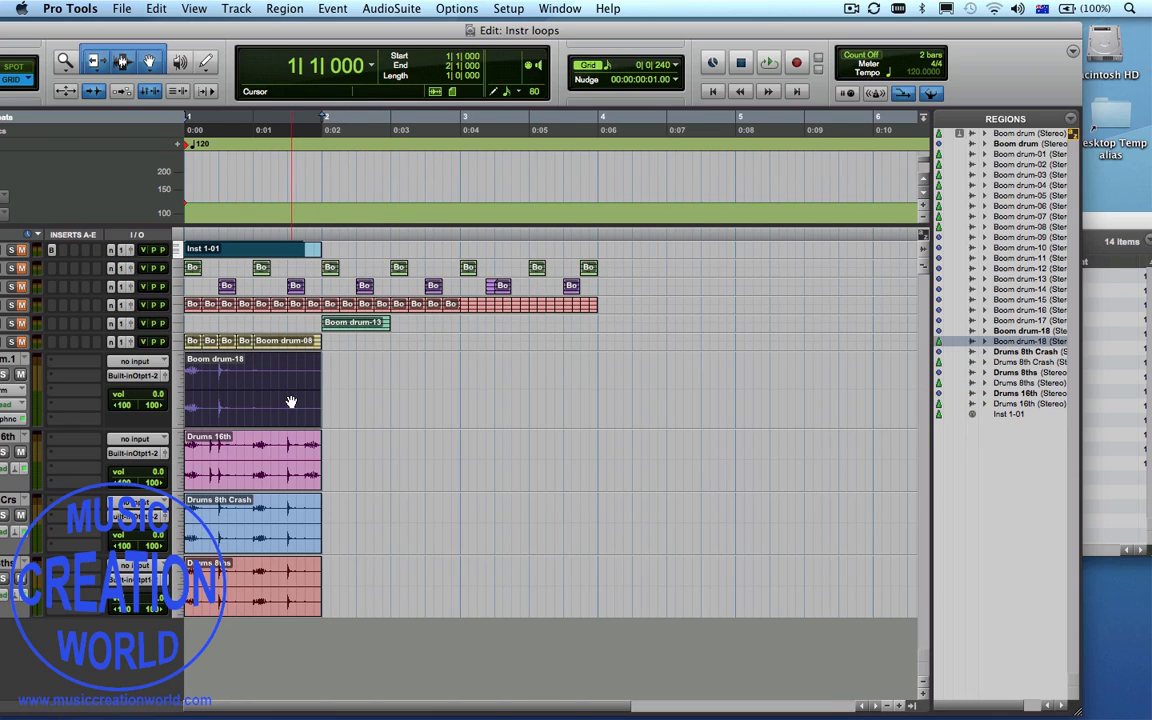
Loop the Boom drum region so it plays twice along its track
left_click(304, 384)
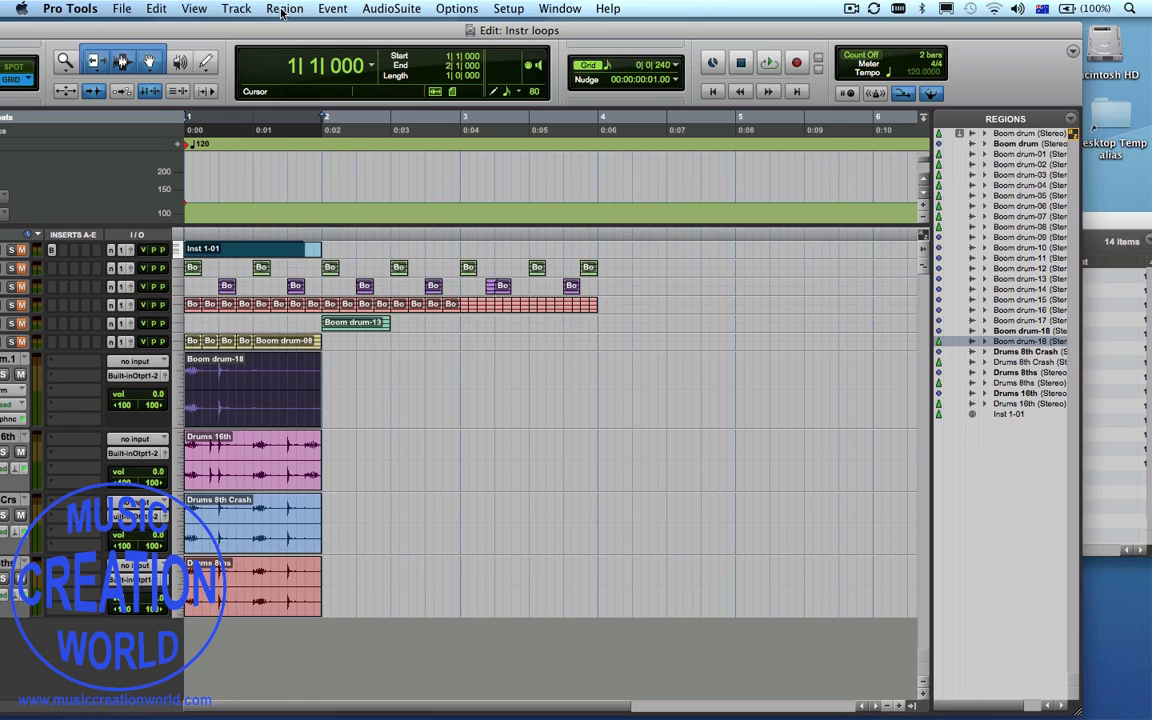
left_click(284, 8)
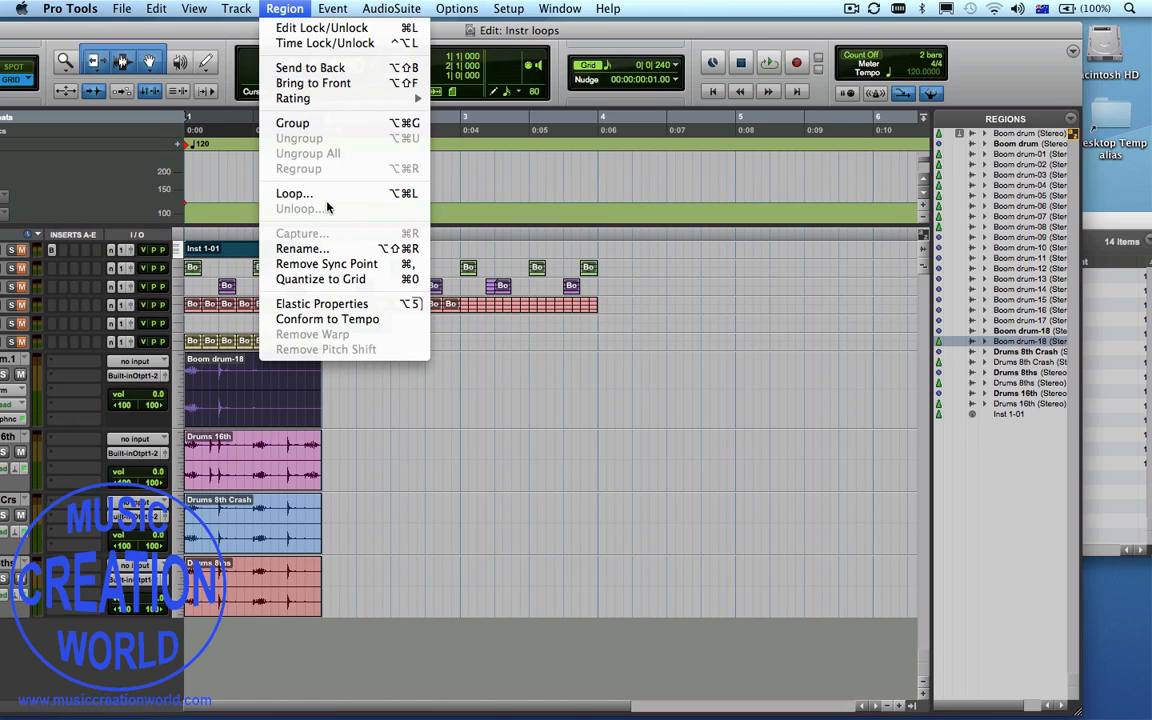
left_click(294, 192)
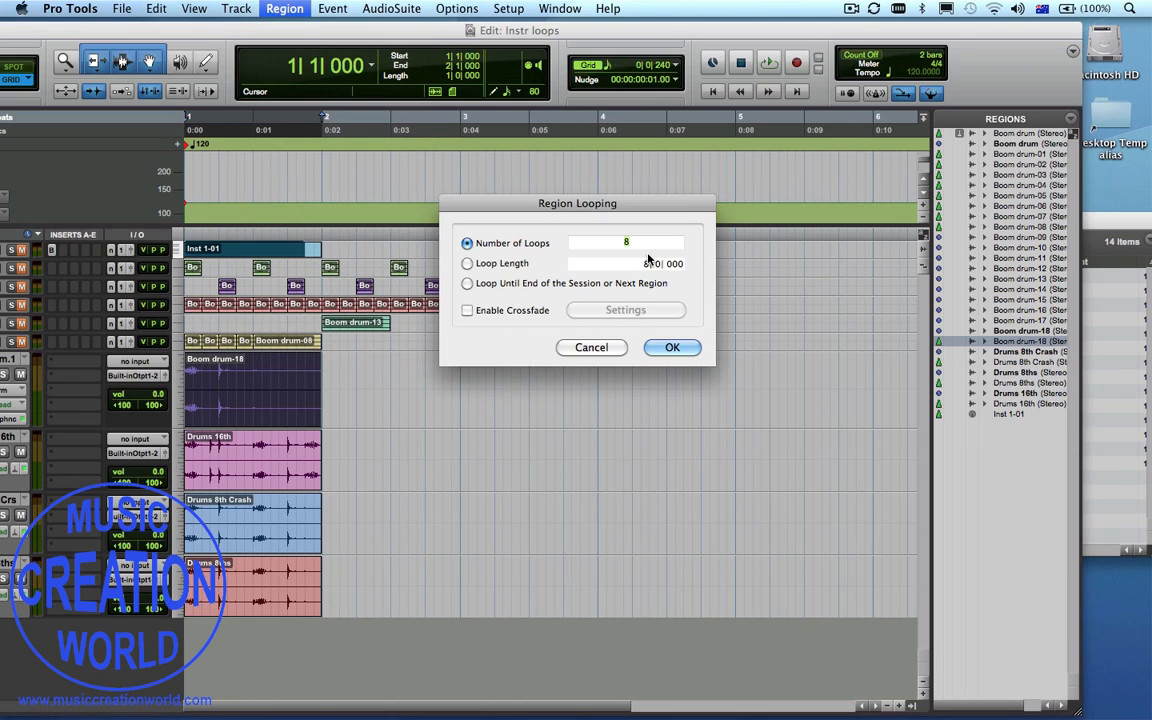
left_click(672, 348)
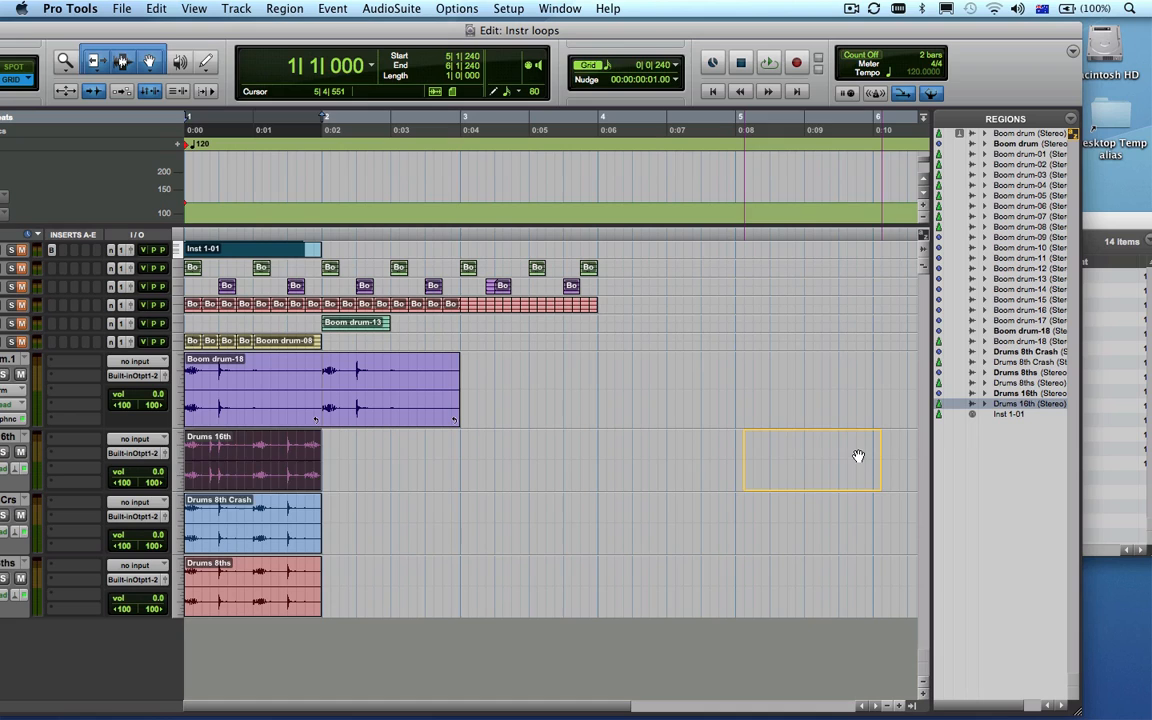
Stagger the variations: Drums 16th later, Drums 8th Crash to bar 3, Drums 8ths to bar 4
left_click_drag(250, 460, 810, 460)
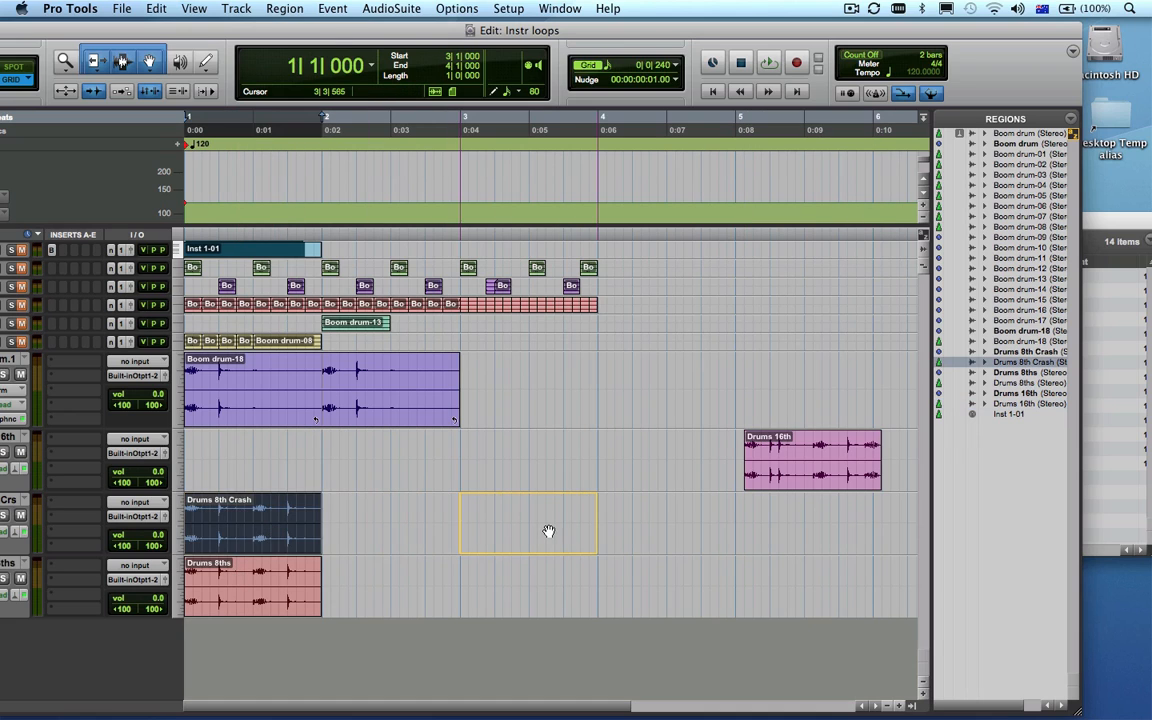
left_click_drag(250, 520, 528, 520)
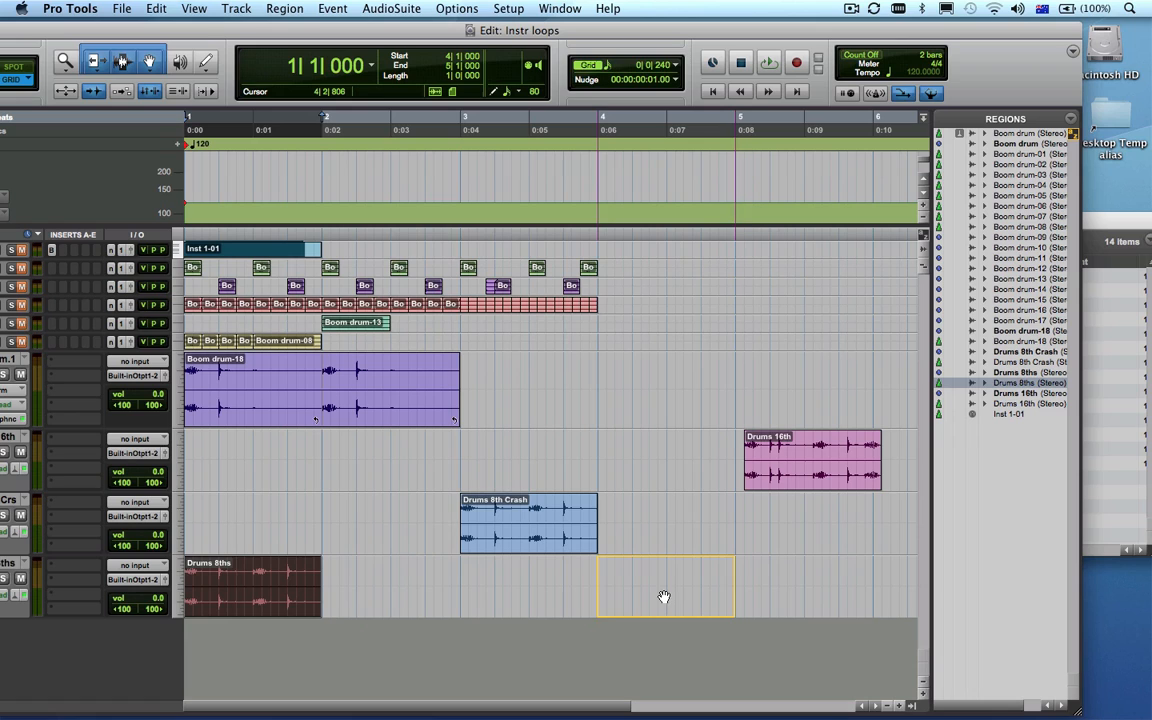
left_click_drag(250, 584, 664, 584)
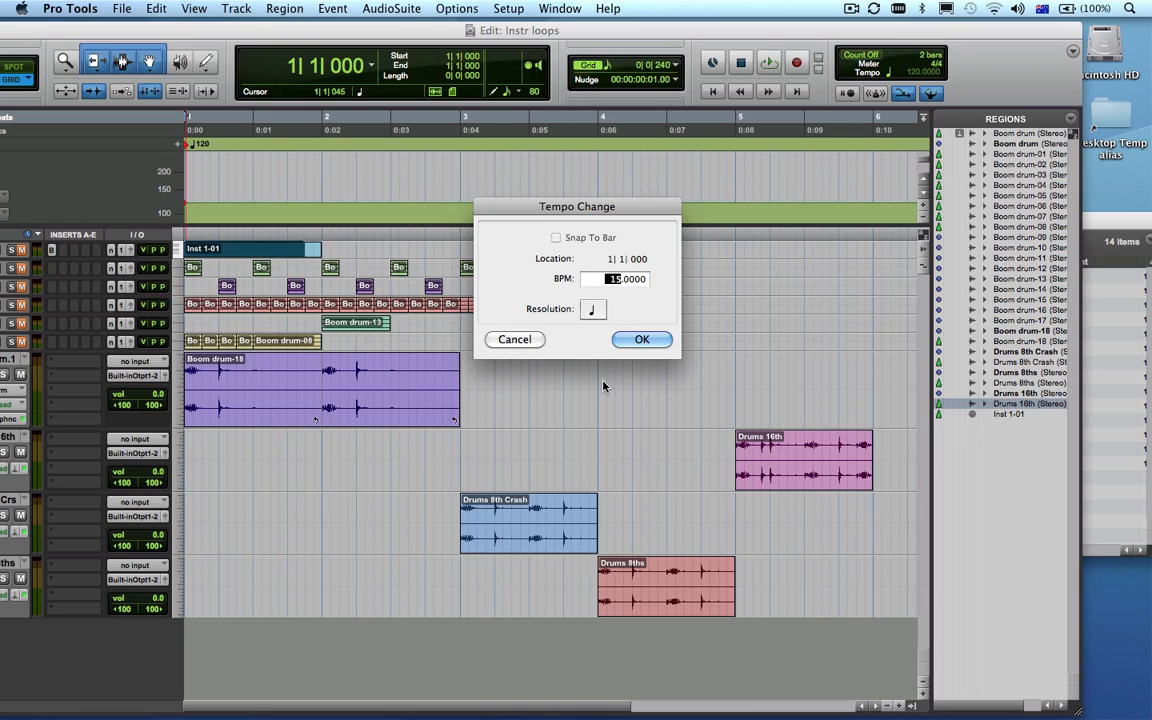
Confirm the faster session tempo and play back the rearranged drum loops
left_click(642, 340)
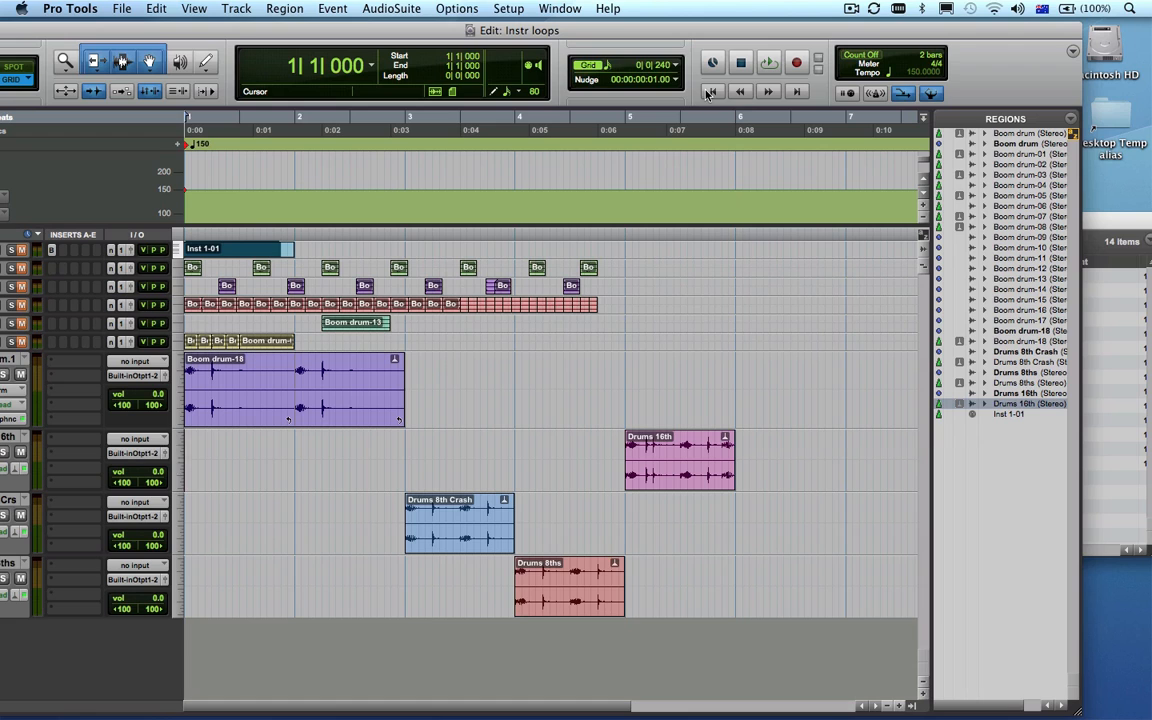
left_click(768, 62)
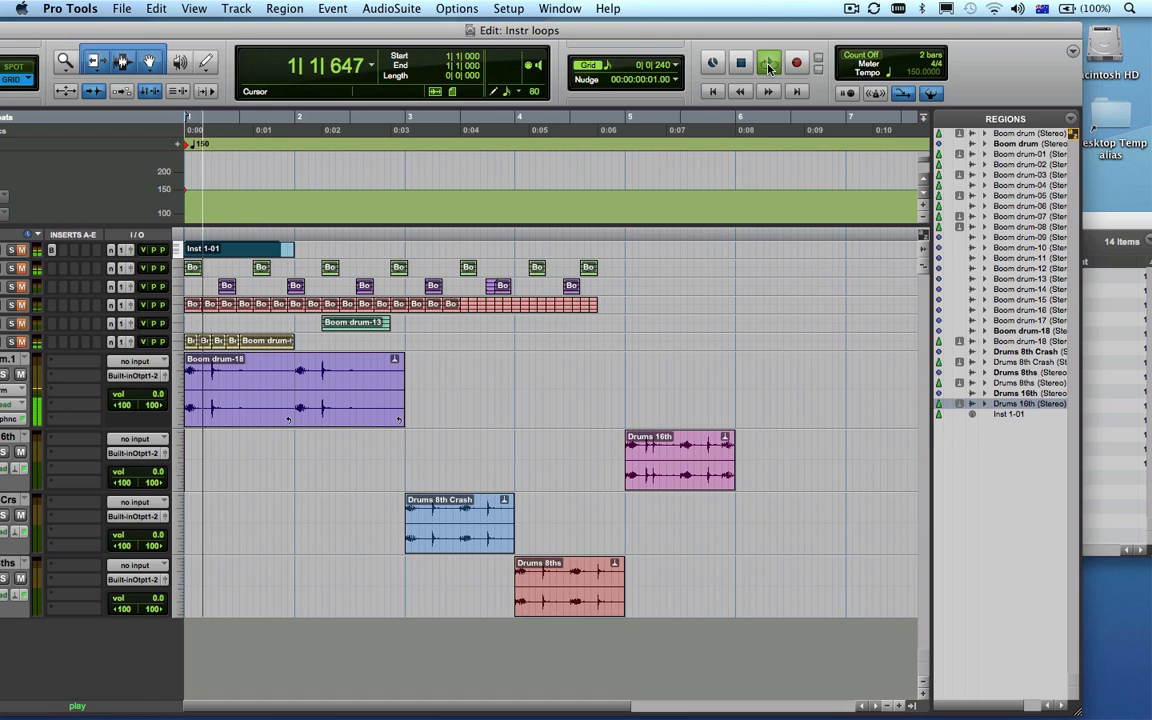
left_click(768, 62)
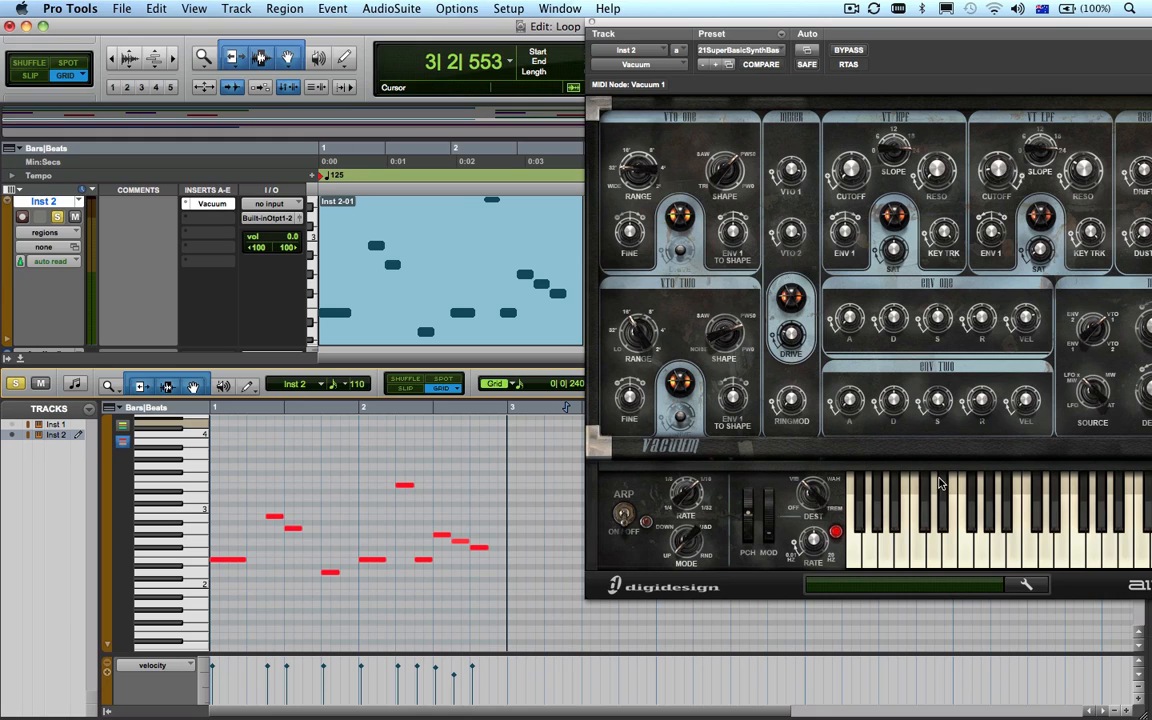
left_click(416, 486)
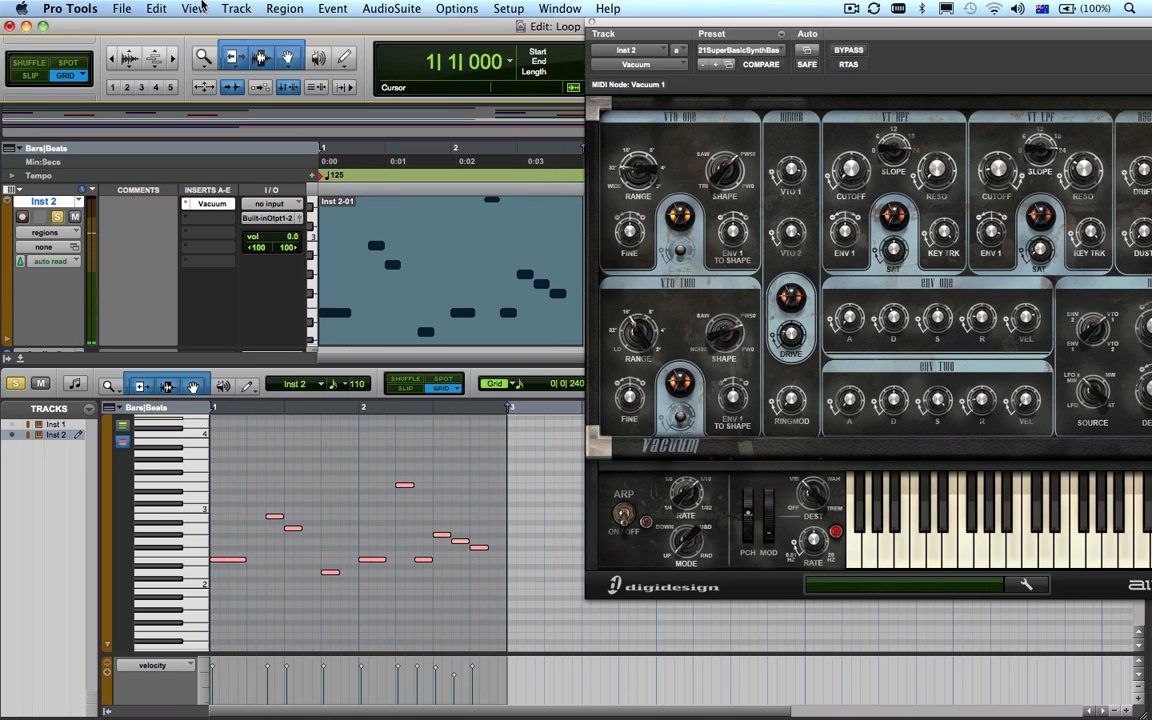
left_click(120, 8)
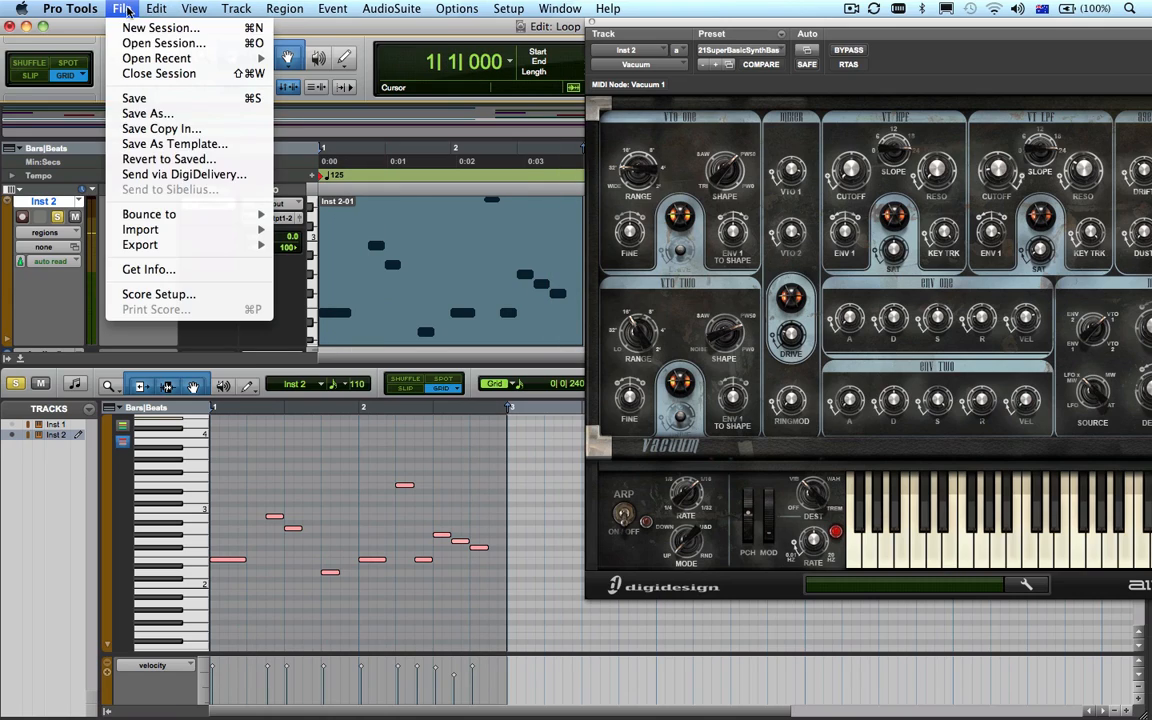